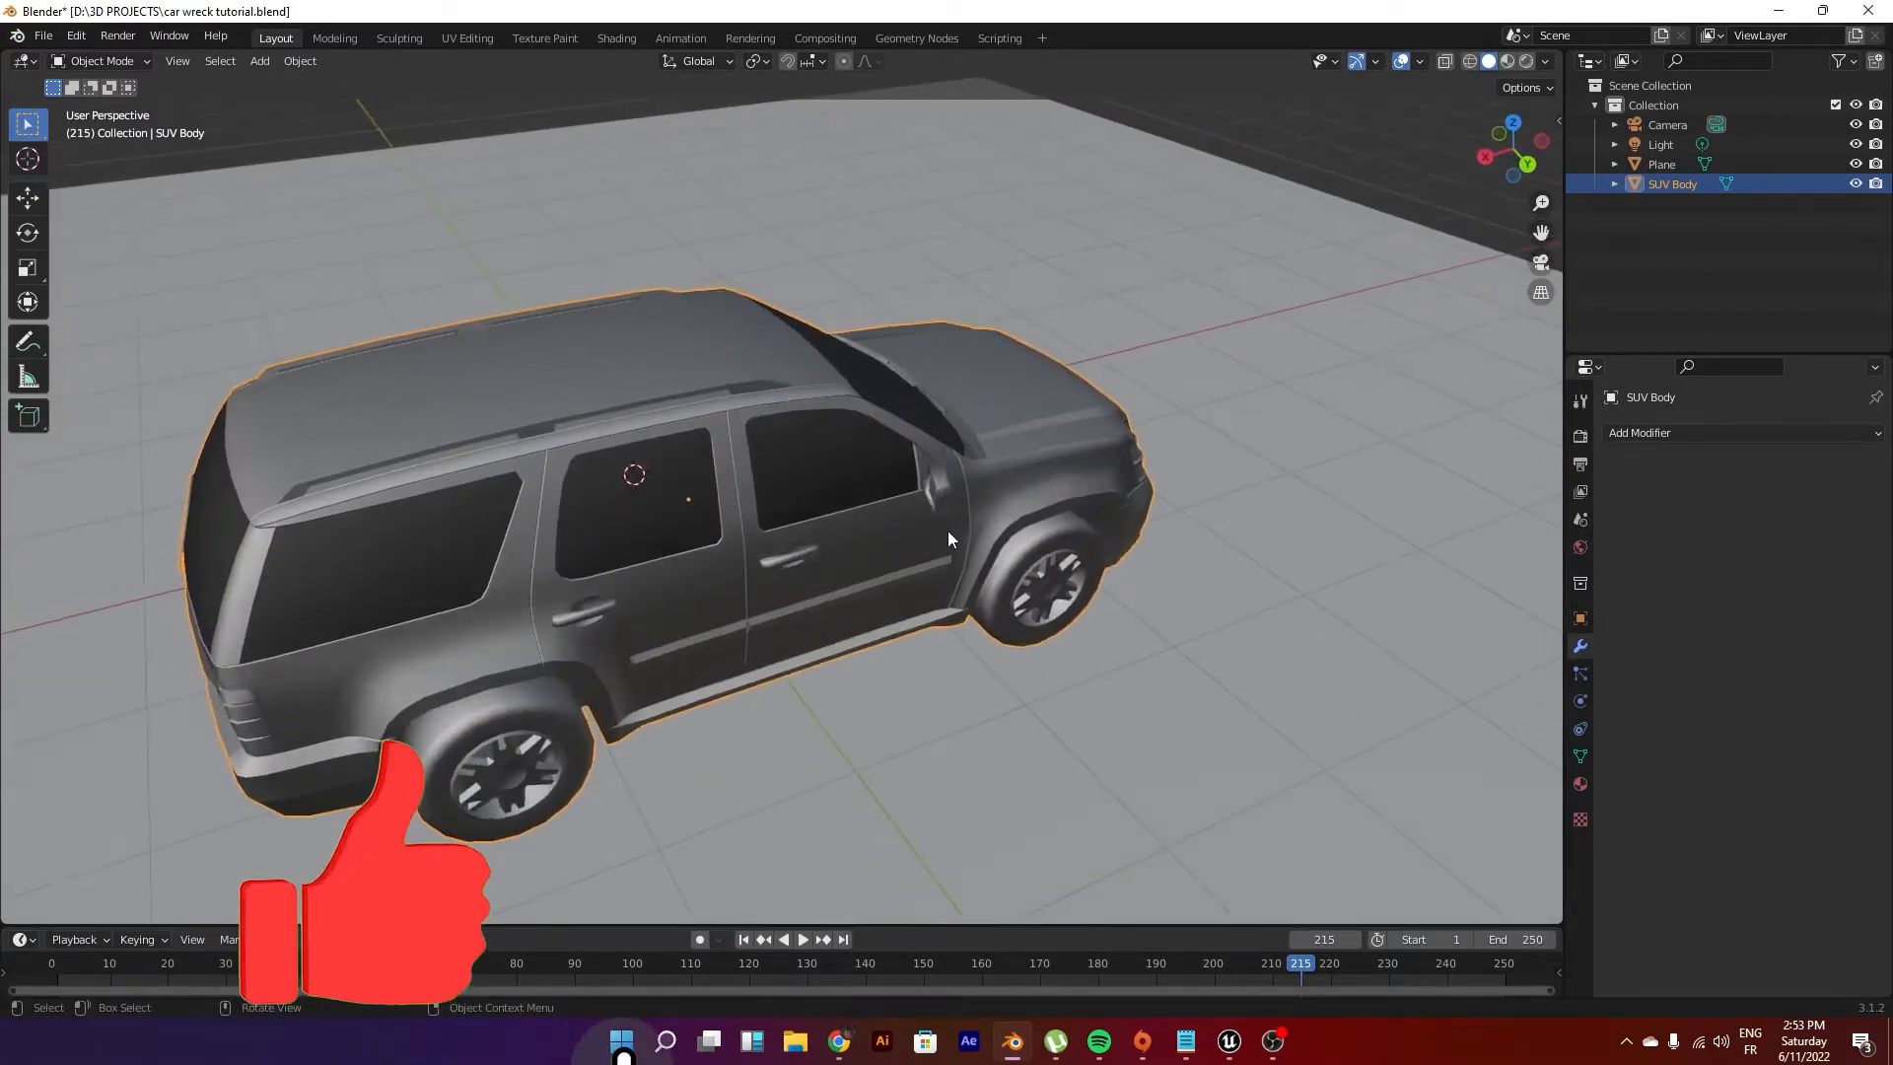
Step: Inspect the SUV Body mesh in Edit Mode, then return to Object Mode
{"action": "key", "text": "Tab"}
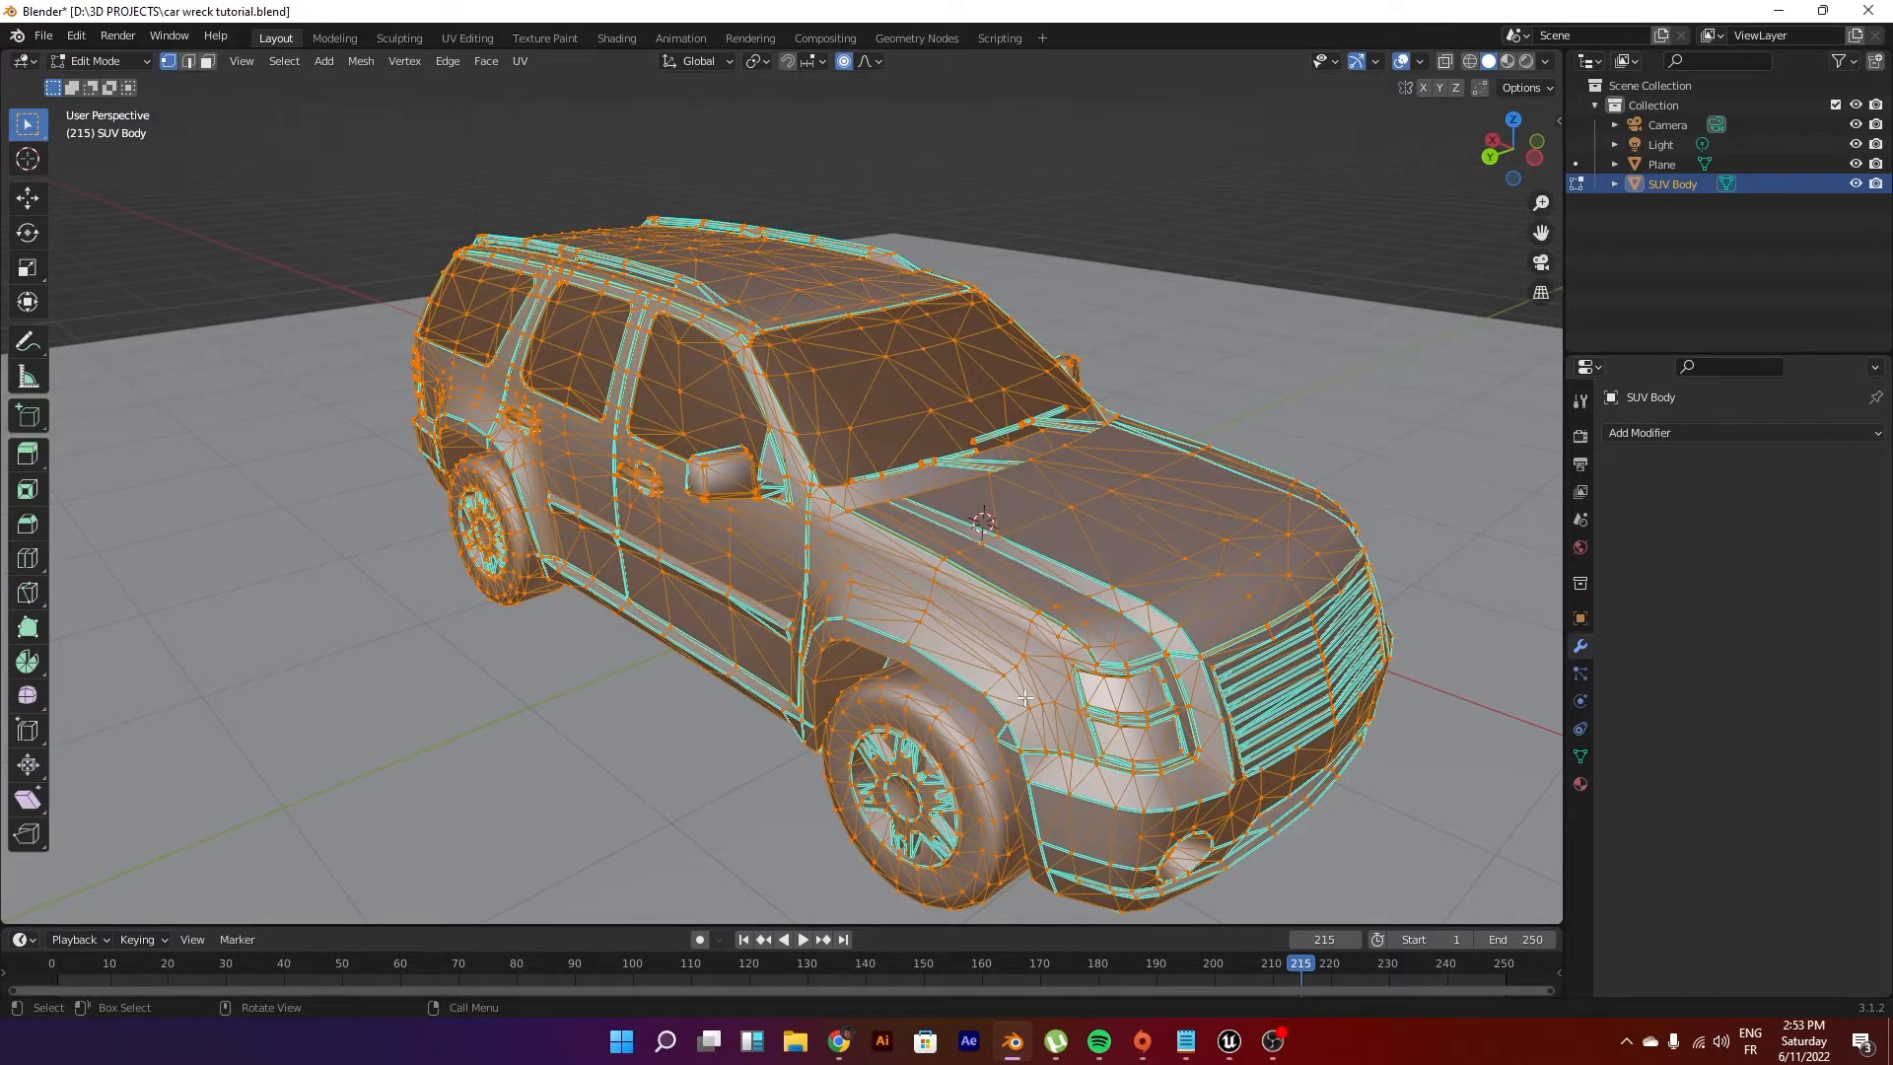
{"action": "mouse_move", "coordinate": [1102, 798]}
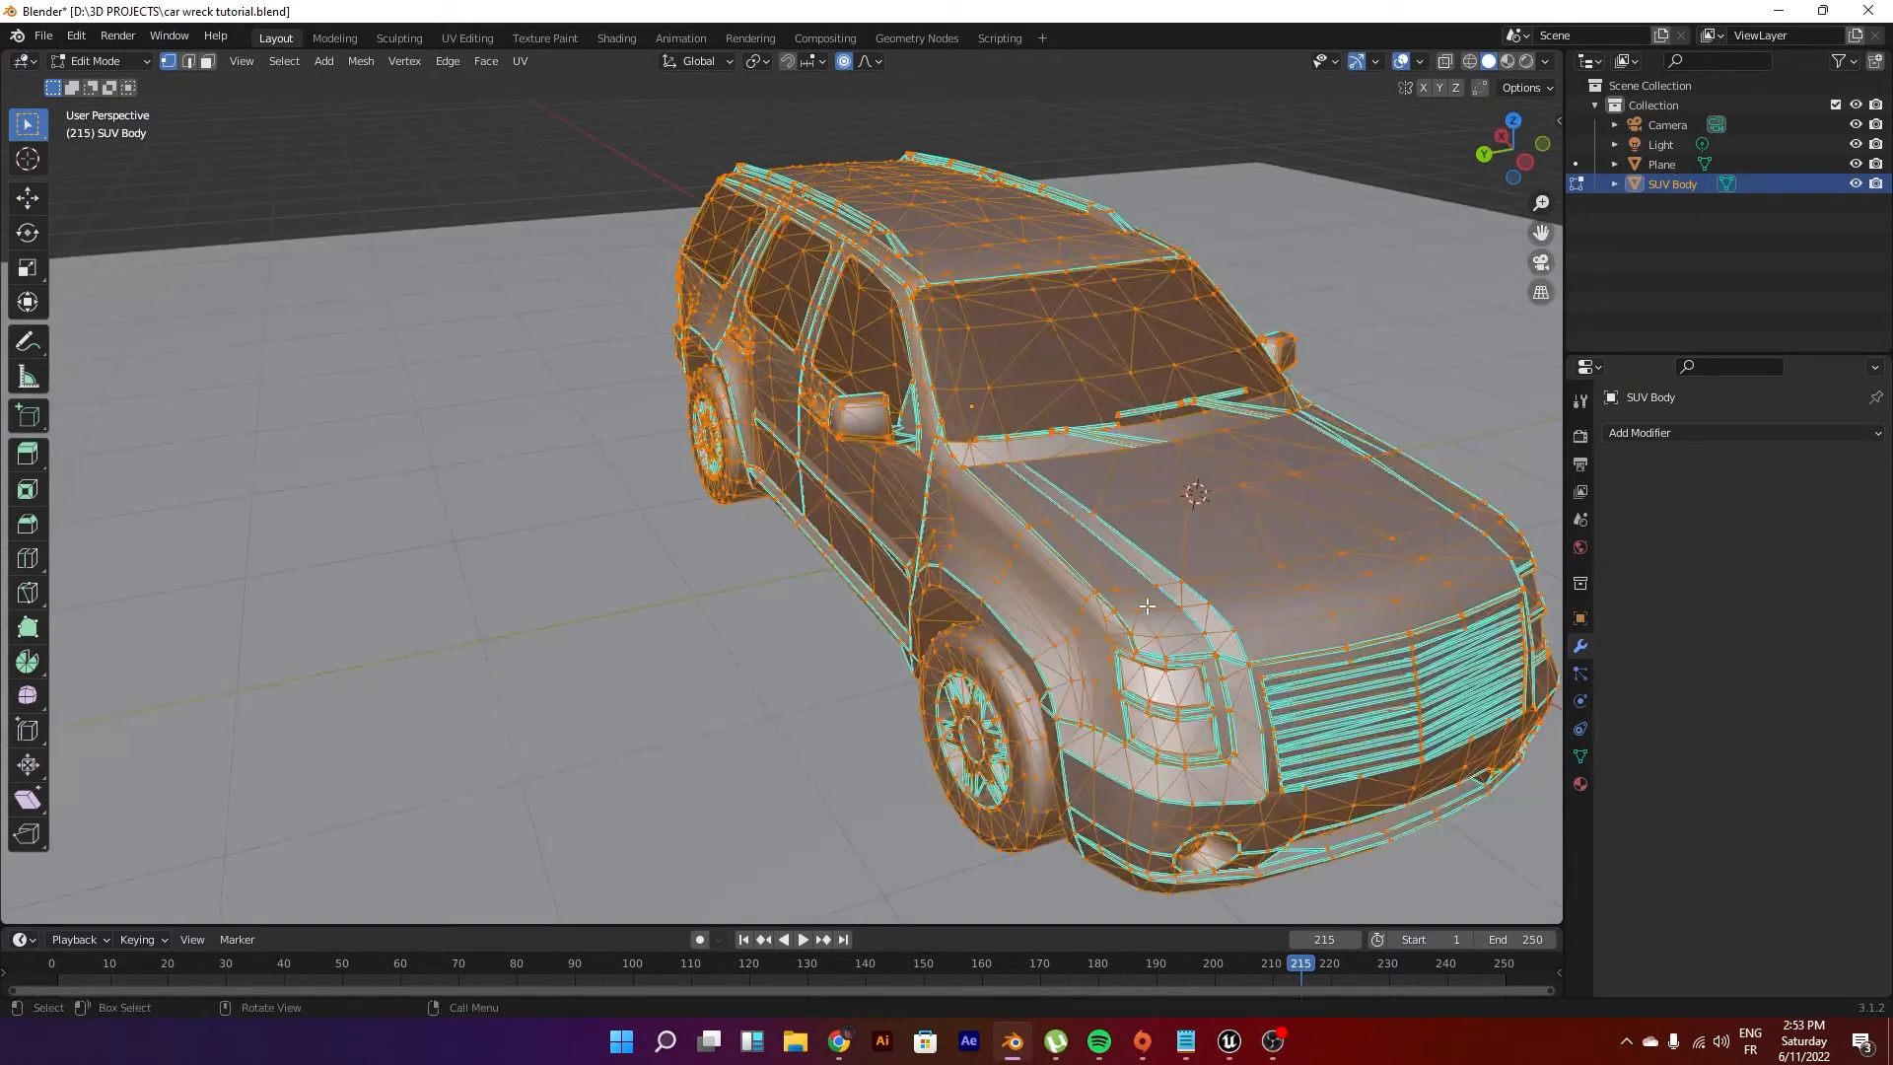
{"action": "key", "text": "Tab"}
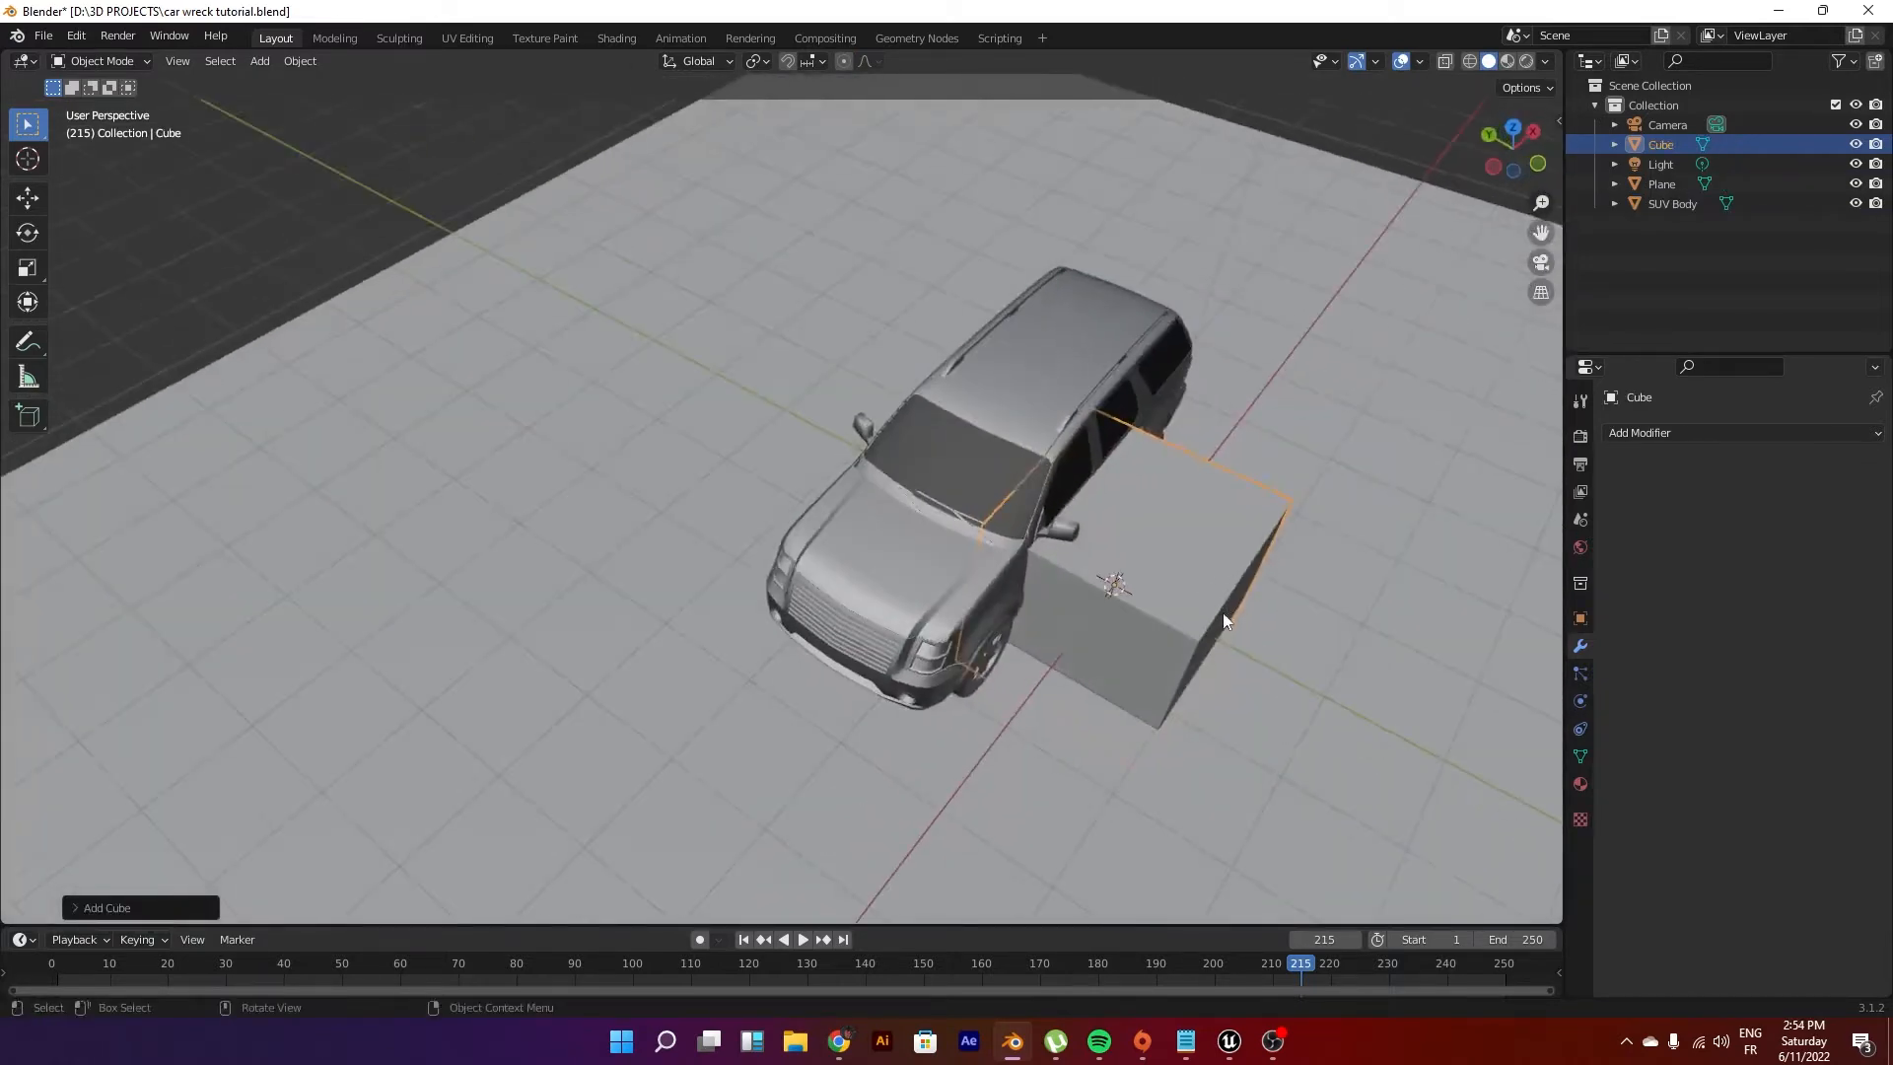
Step: Start resizing the new cube into a box around the SUV
{"action": "key", "text": "g"}
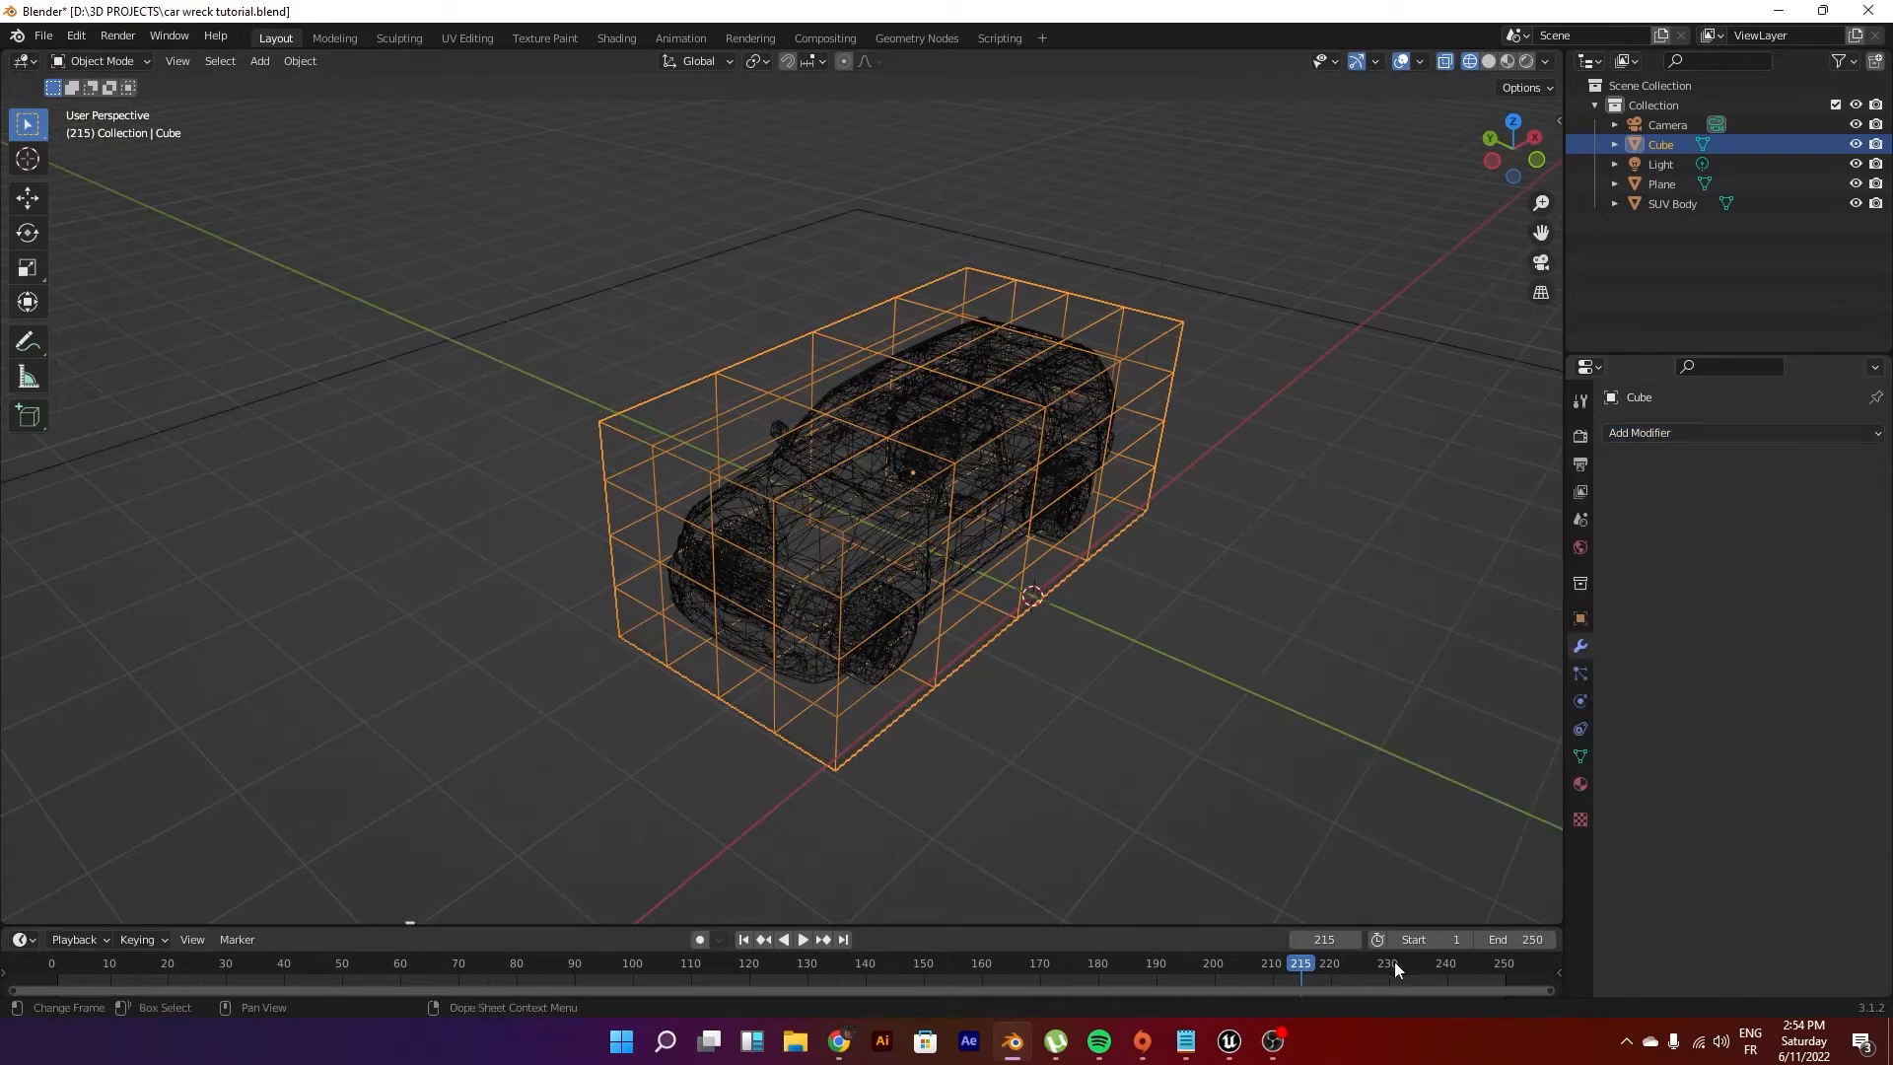
Step: Add Subdivision Surface and Shrinkwrap modifiers to the cube, targeting SUV Body
{"action": "left_click", "coordinate": [1738, 432]}
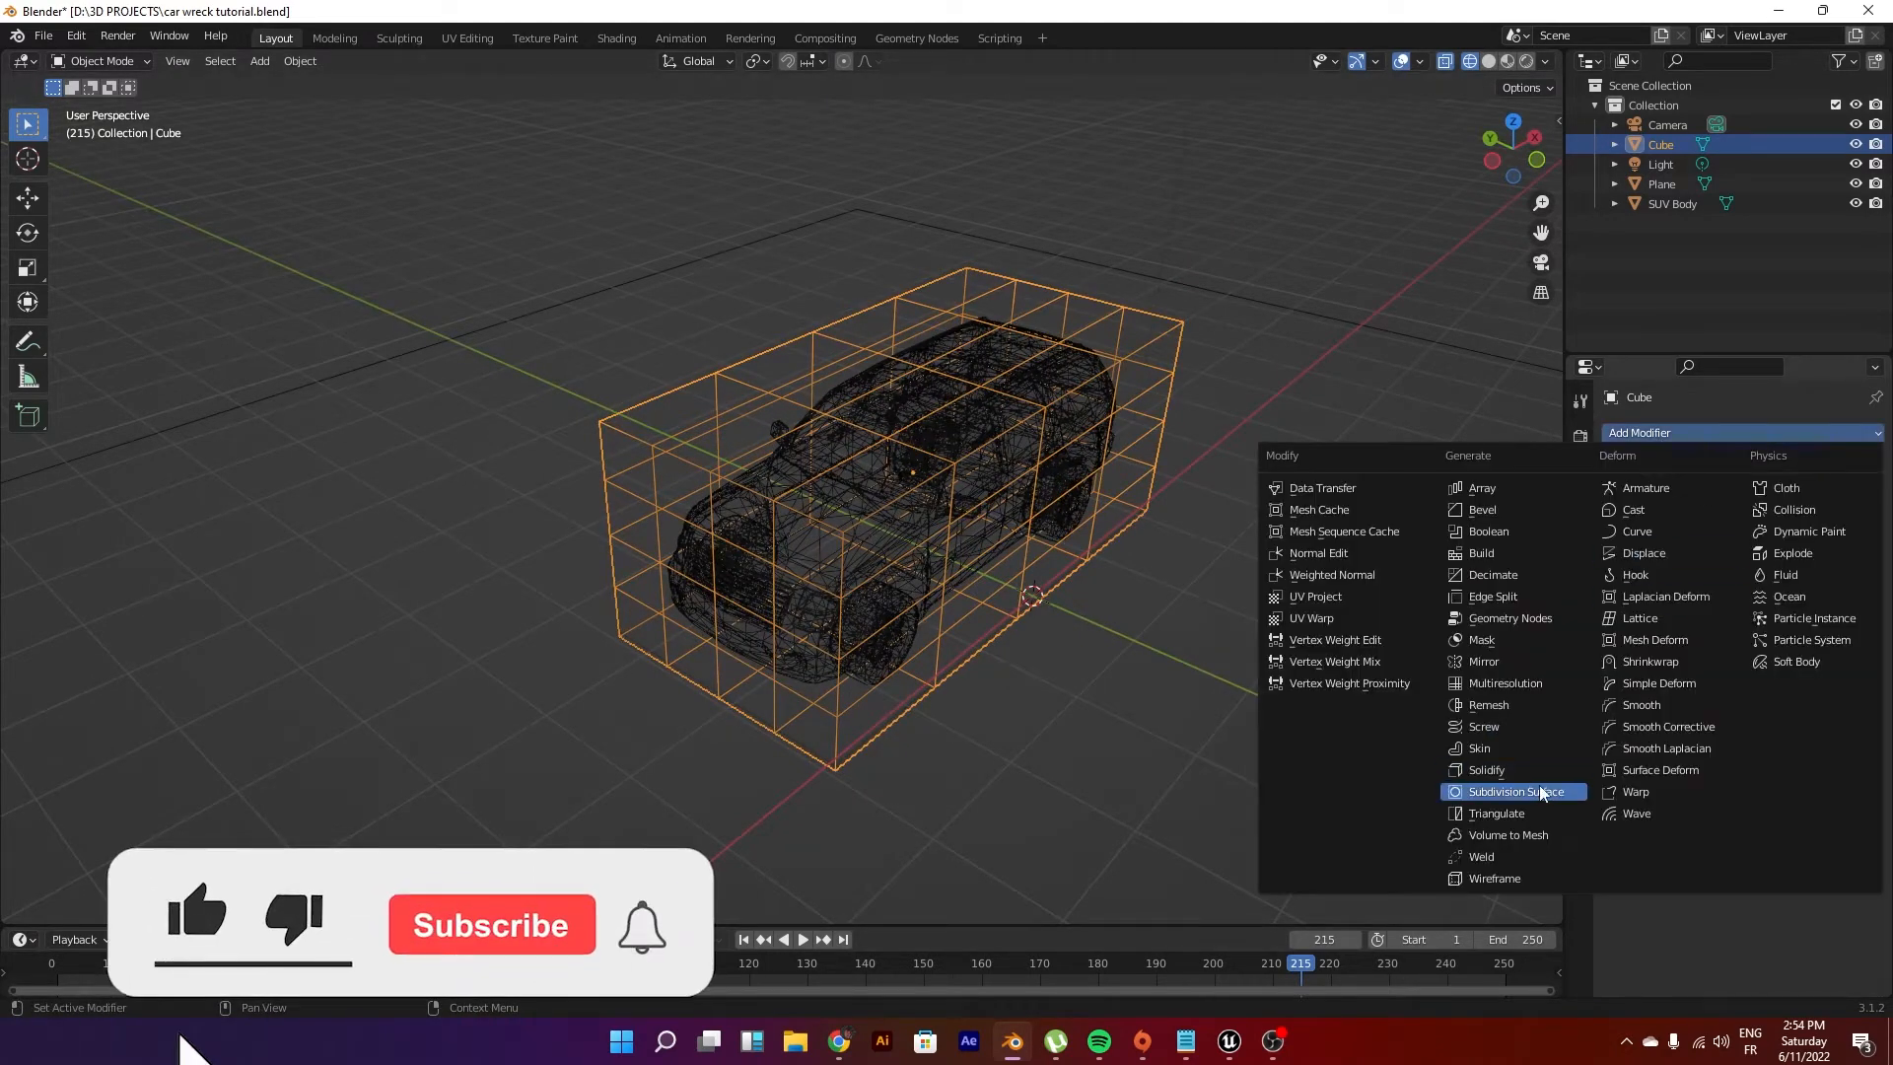
{"action": "left_click", "coordinate": [1515, 791]}
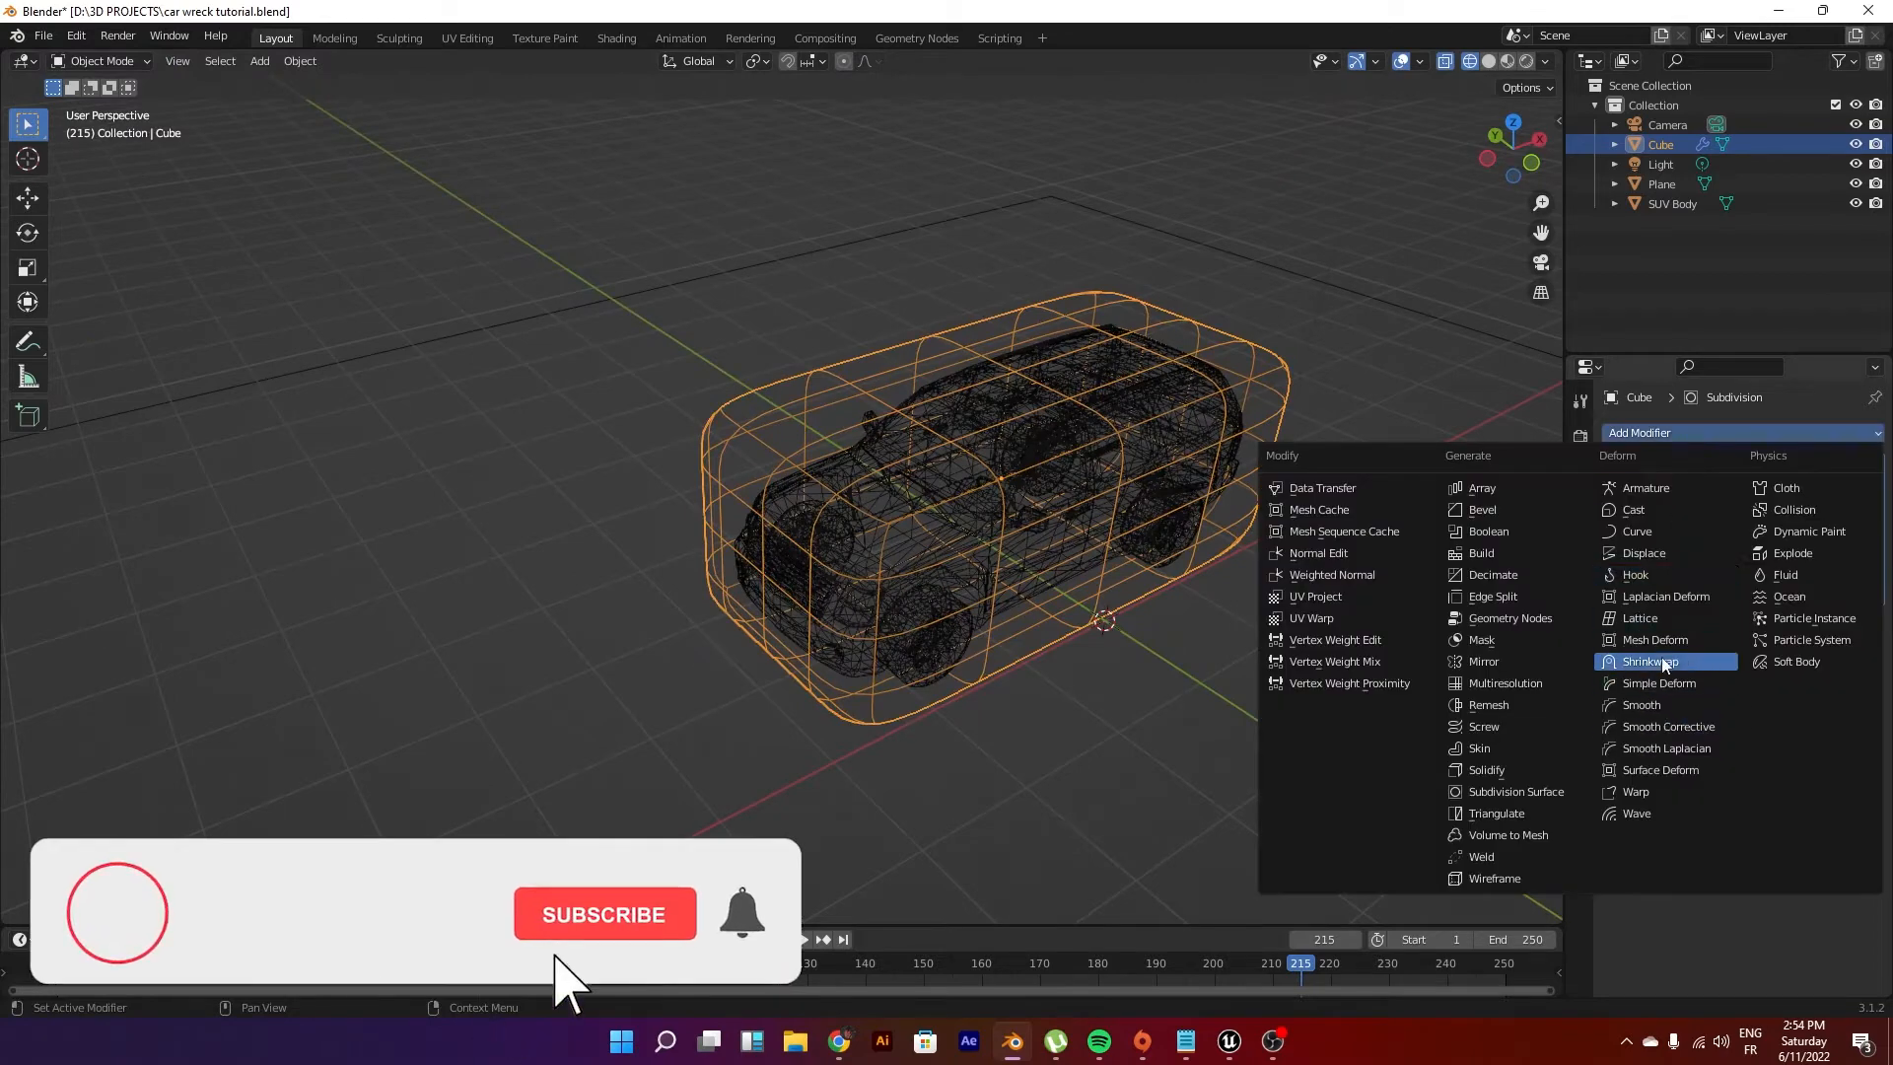
{"action": "left_click", "coordinate": [1661, 661]}
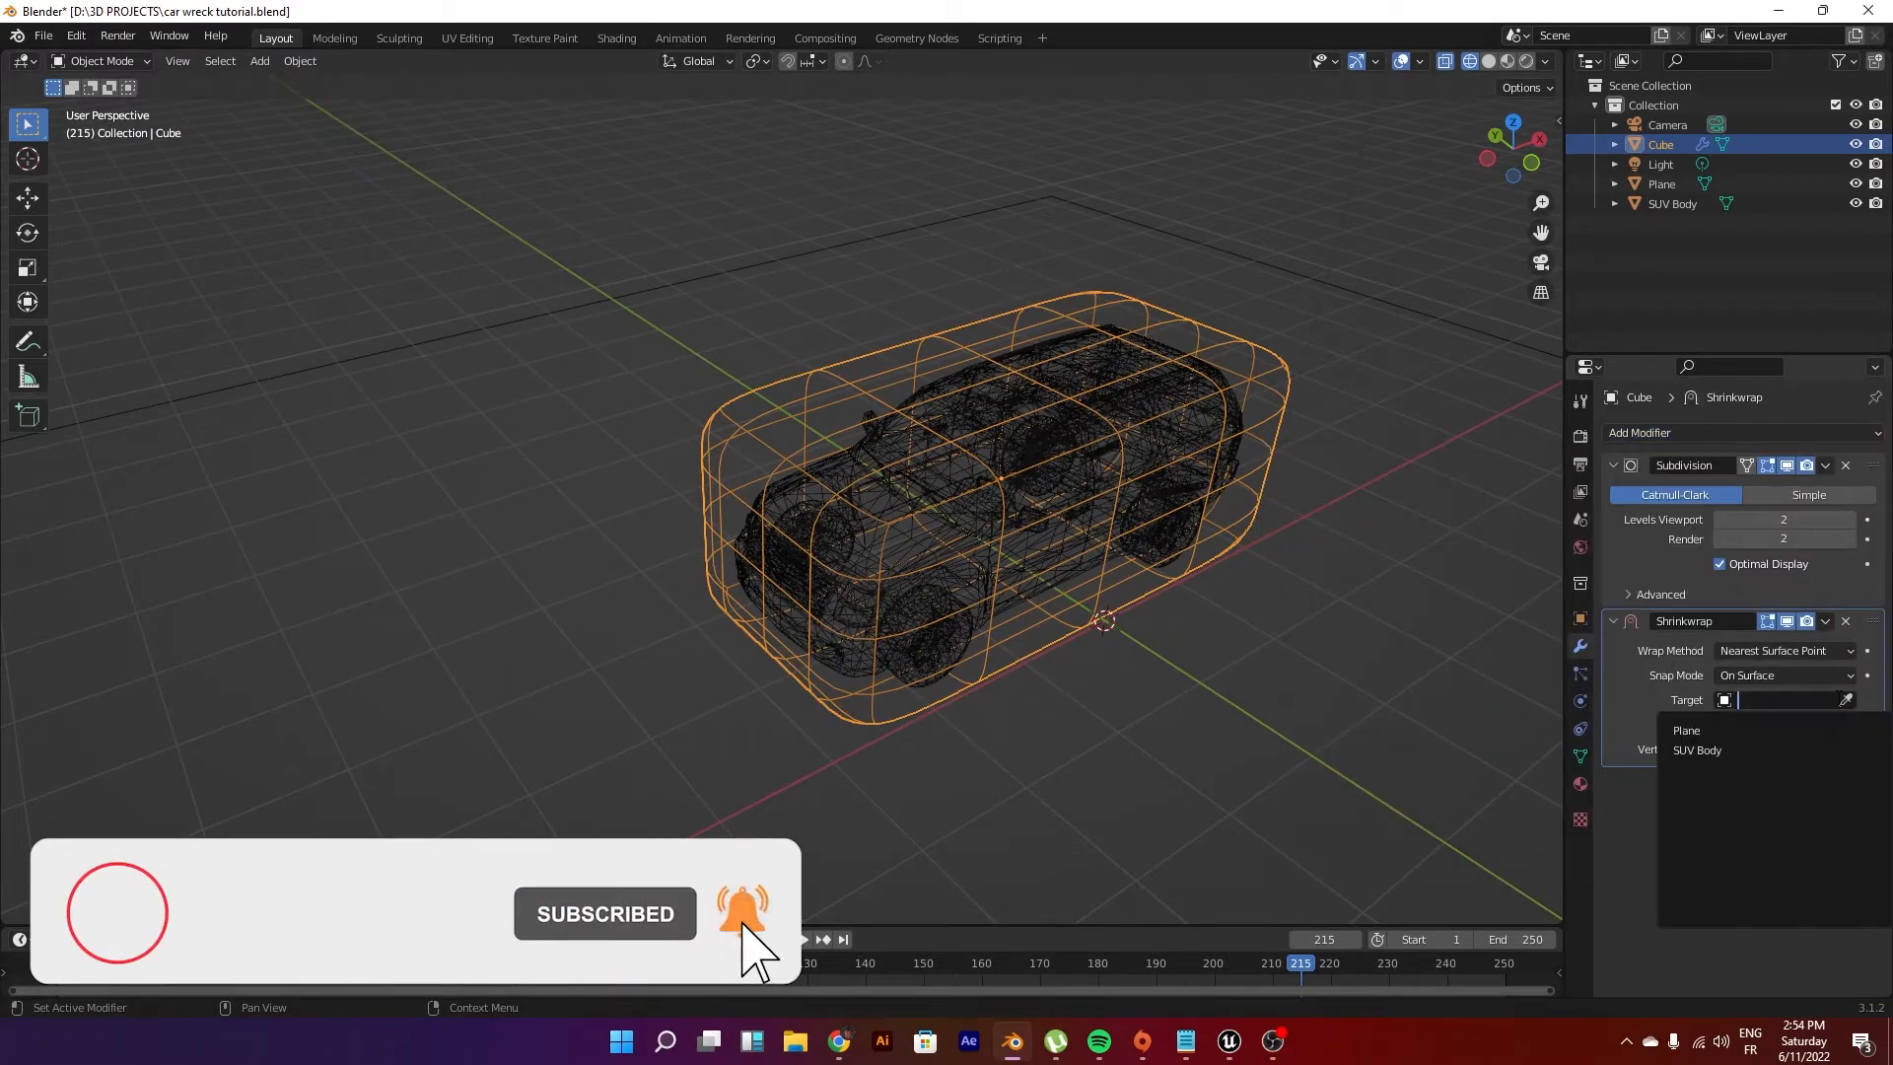
{"action": "left_click", "coordinate": [1698, 749]}
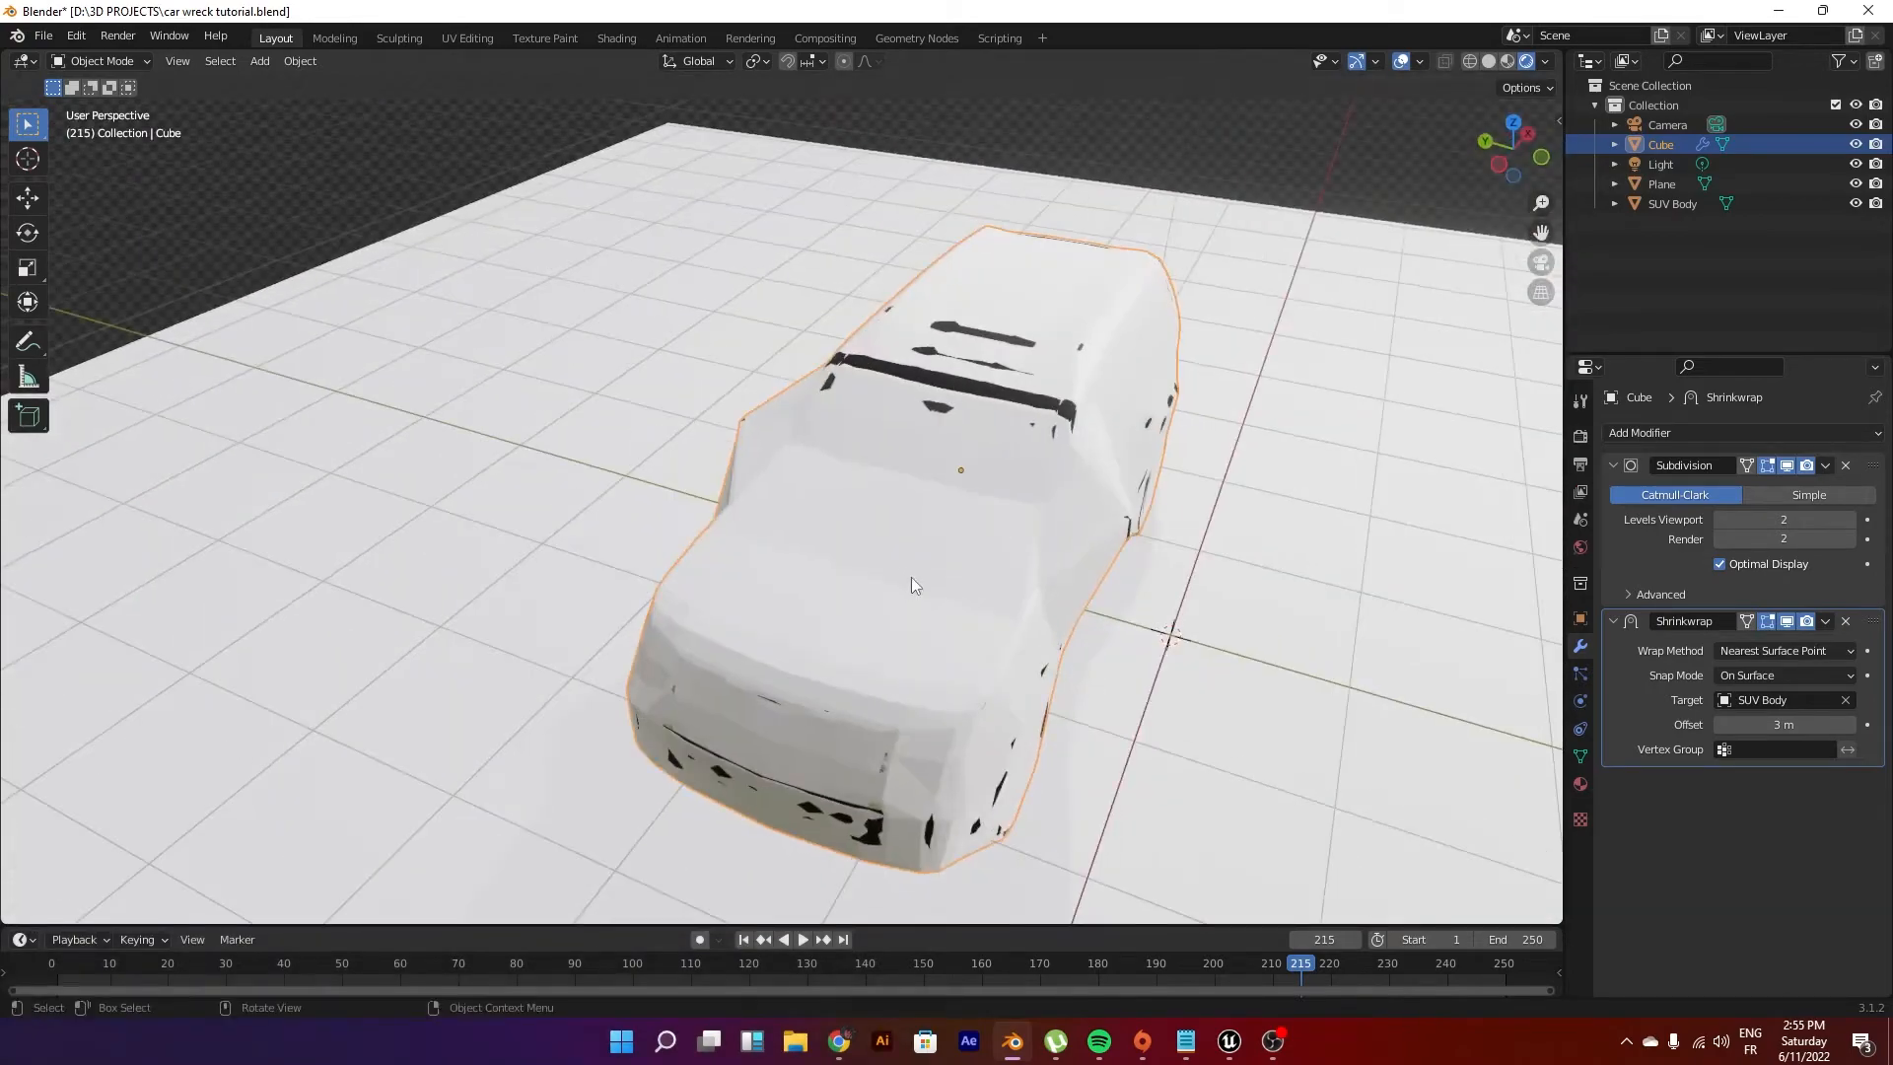
Step: Set the cage's subdivision viewport level to 3 and shrinkwrap offset to 3.7 m
{"action": "left_click", "coordinate": [1847, 520]}
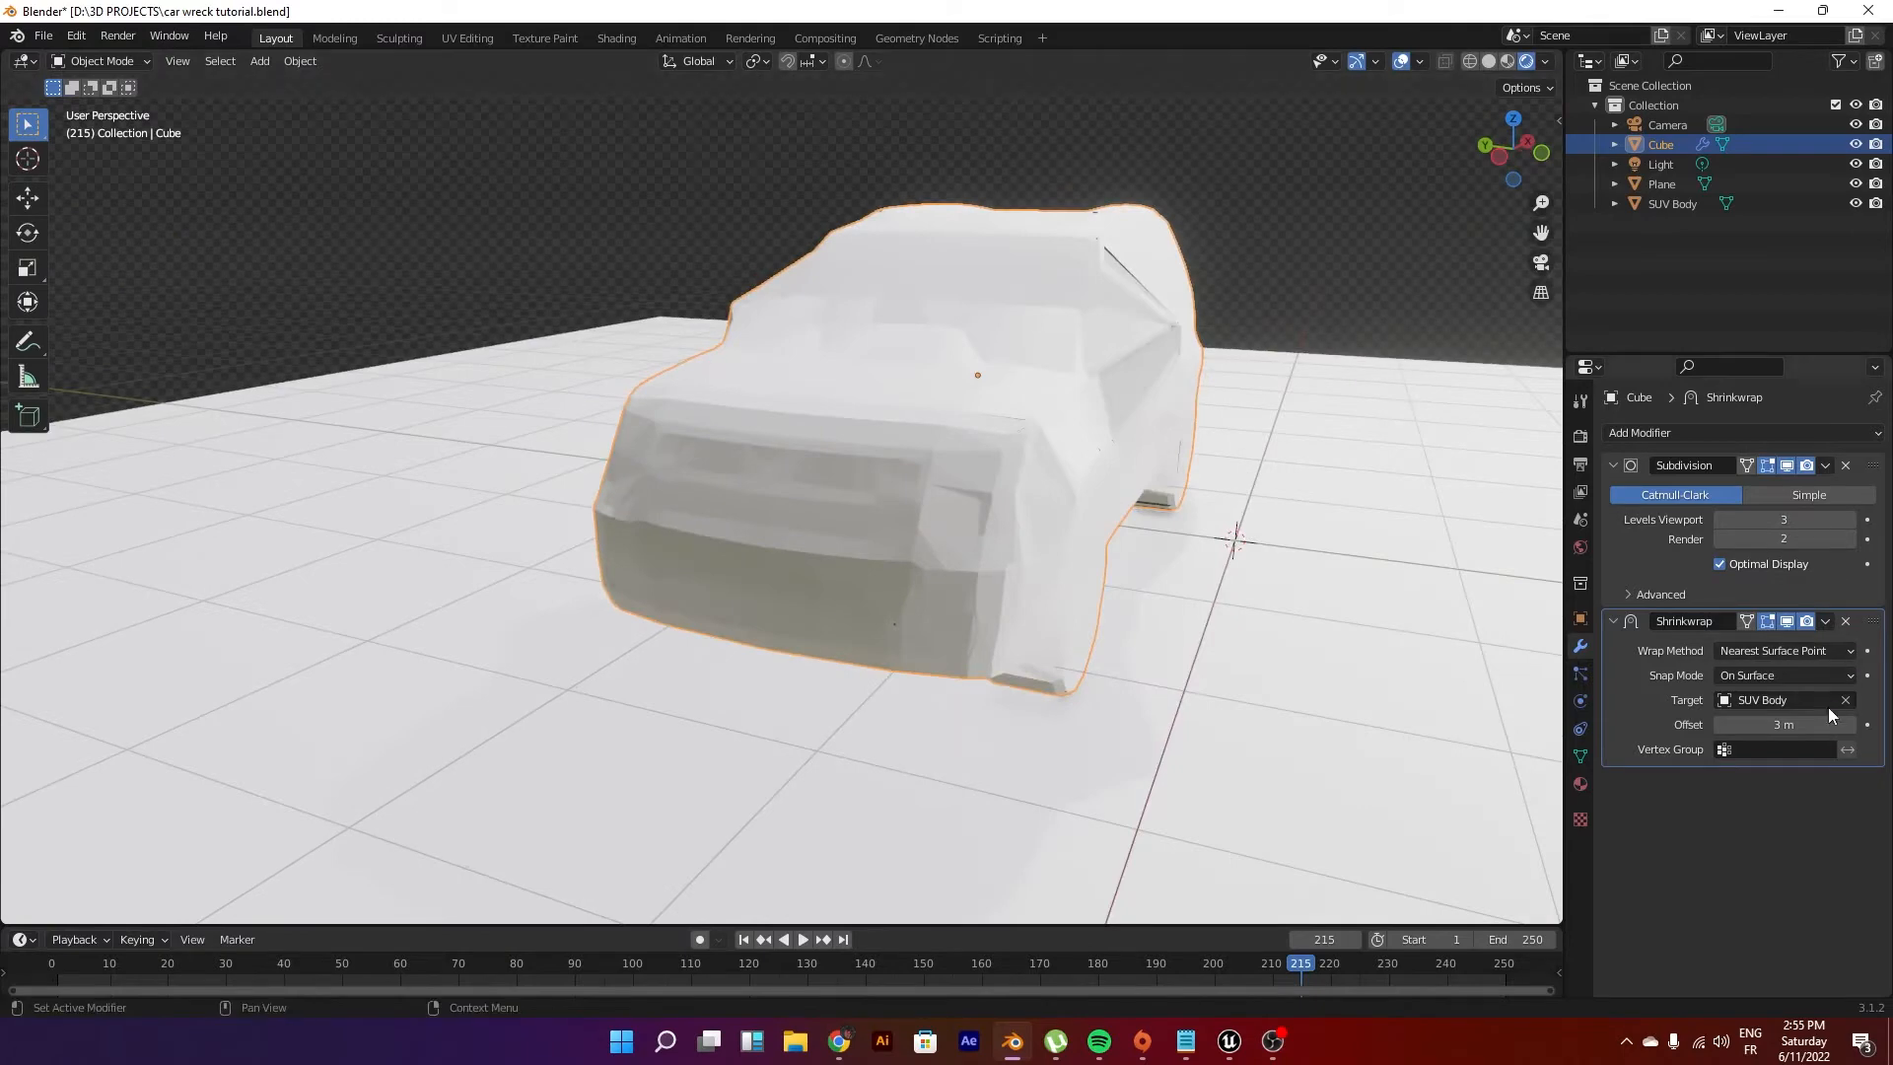
{"action": "left_click_drag", "start_coordinate": [1784, 725], "coordinate": [1823, 724]}
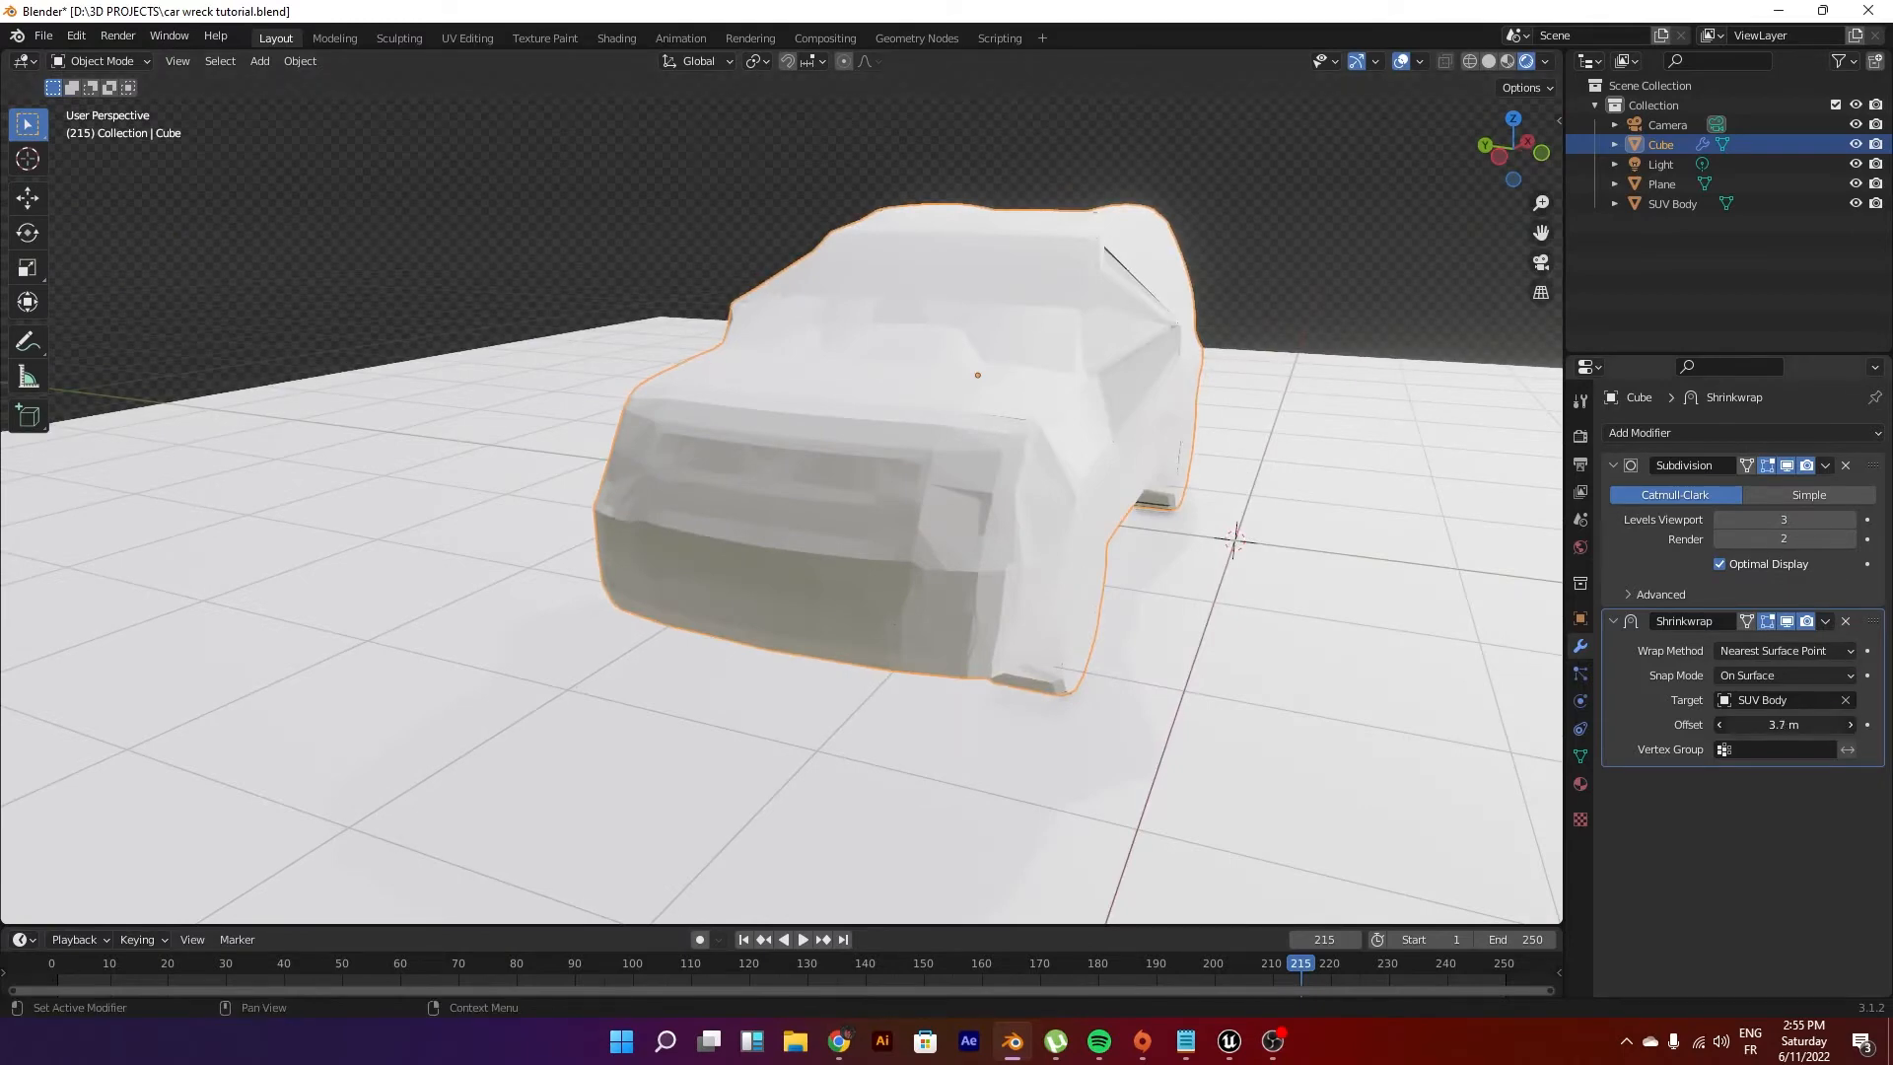
{"action": "left_click_drag", "start_coordinate": [1798, 725], "coordinate": [1775, 724]}
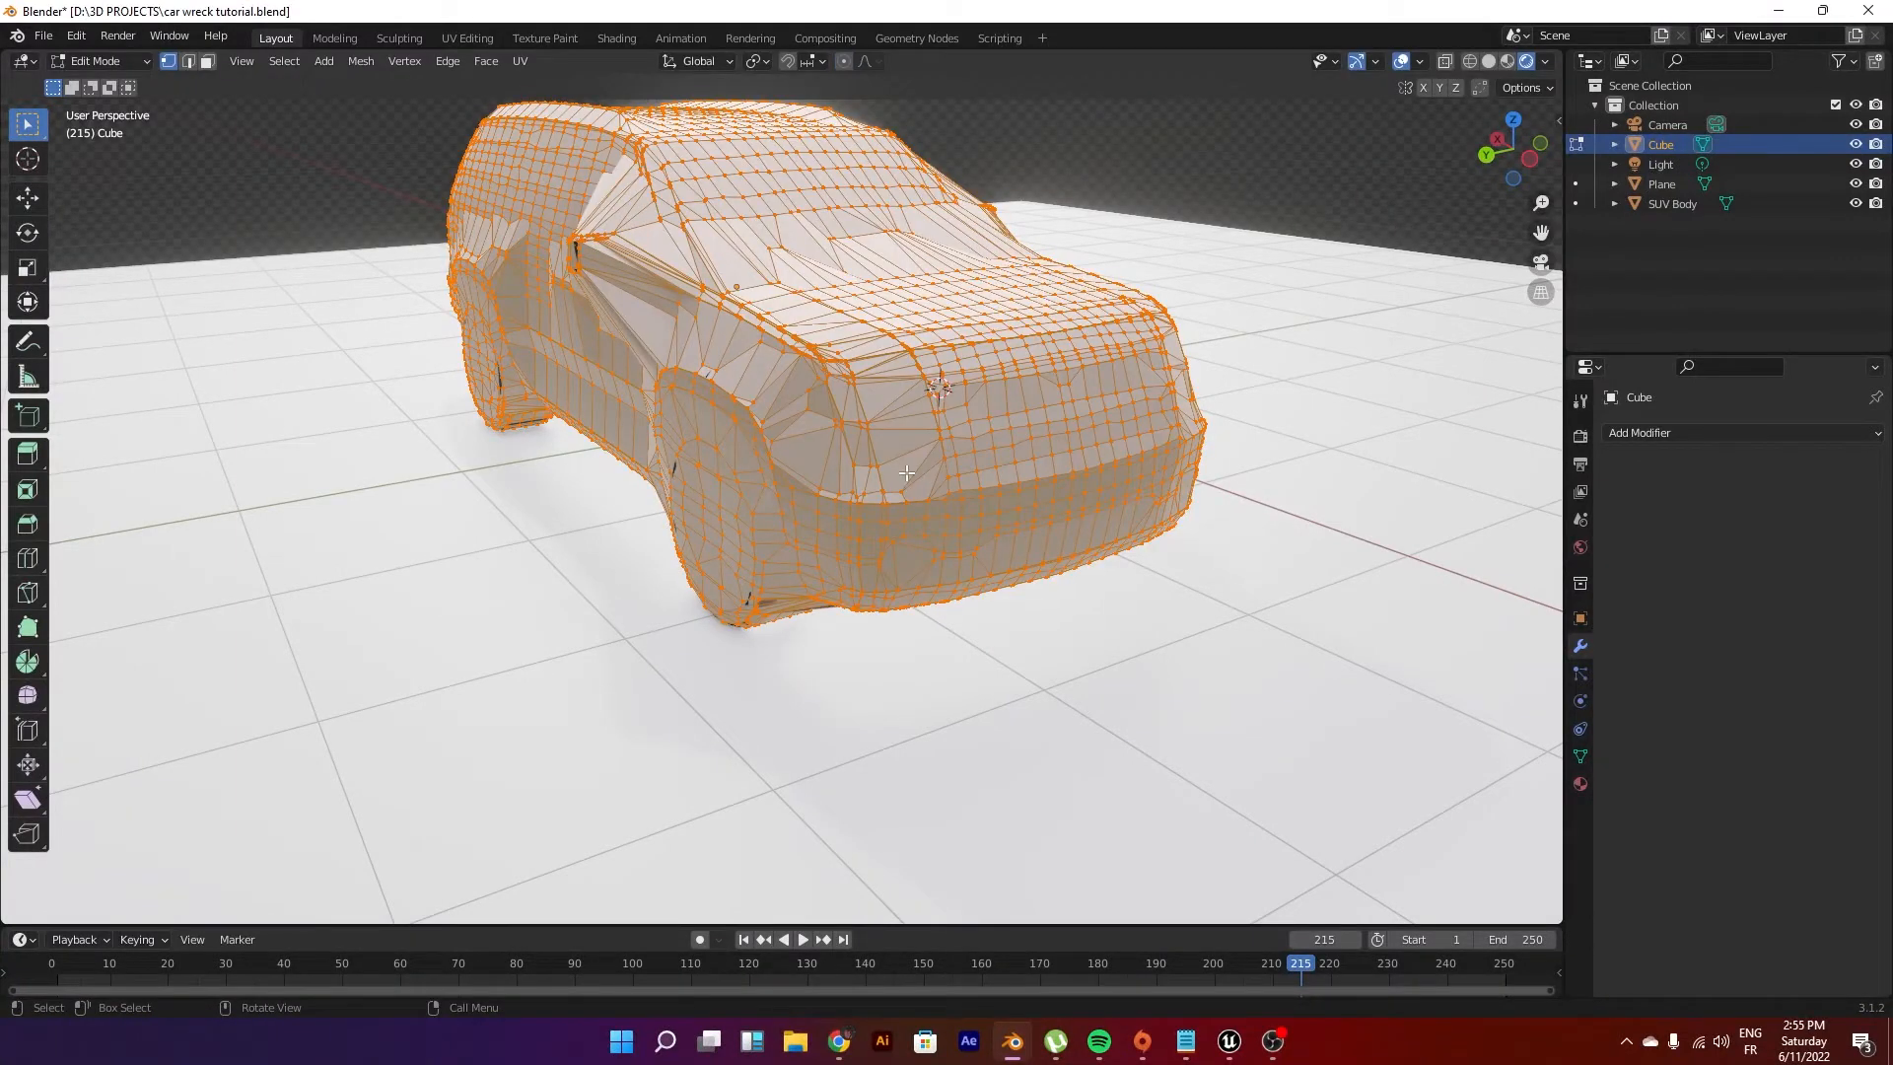
Step: Inflate the cage mesh outward along its normals in Edit Mode
{"action": "key", "text": "g"}
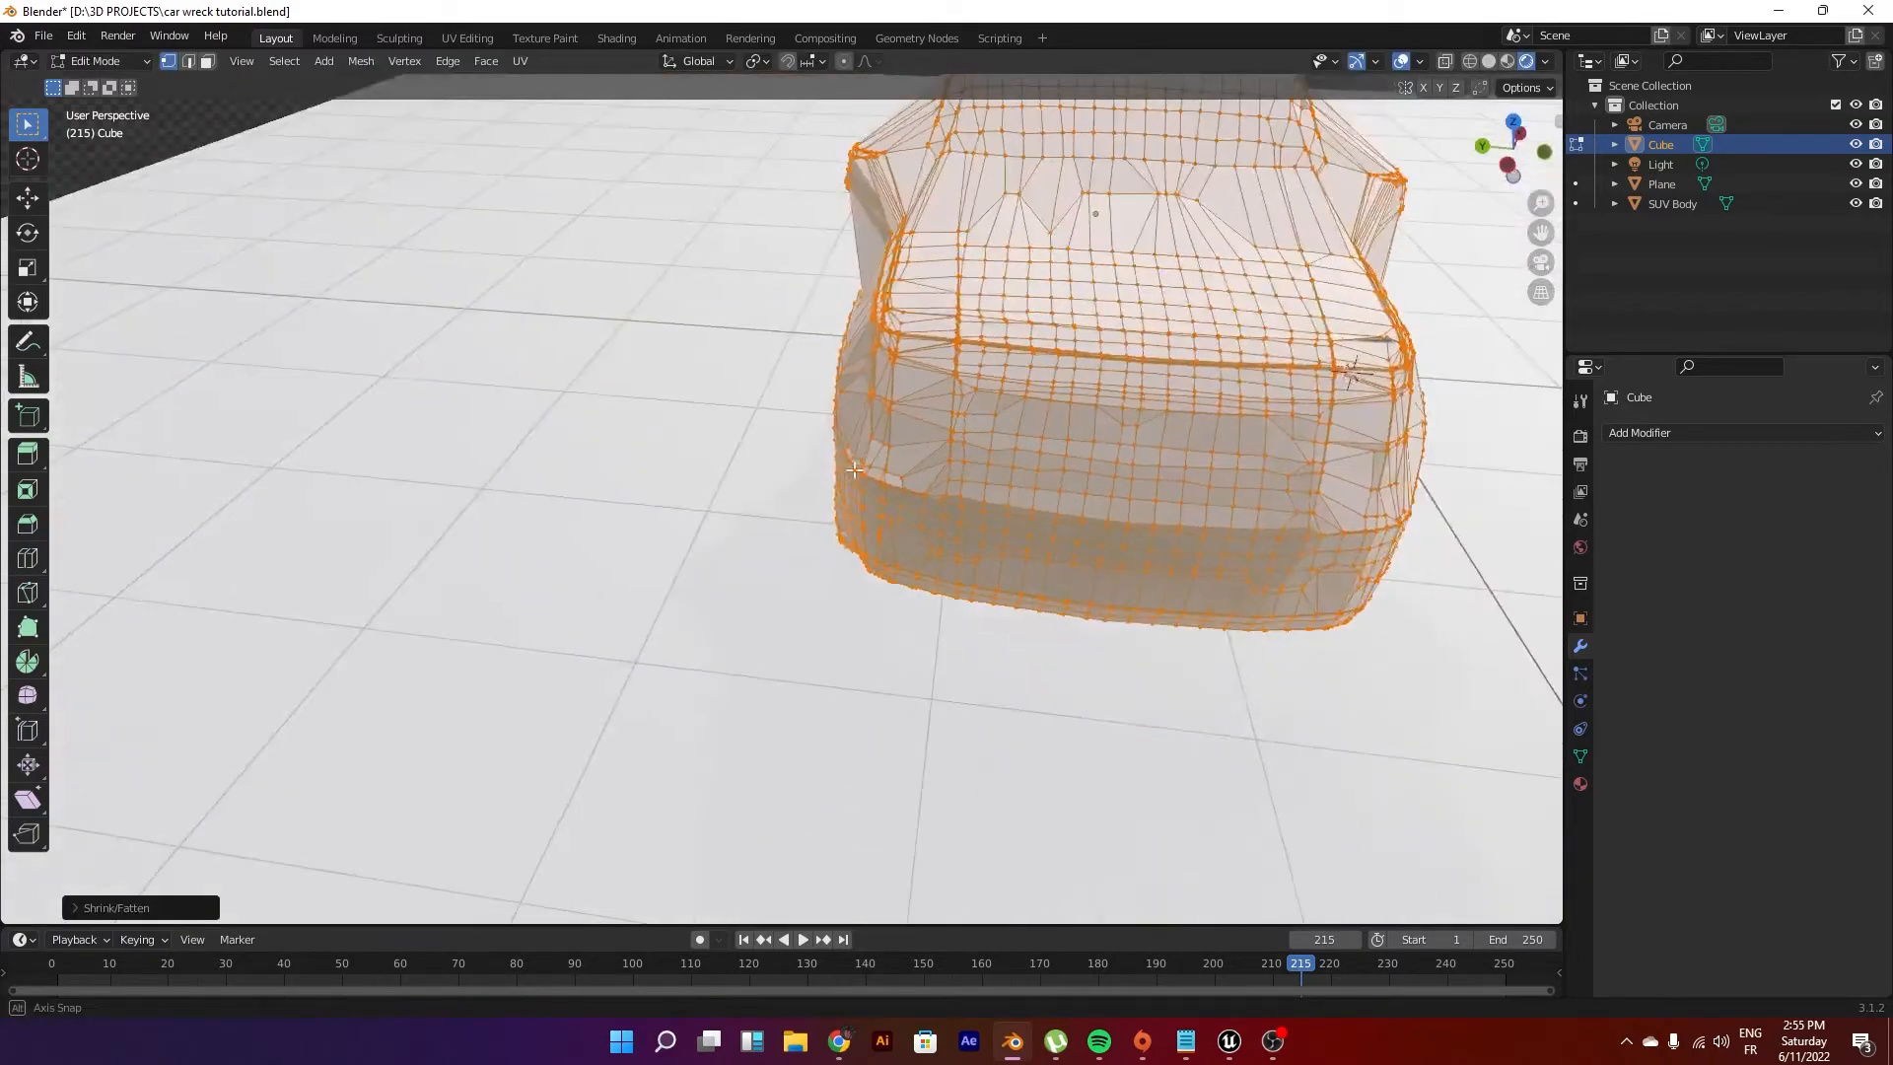
{"action": "key", "text": "Tab"}
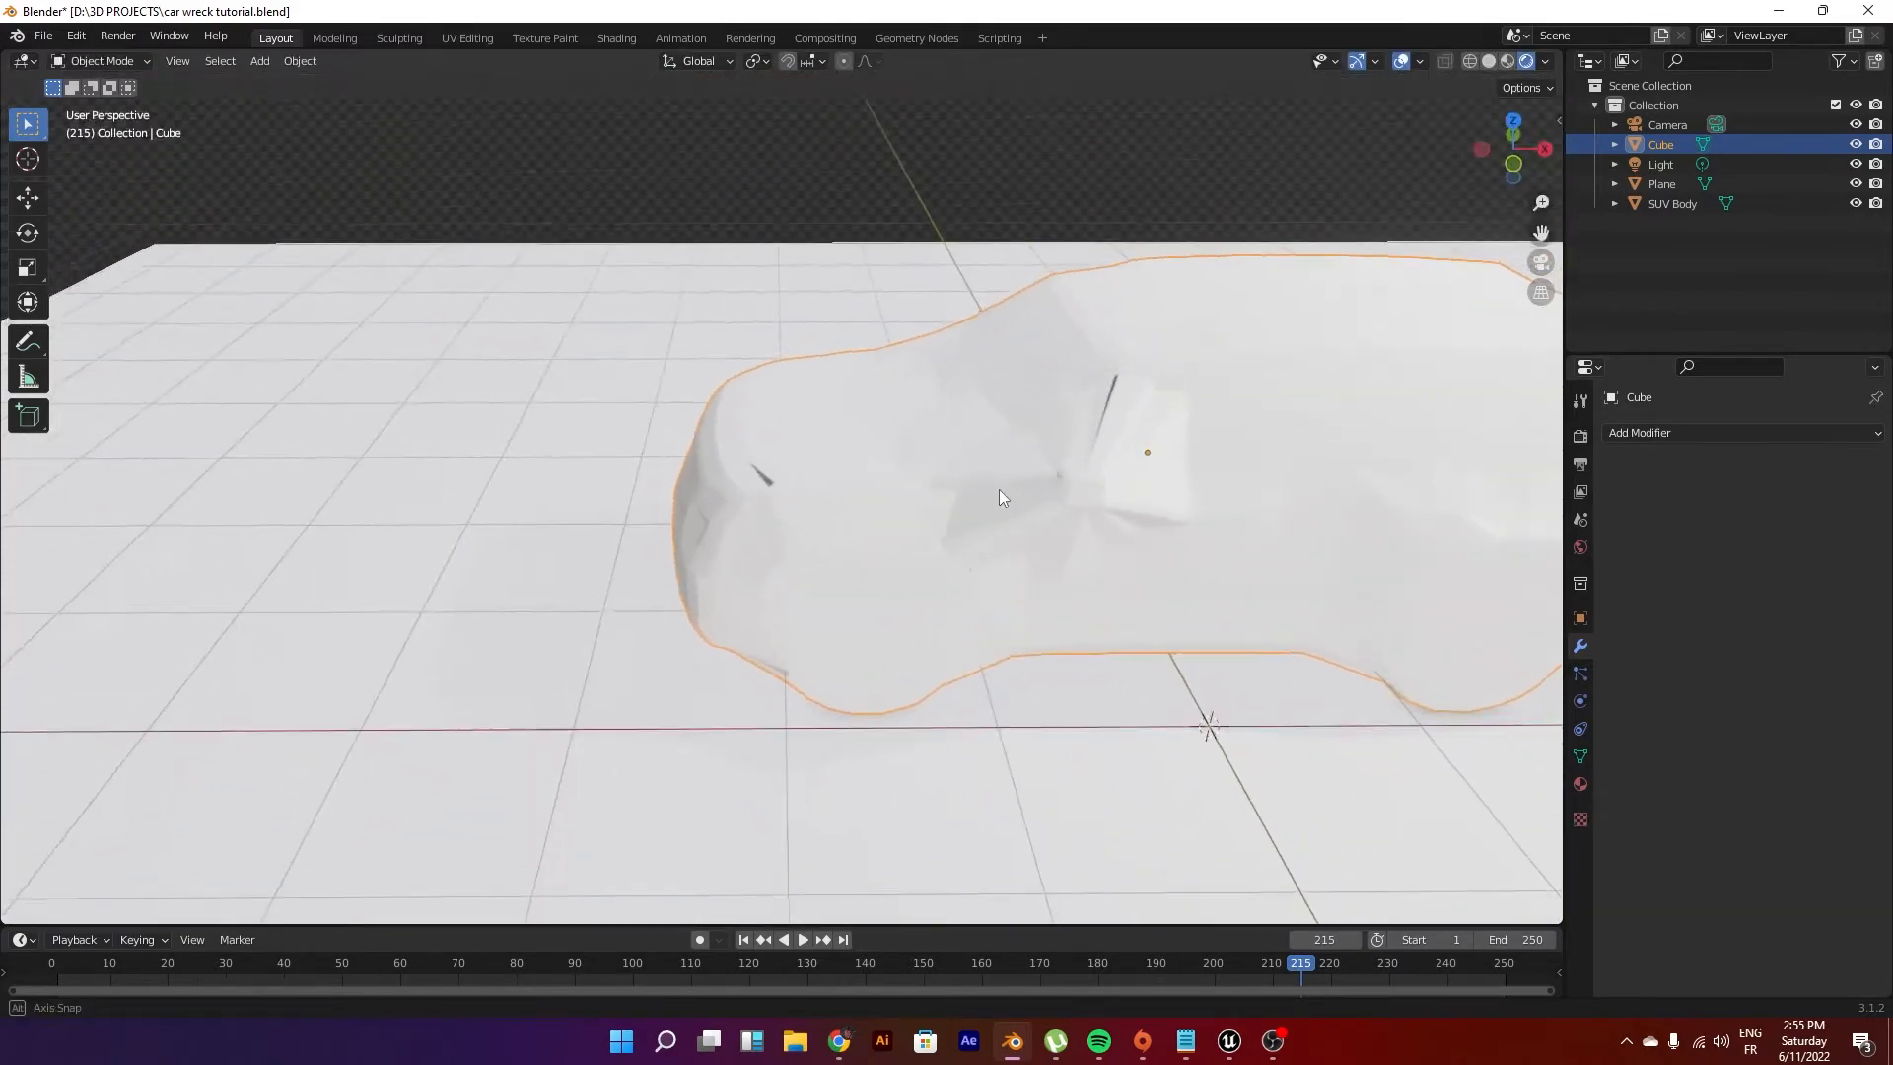
{"action": "key", "text": "Tab"}
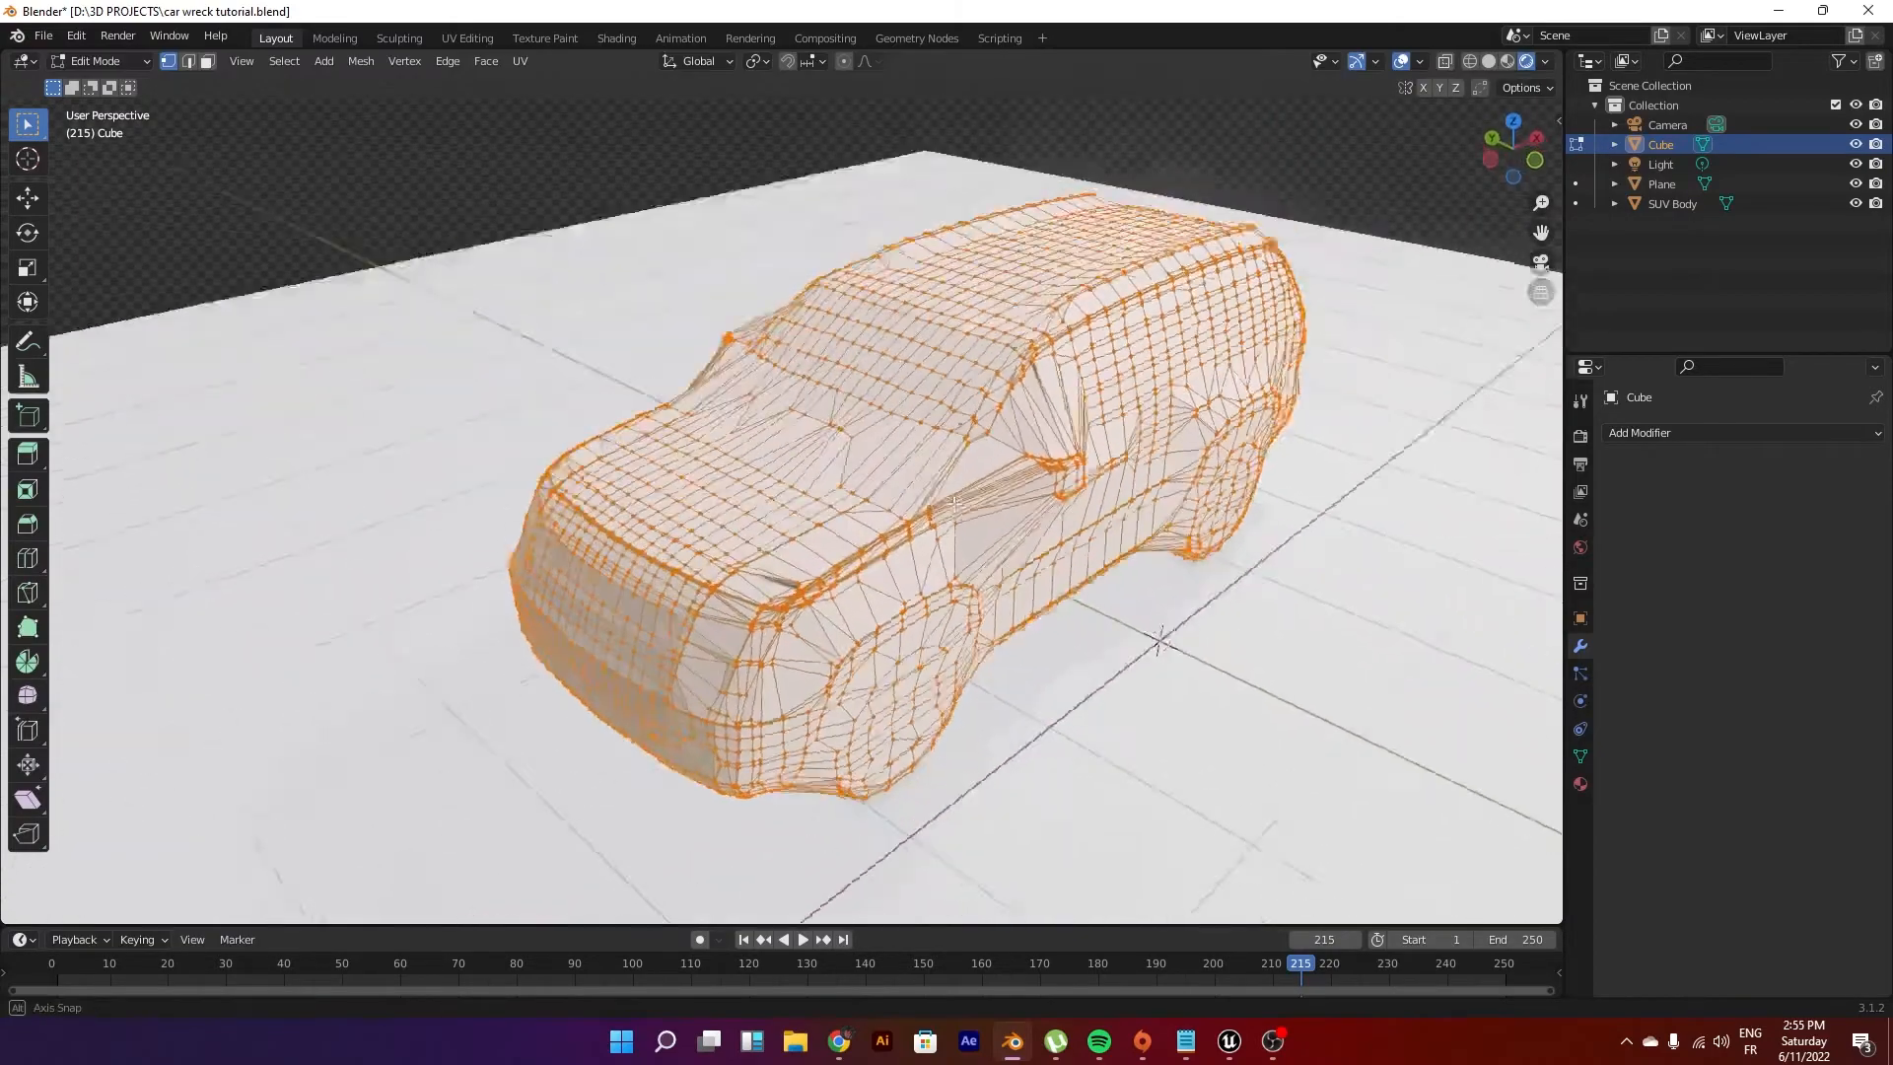
{"action": "key", "text": "Tab"}
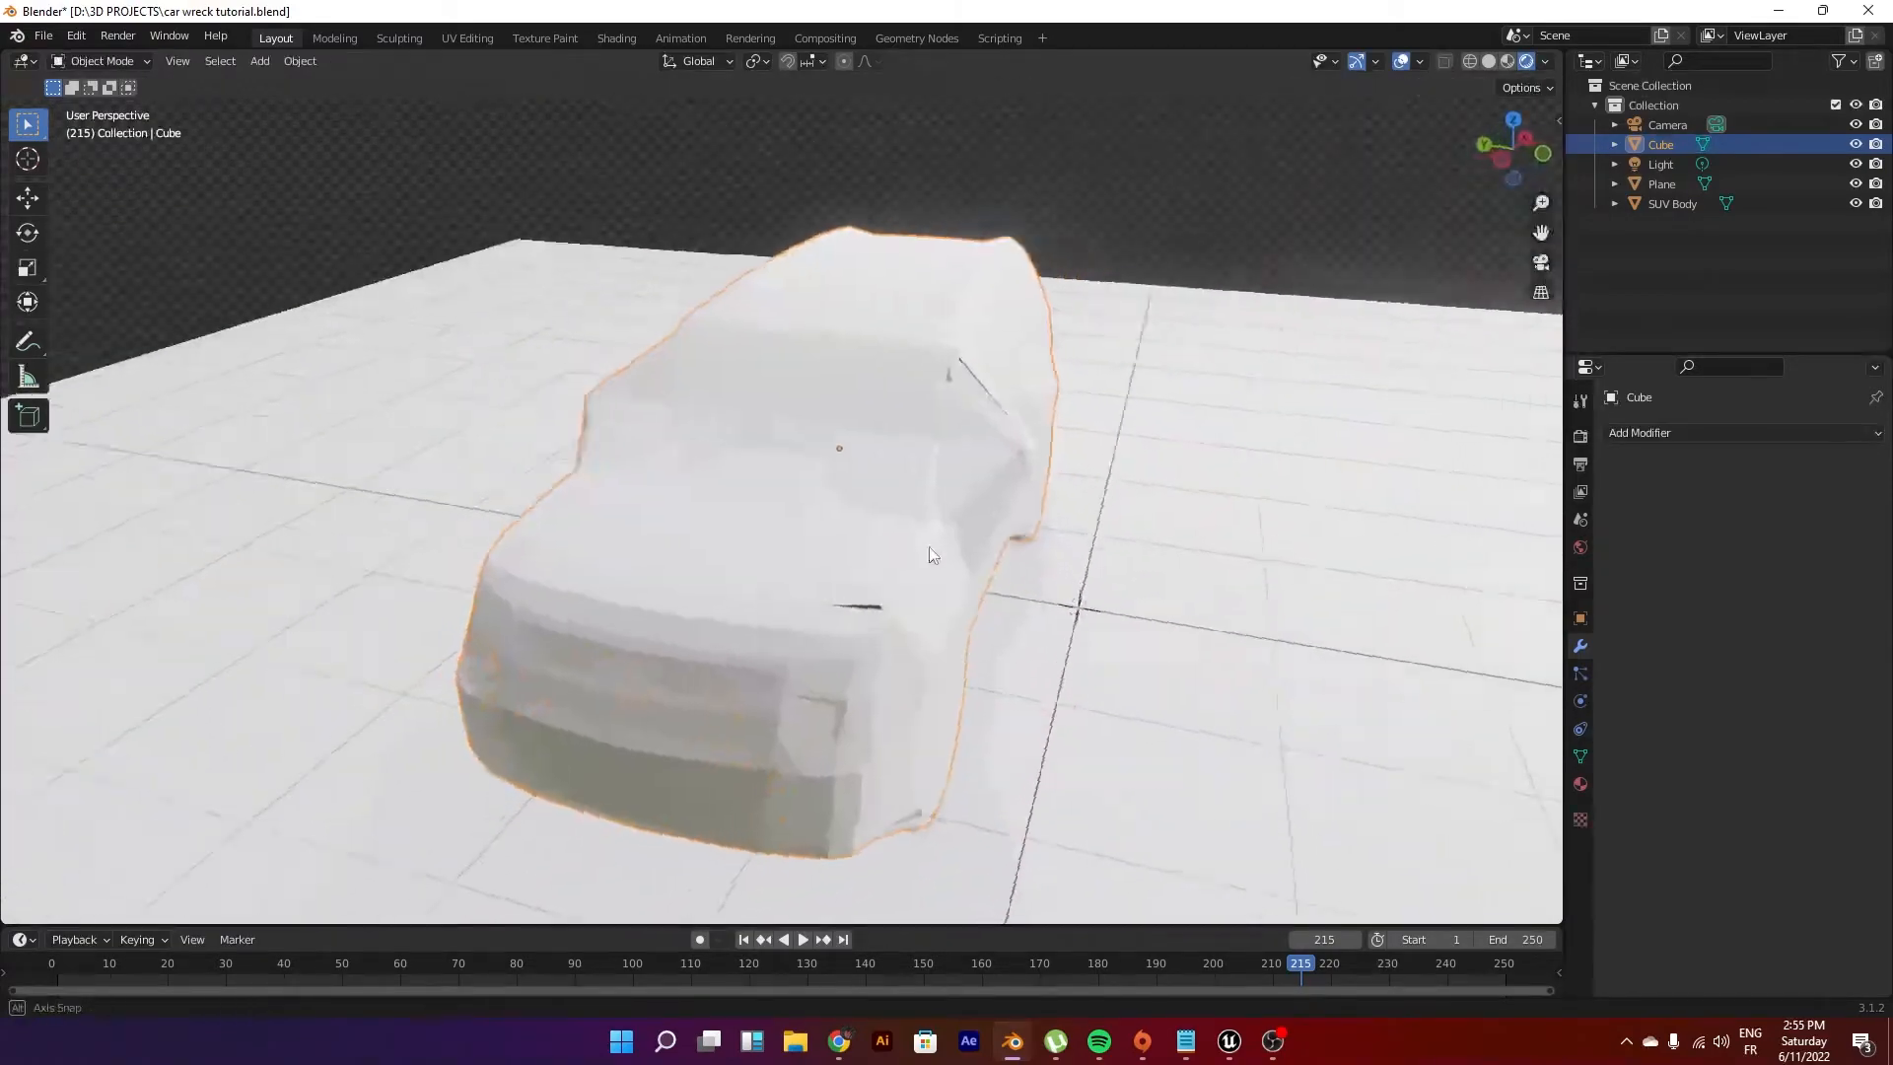
Step: Orbit around the cage to confirm it covers the car, then select SUV Body
{"action": "left_click_drag", "start_coordinate": [930, 554], "coordinate": [994, 568]}
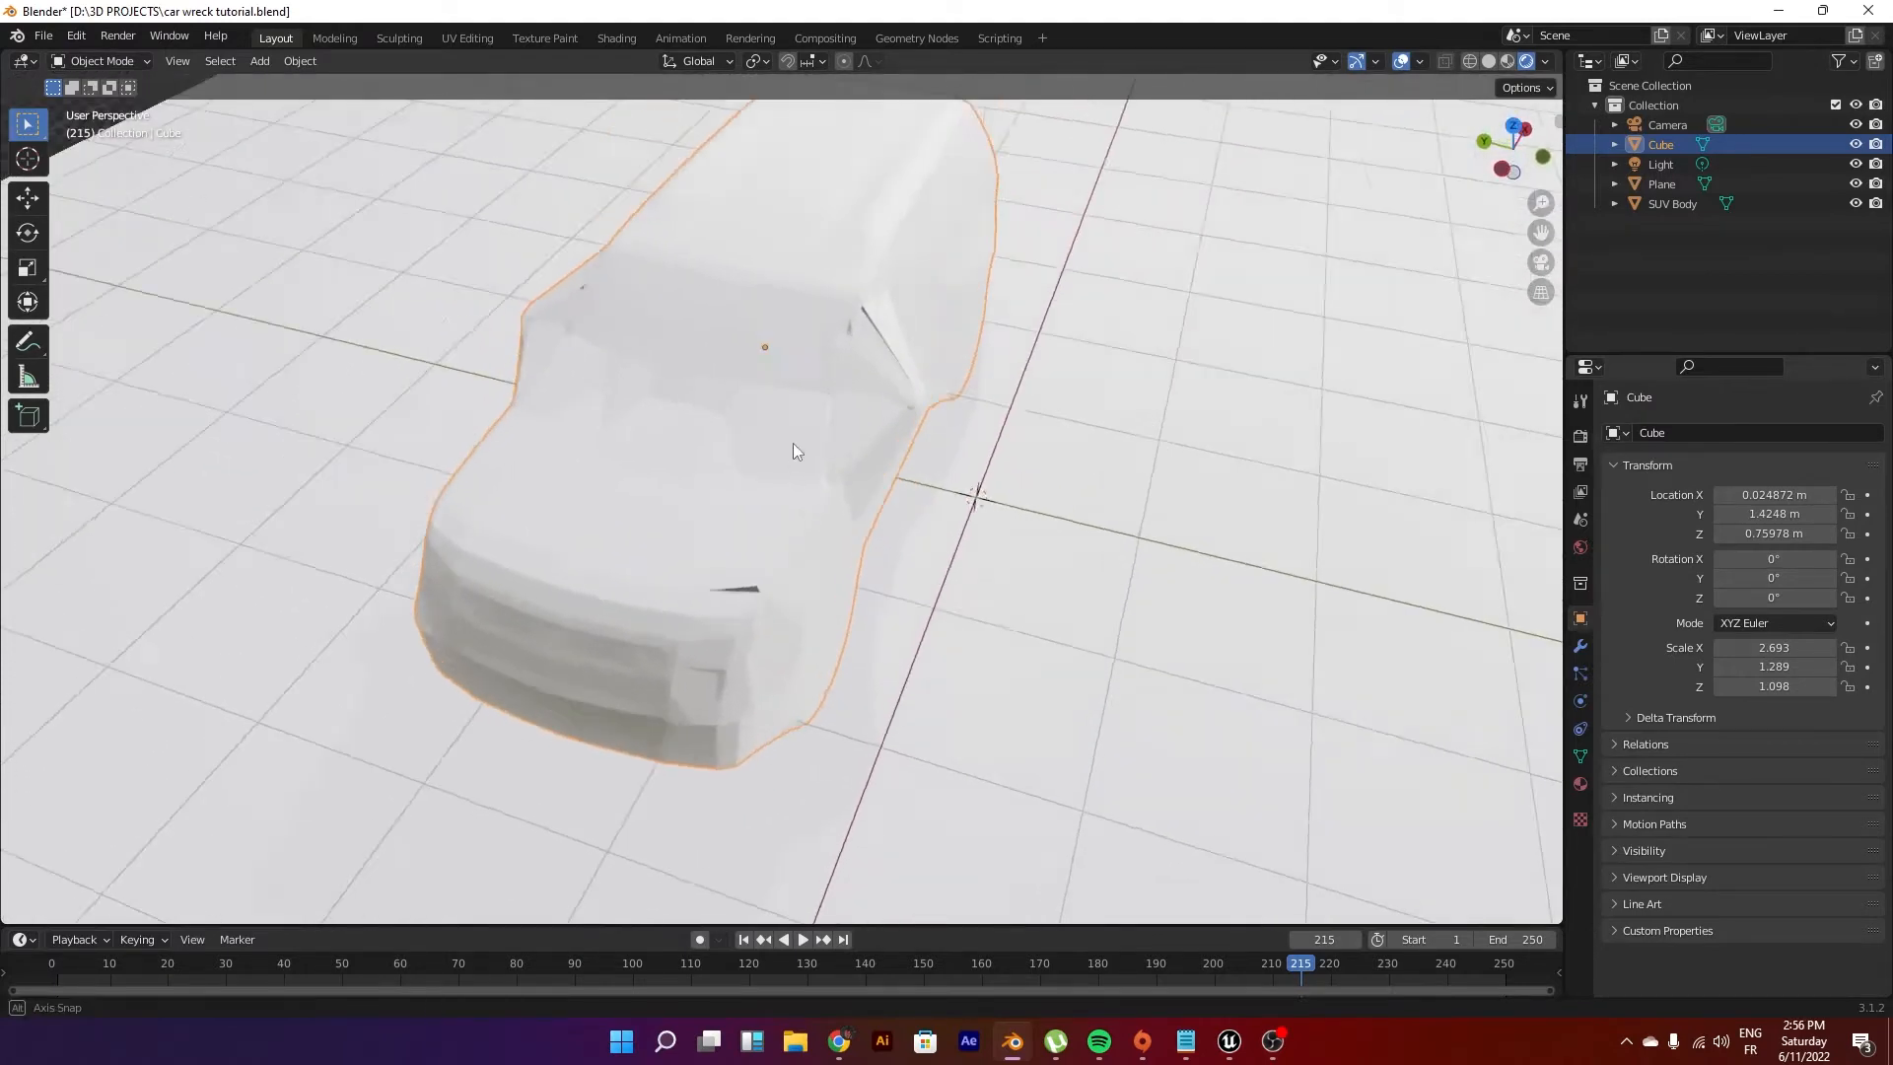
{"action": "left_click_drag", "start_coordinate": [794, 452], "coordinate": [688, 537]}
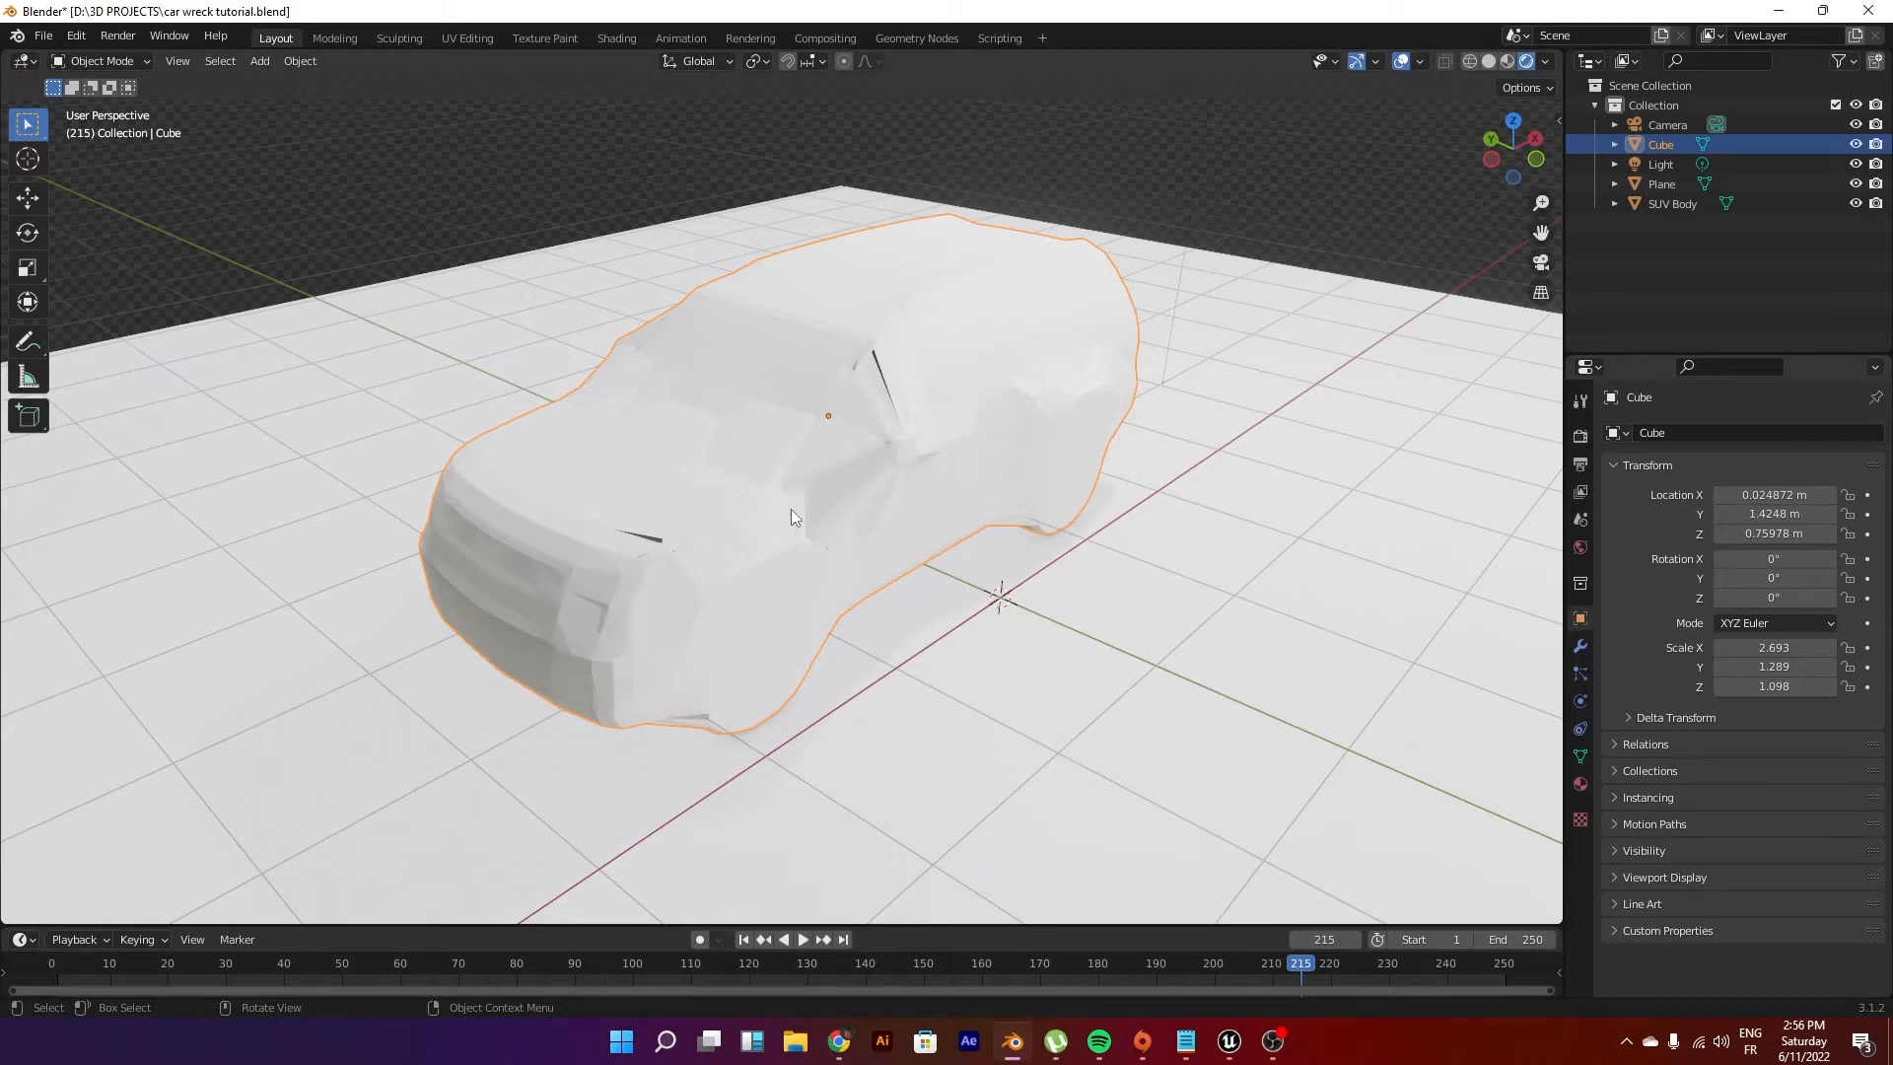
{"action": "left_click", "coordinate": [1672, 203]}
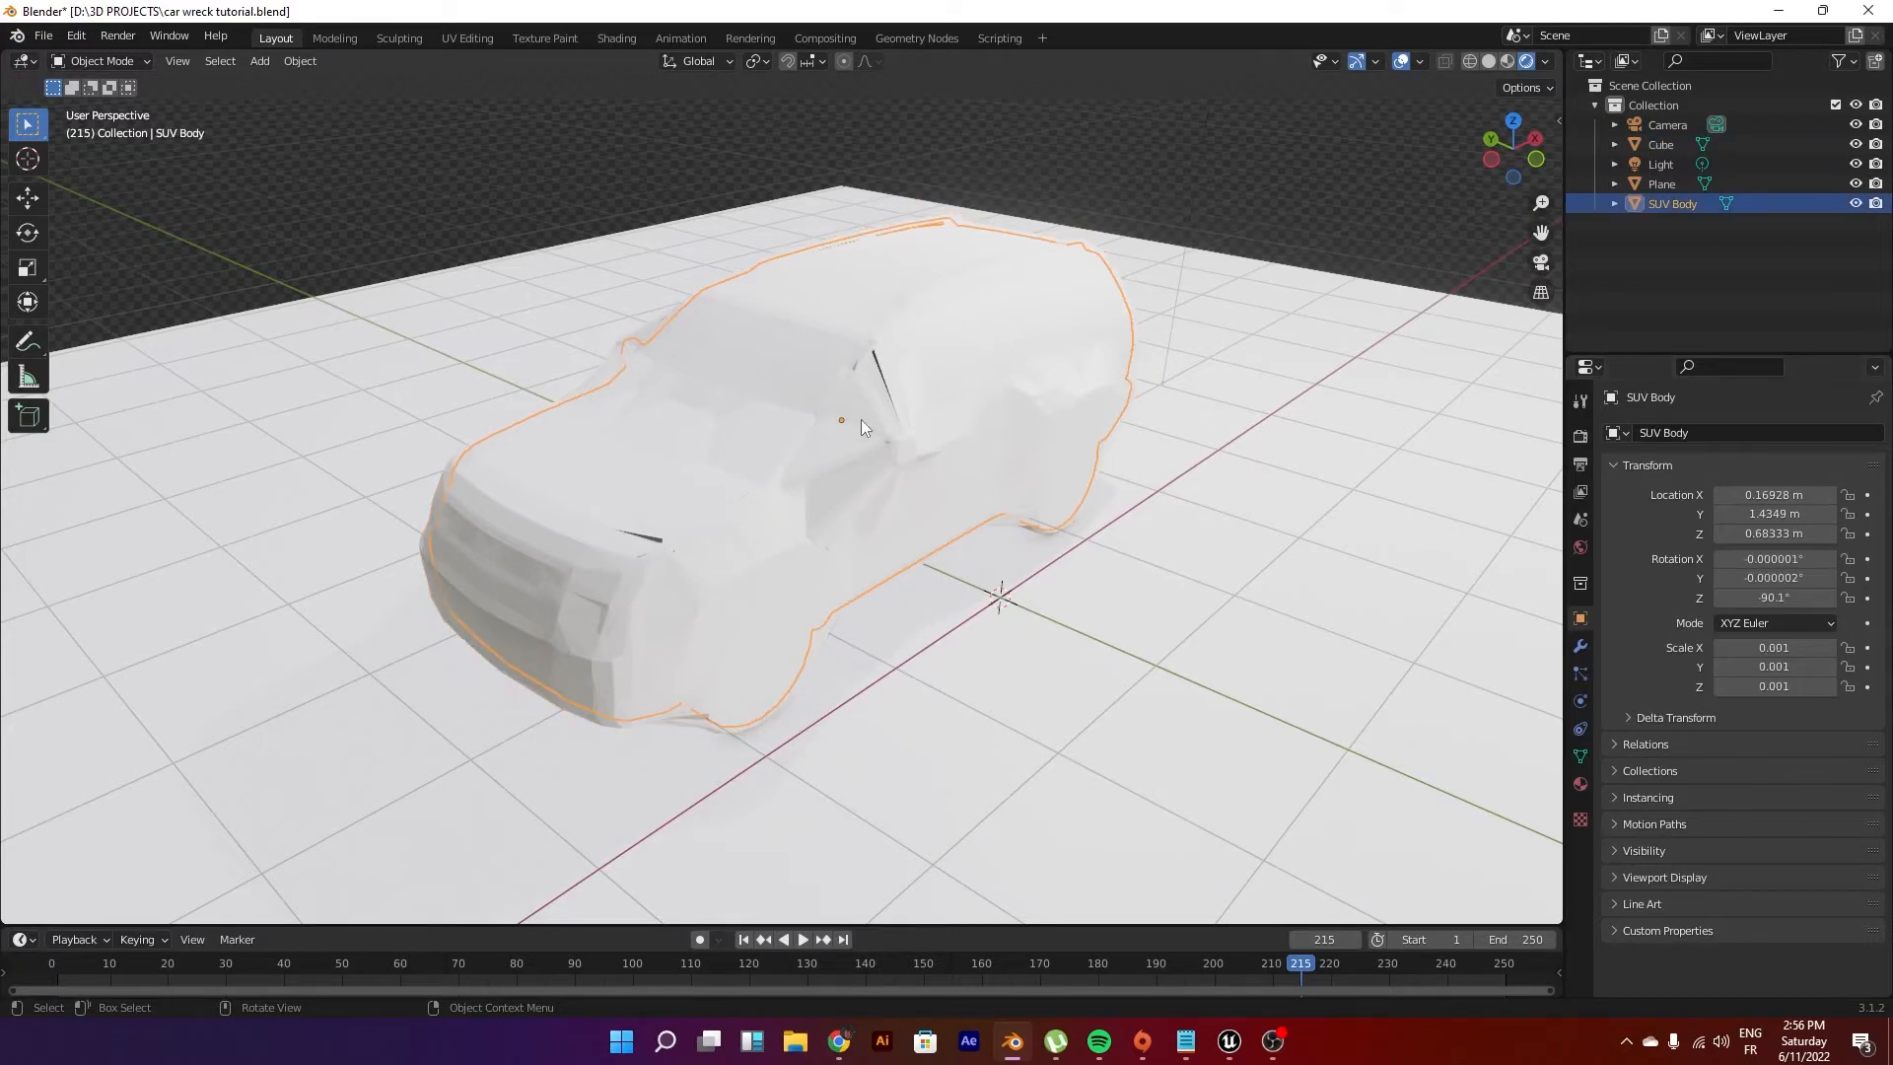
Step: Add a Mesh Deform modifier to SUV Body and save the project
{"action": "left_click", "coordinate": [1580, 647]}
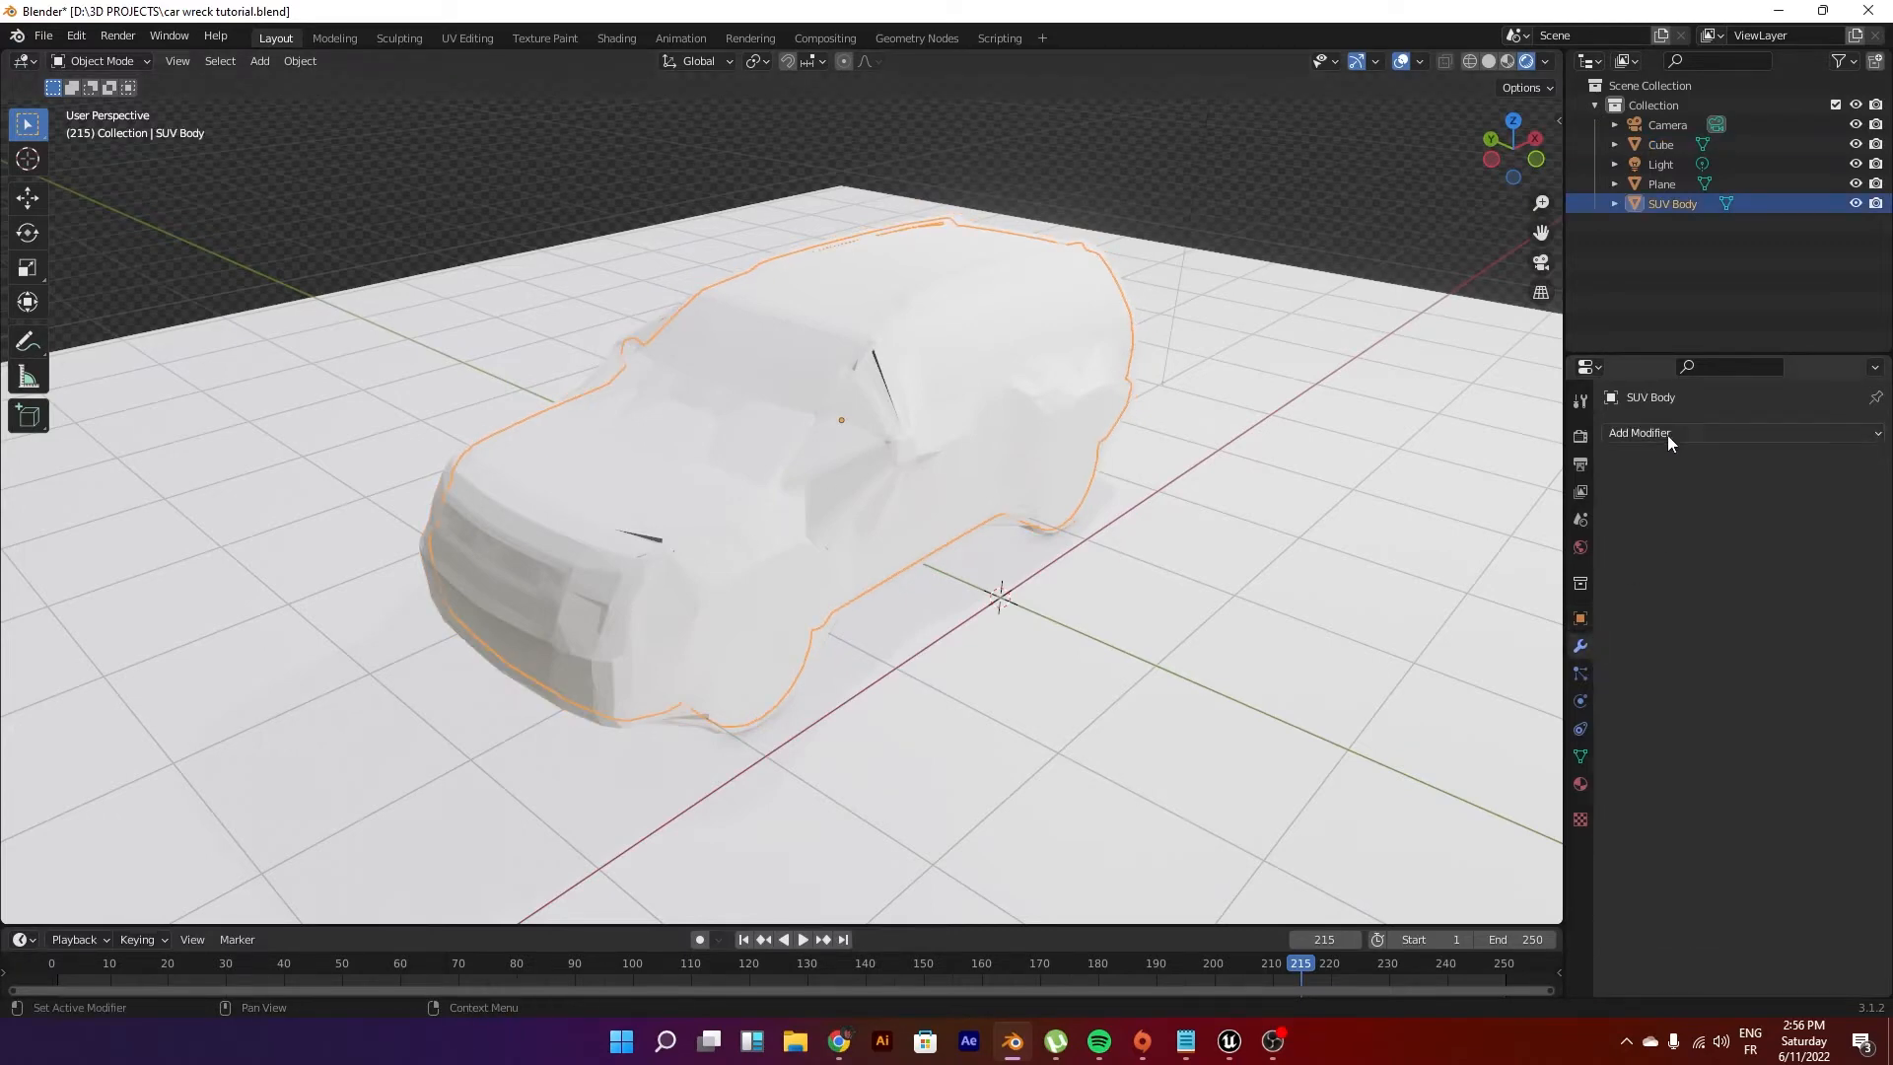
{"action": "left_click", "coordinate": [1640, 432]}
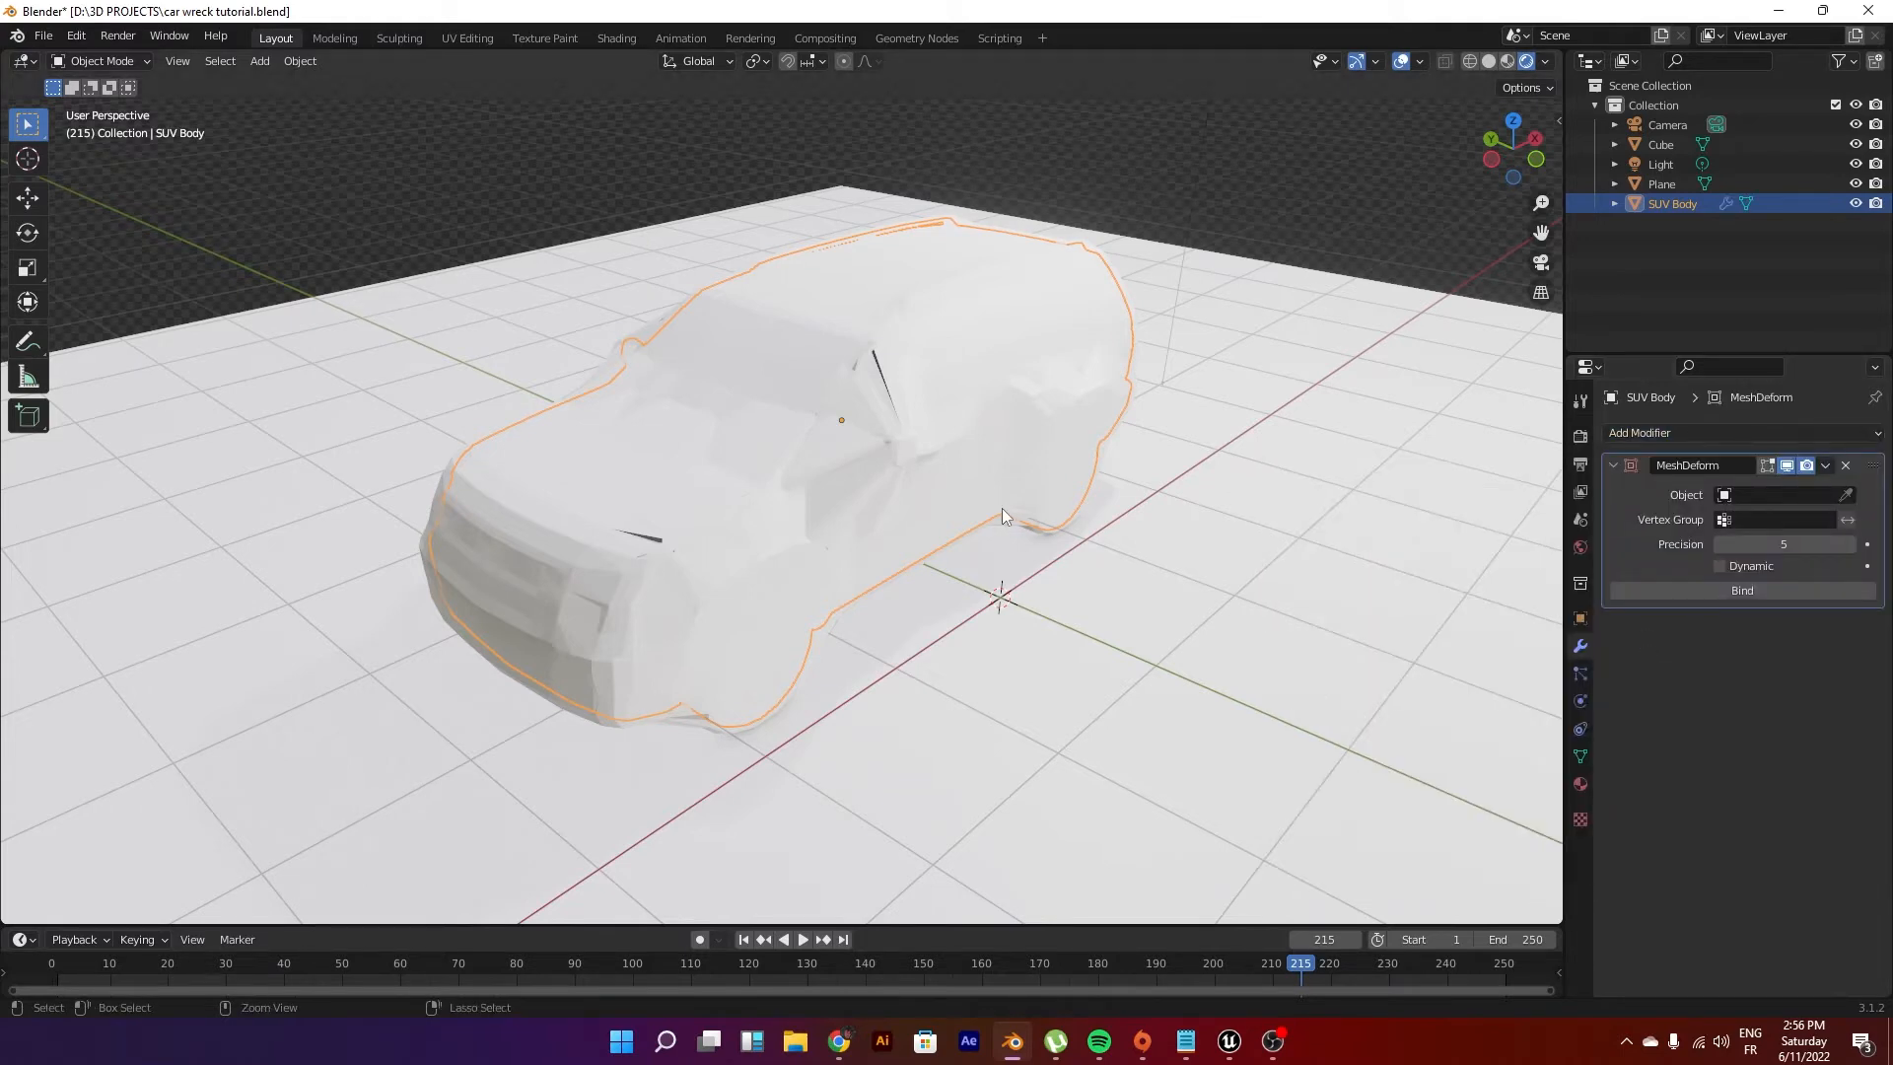
{"action": "key", "text": "ctrl+s"}
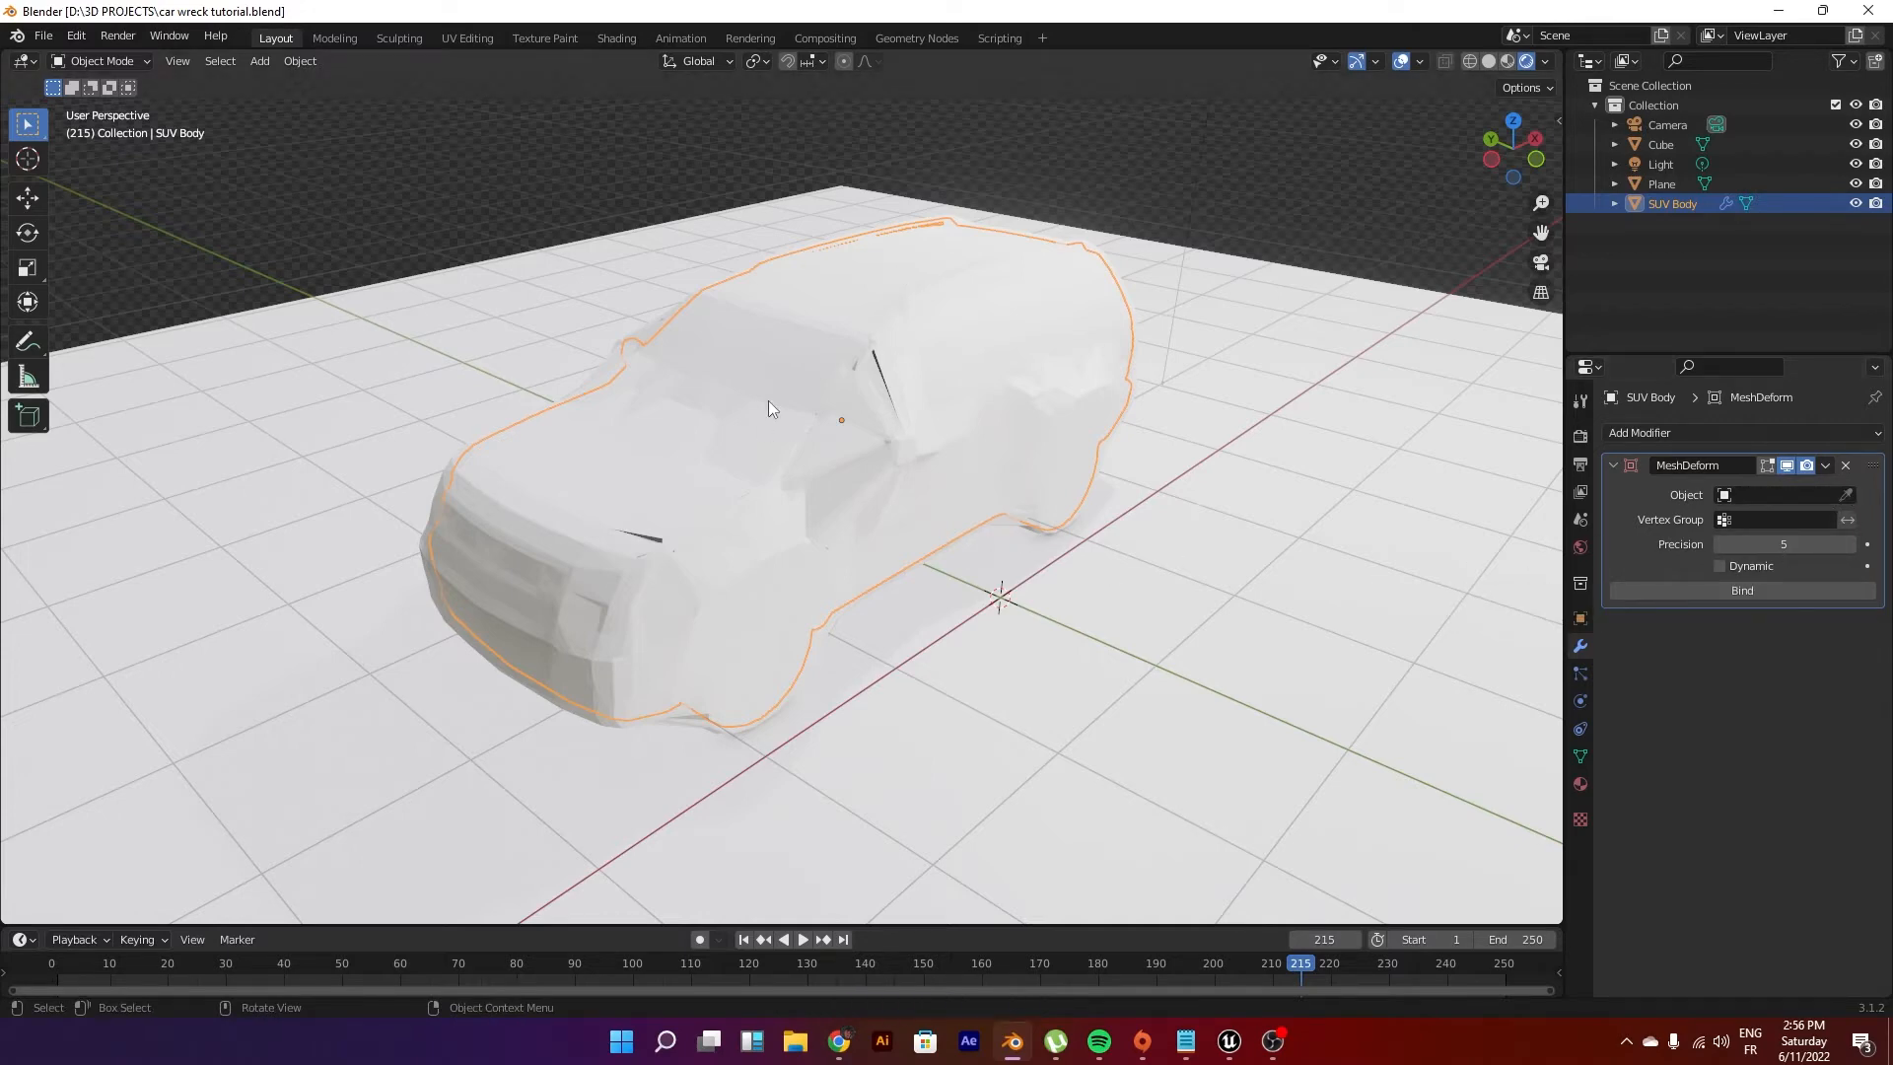
{"action": "left_click", "coordinate": [1661, 144]}
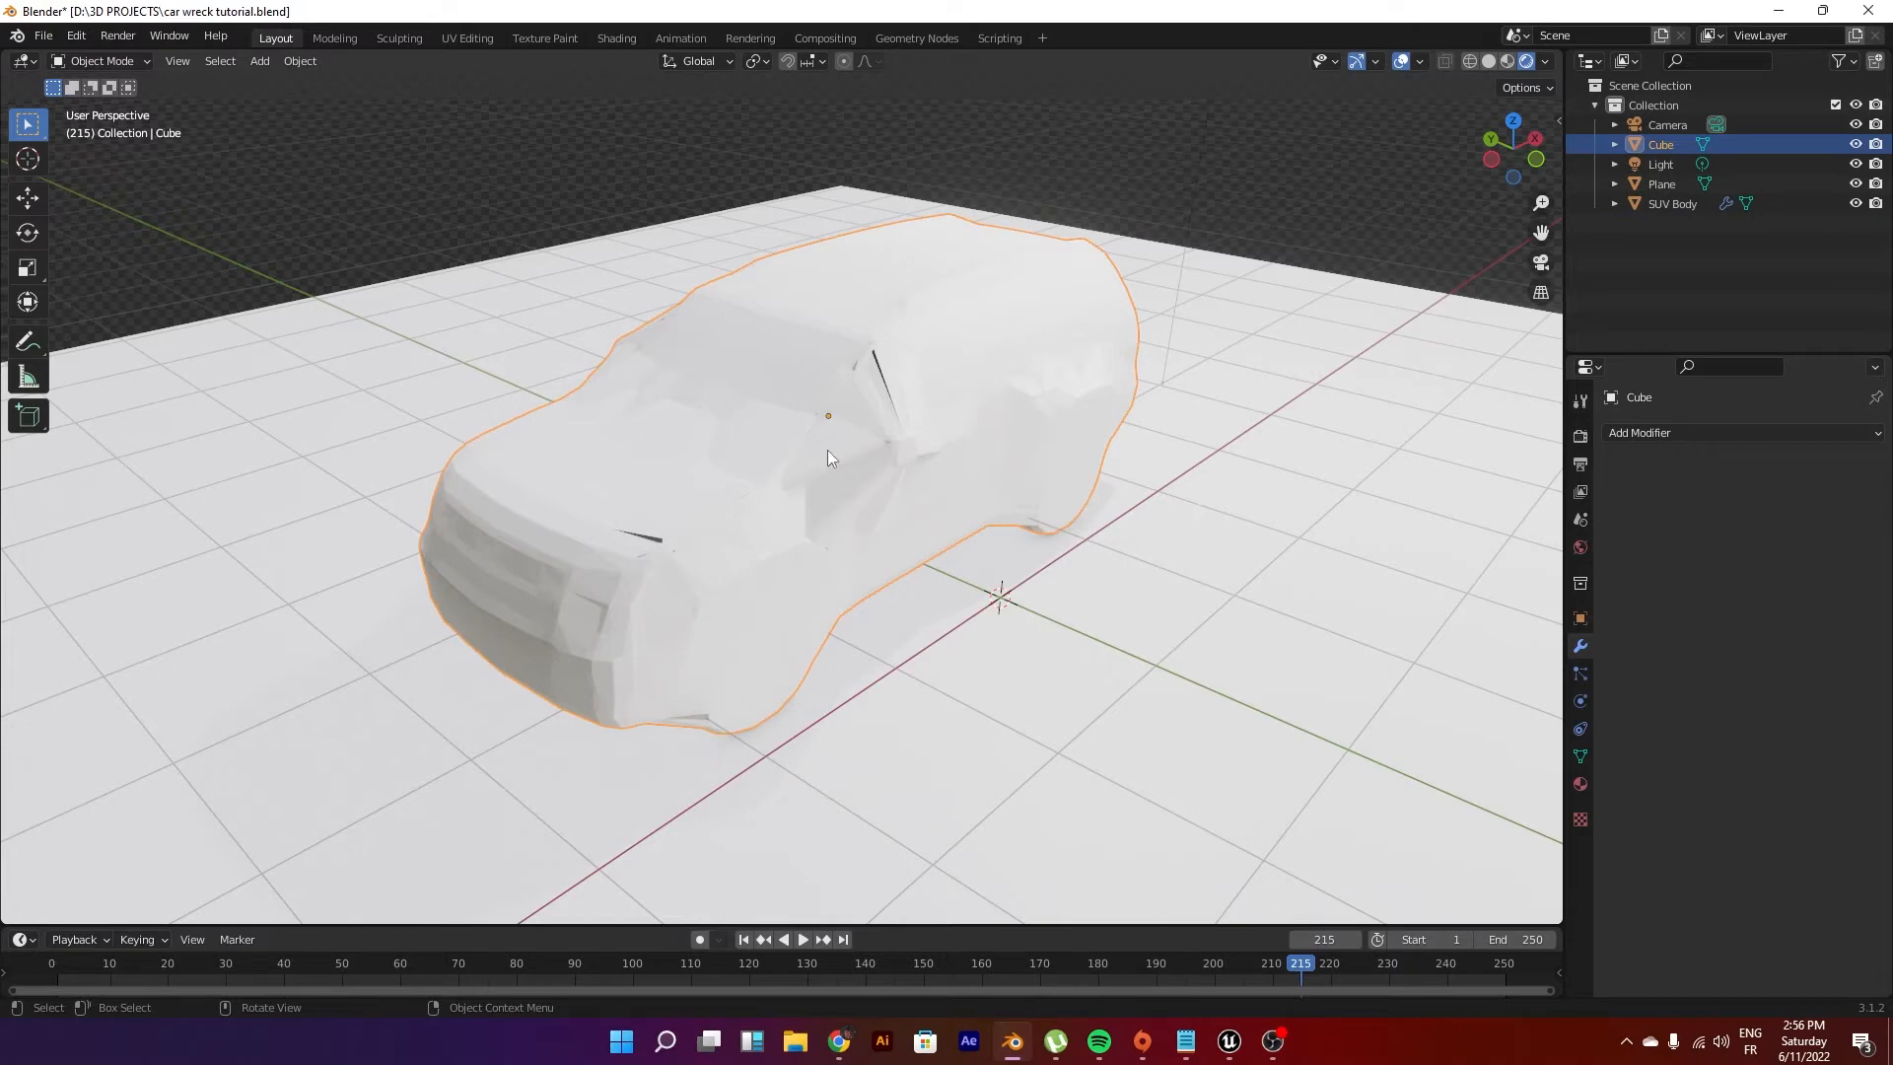
{"action": "mouse_move", "coordinate": [845, 488]}
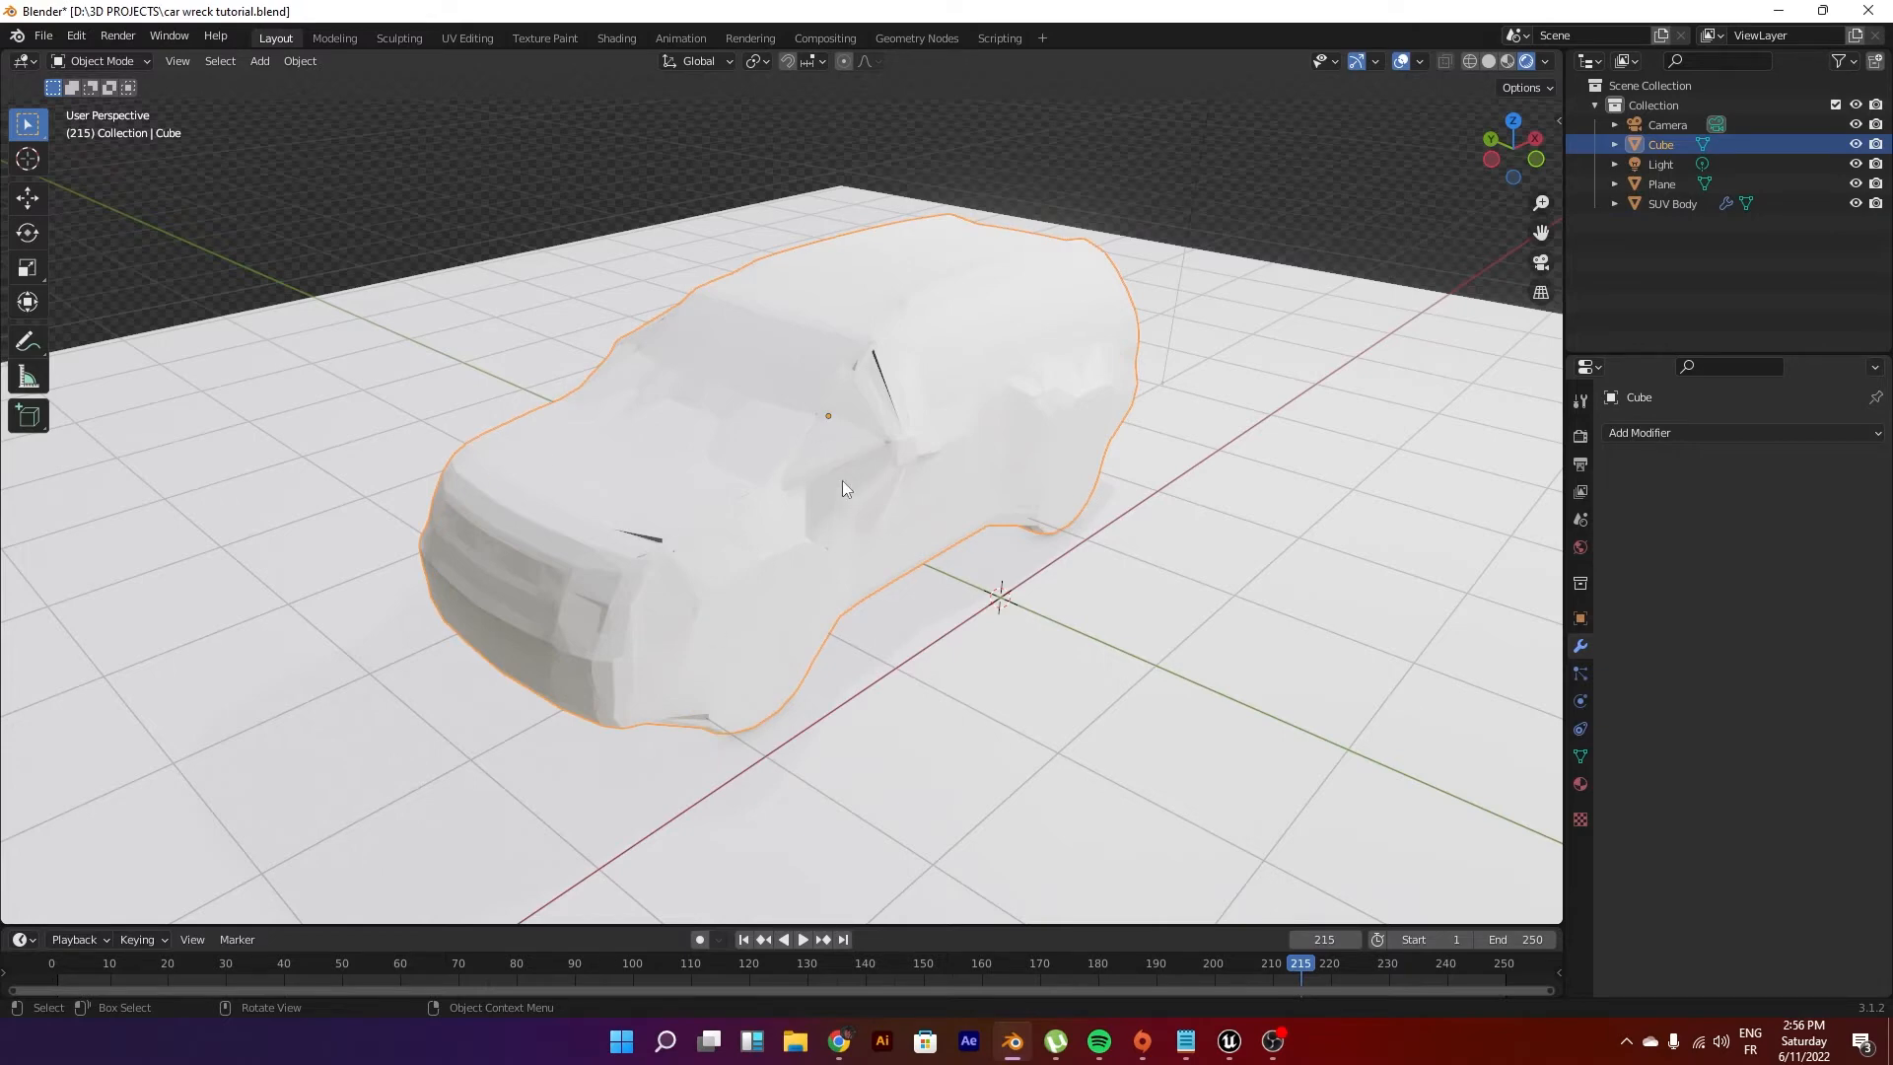
{"action": "left_click", "coordinate": [1673, 203]}
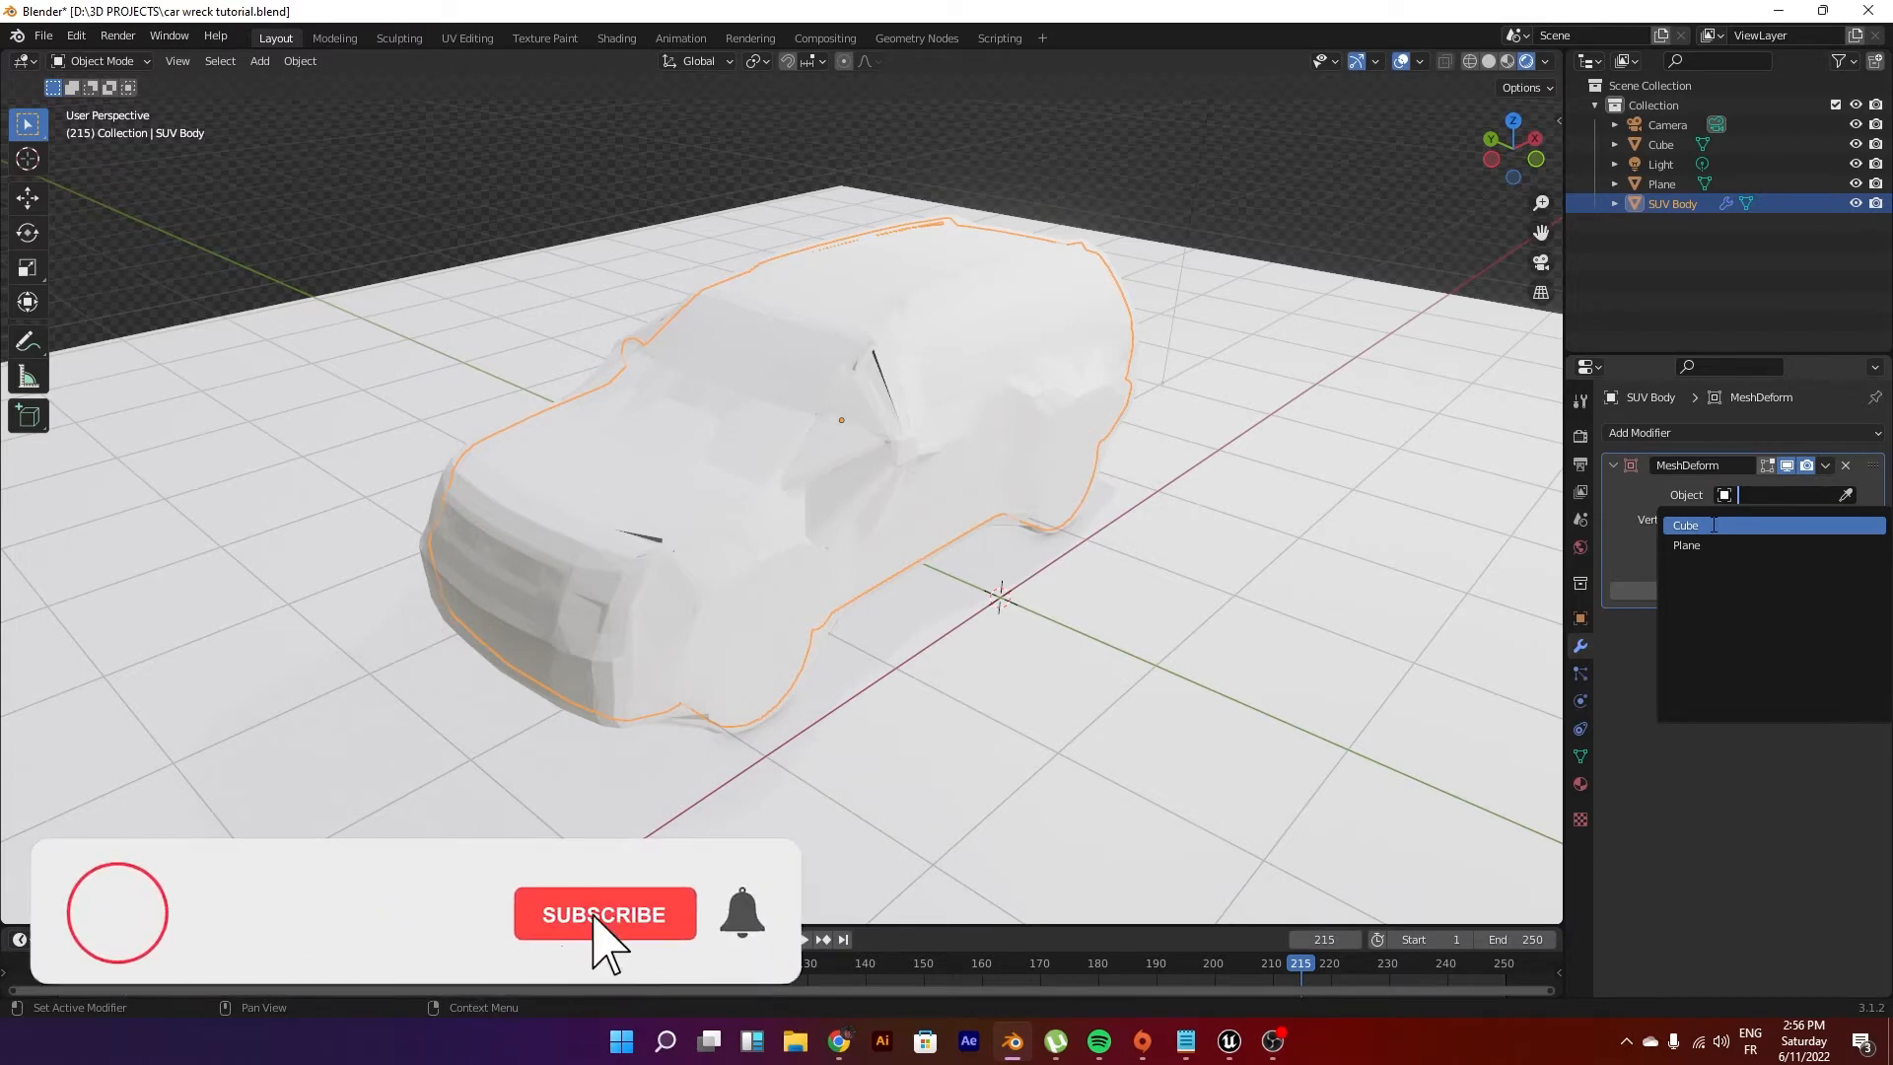
Step: Set the Mesh Deform object to Cube, save, bind, and reselect the cage
{"action": "left_click", "coordinate": [605, 914]}
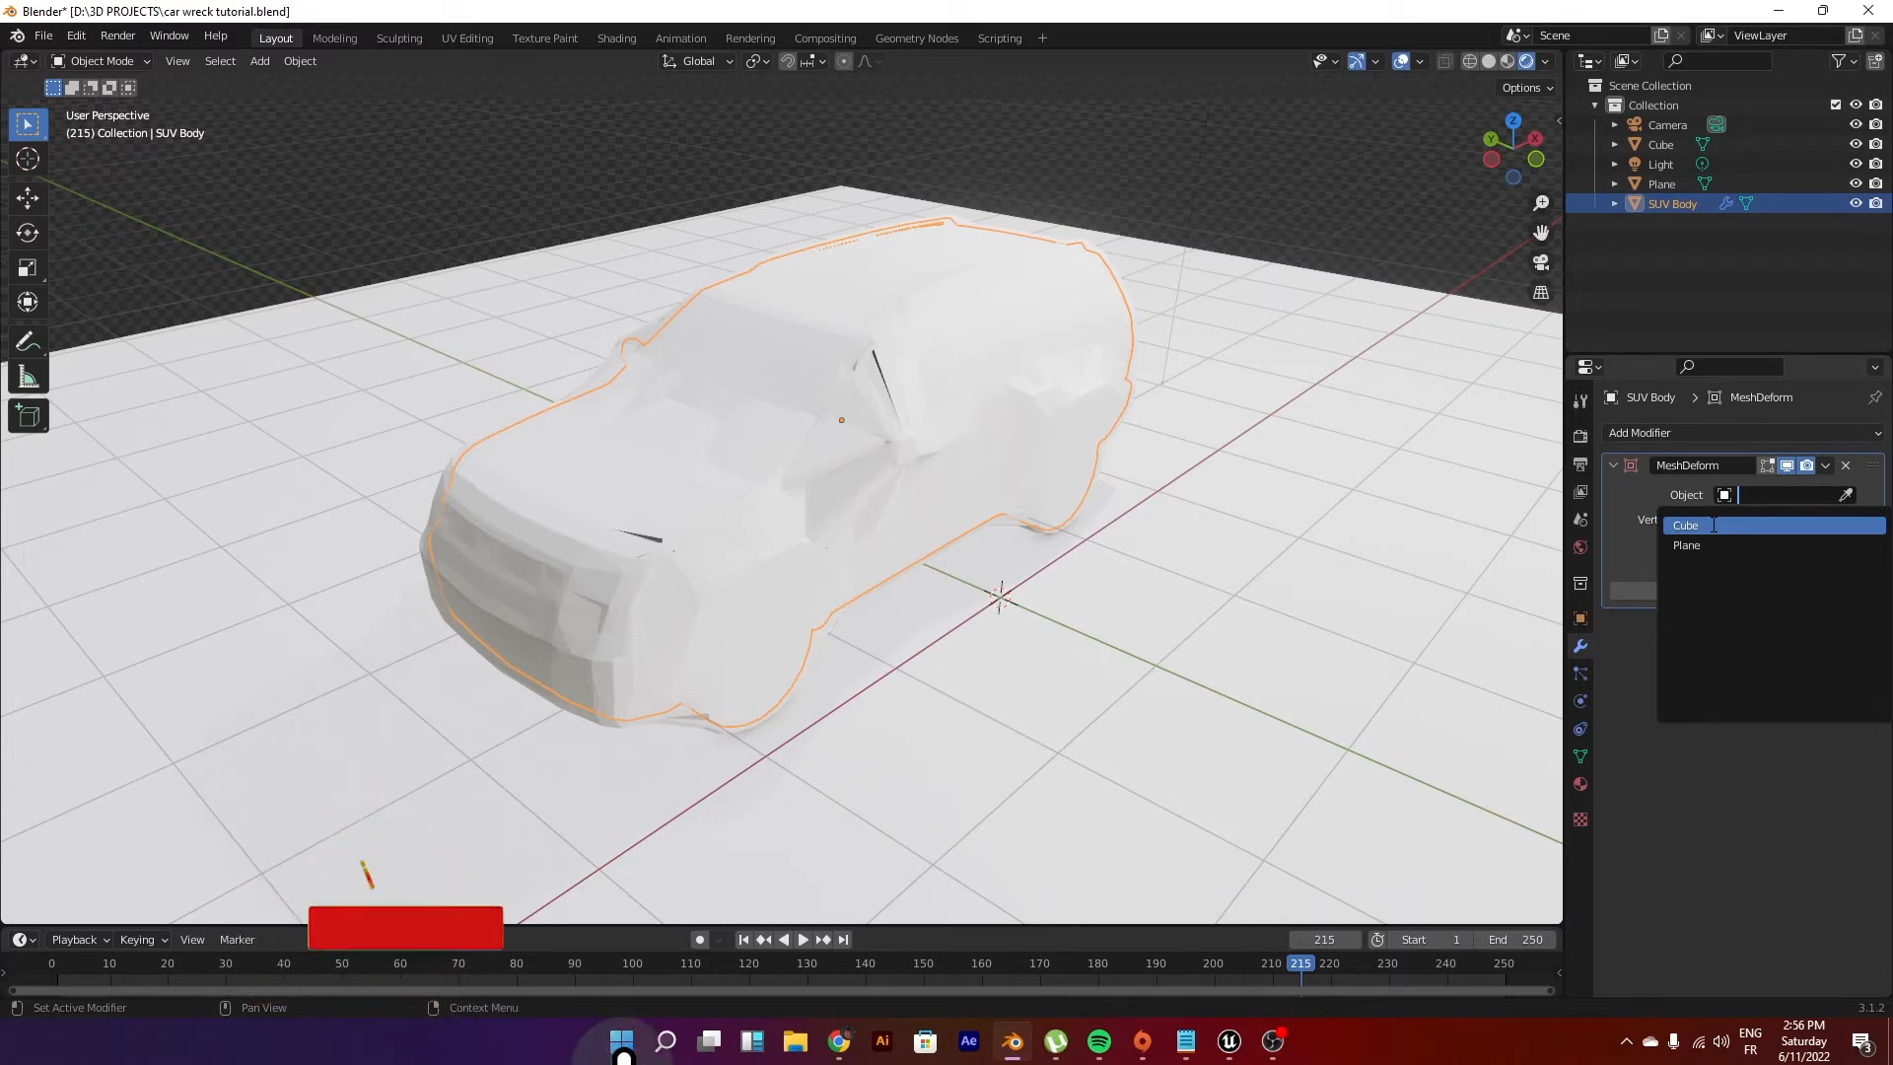
{"action": "left_click", "coordinate": [1686, 523]}
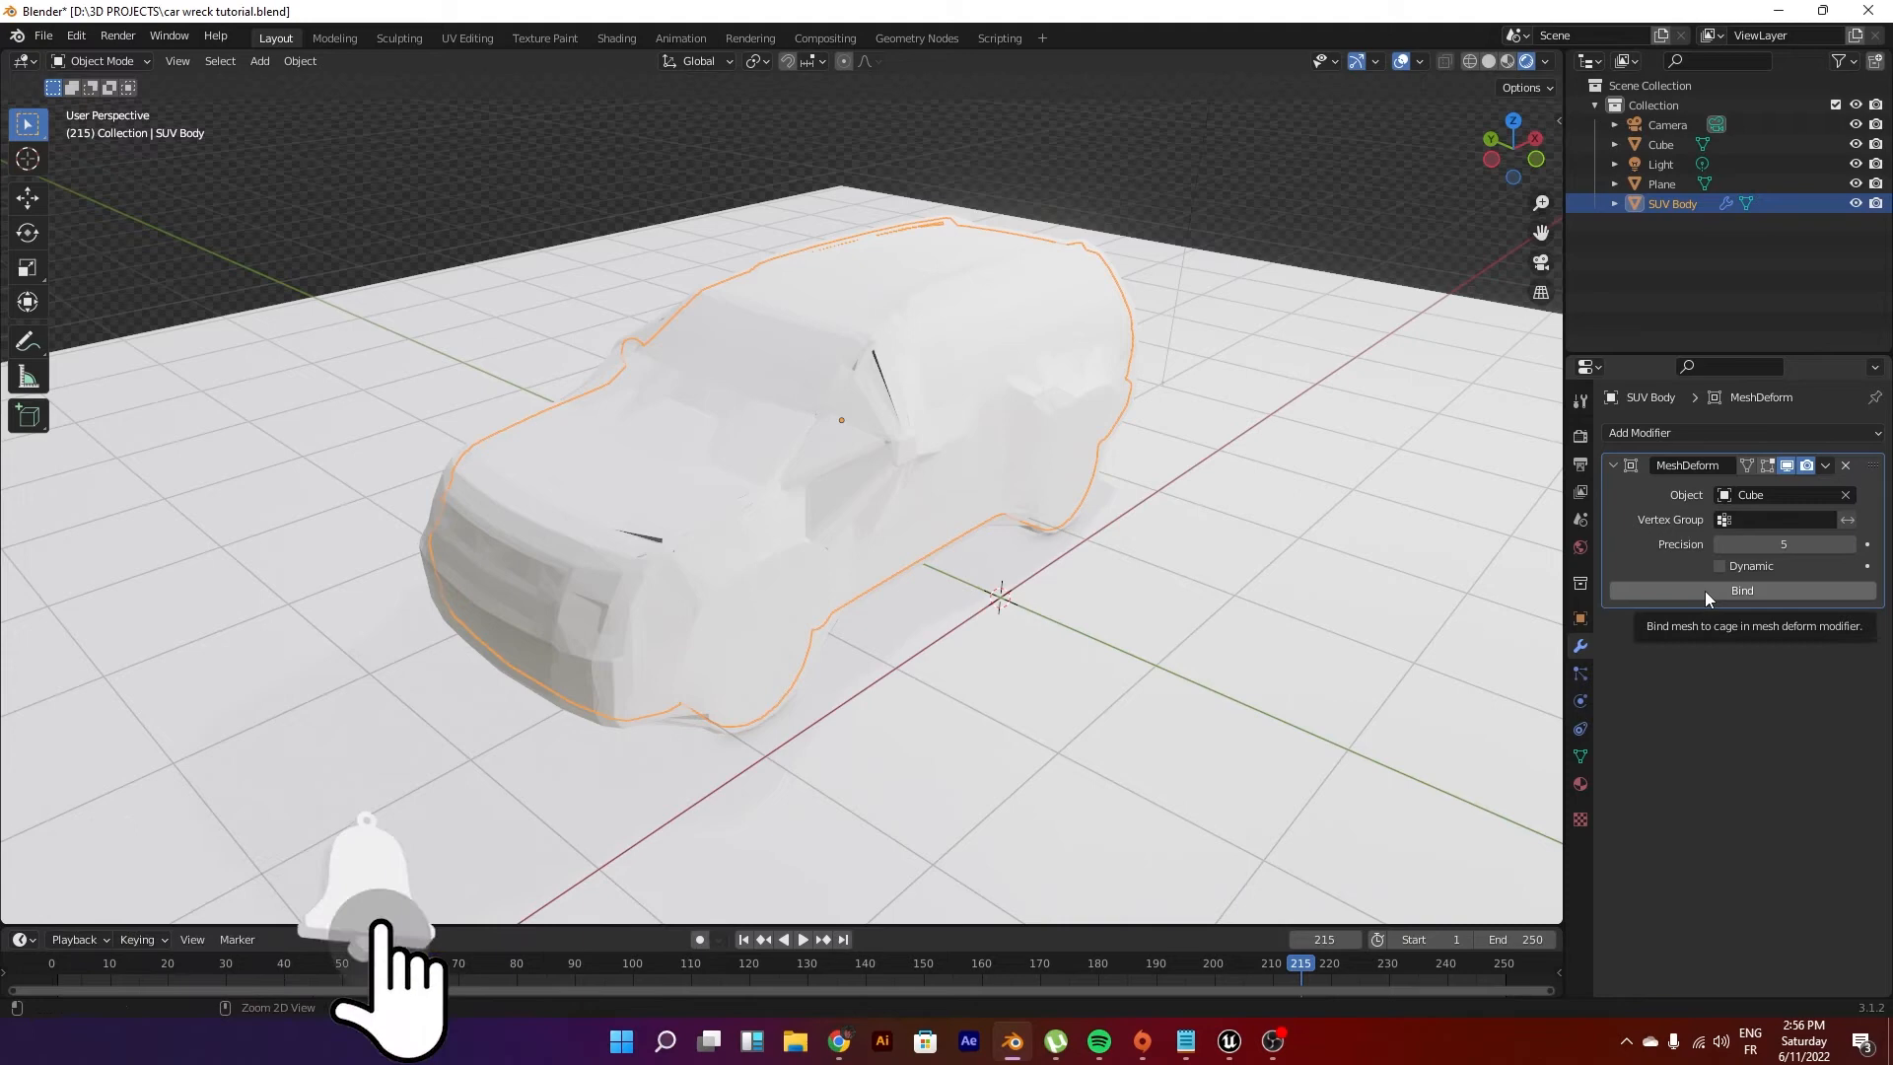
{"action": "key", "text": "ctrl+s"}
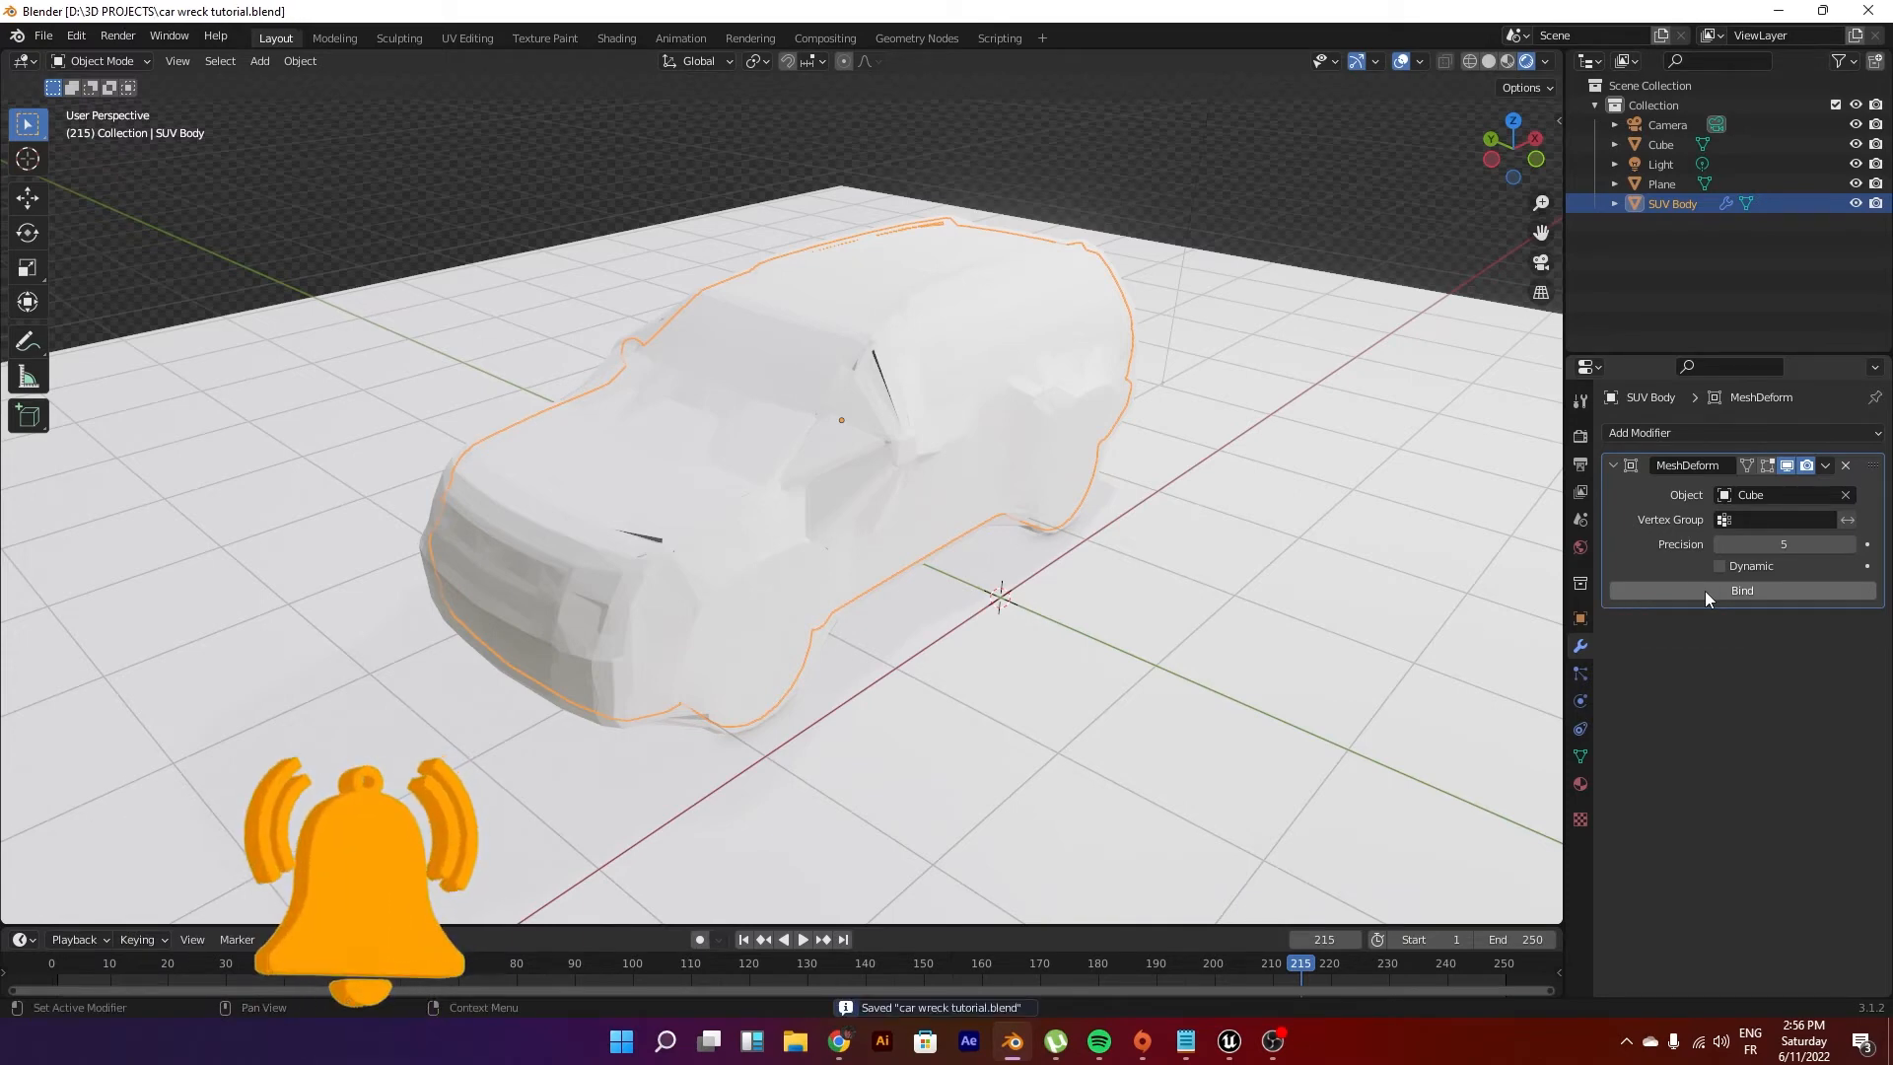
{"action": "left_click", "coordinate": [1742, 591]}
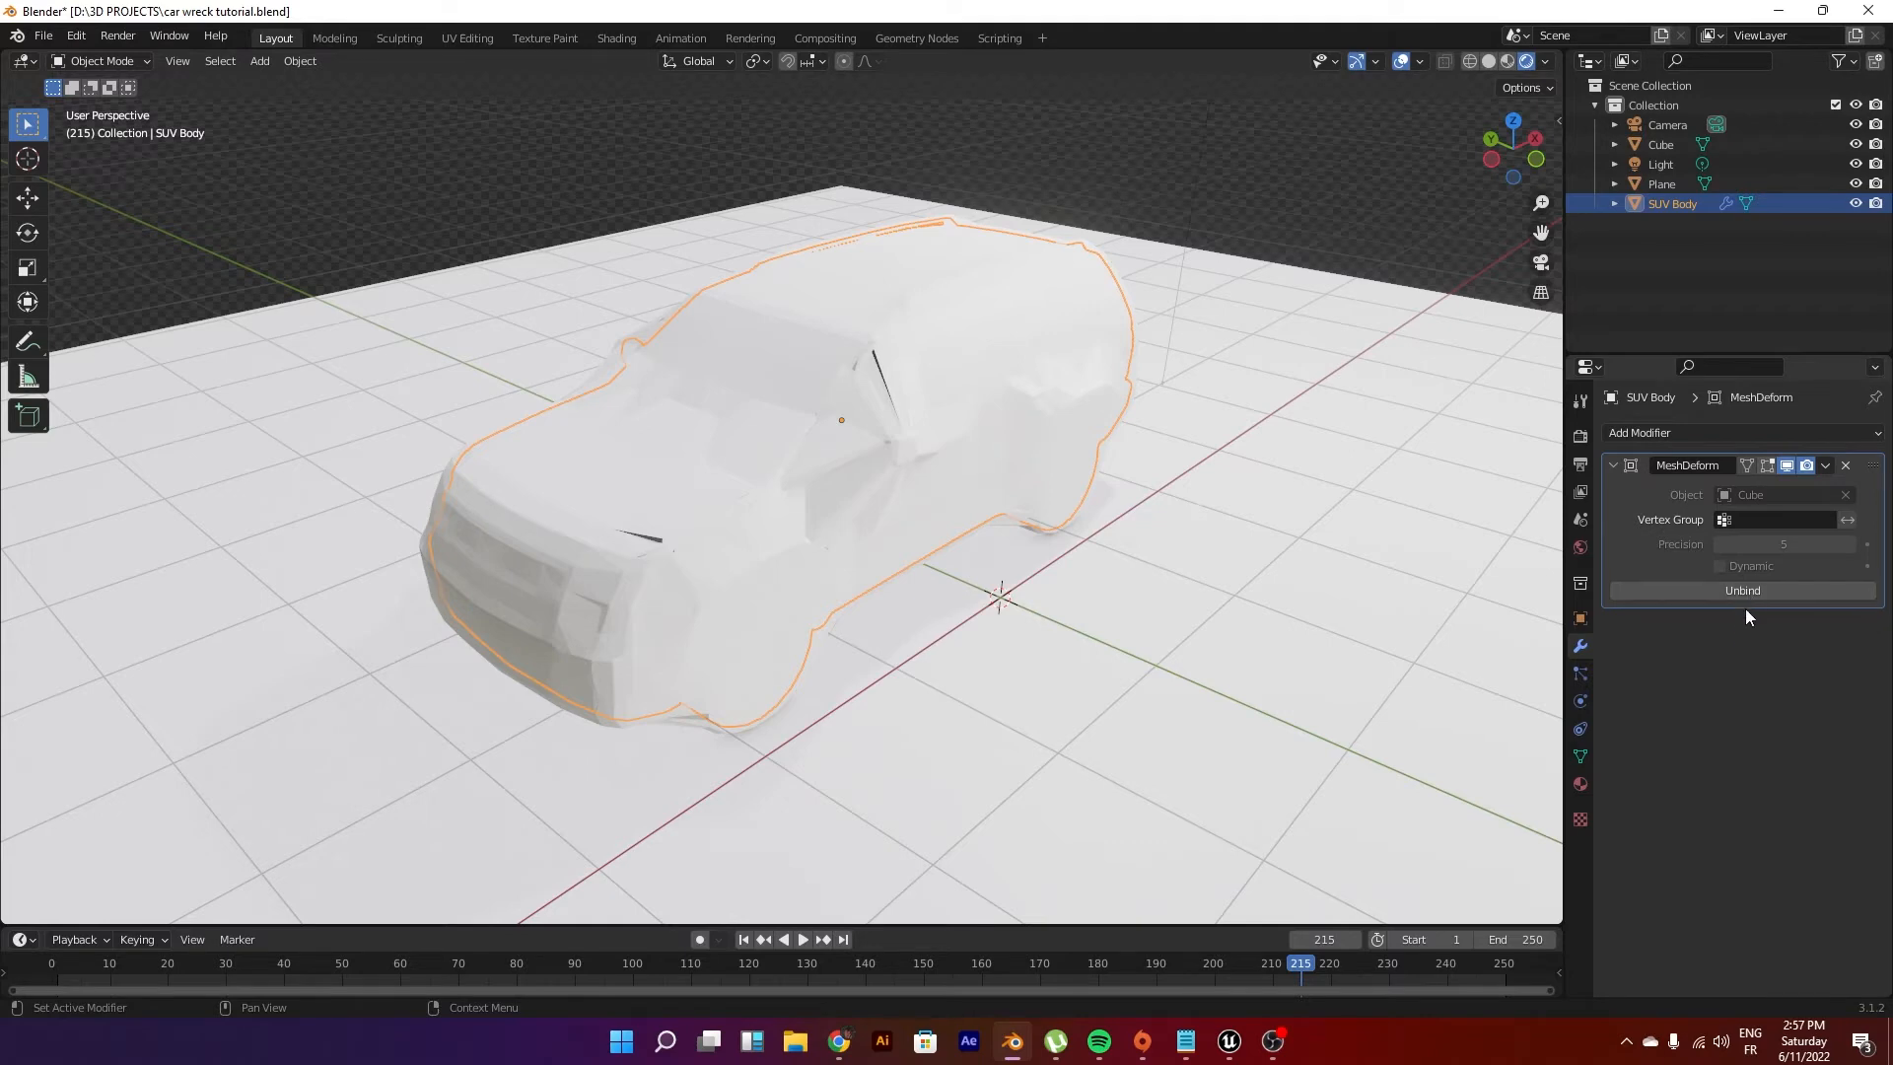
{"action": "mouse_move", "coordinate": [959, 464]}
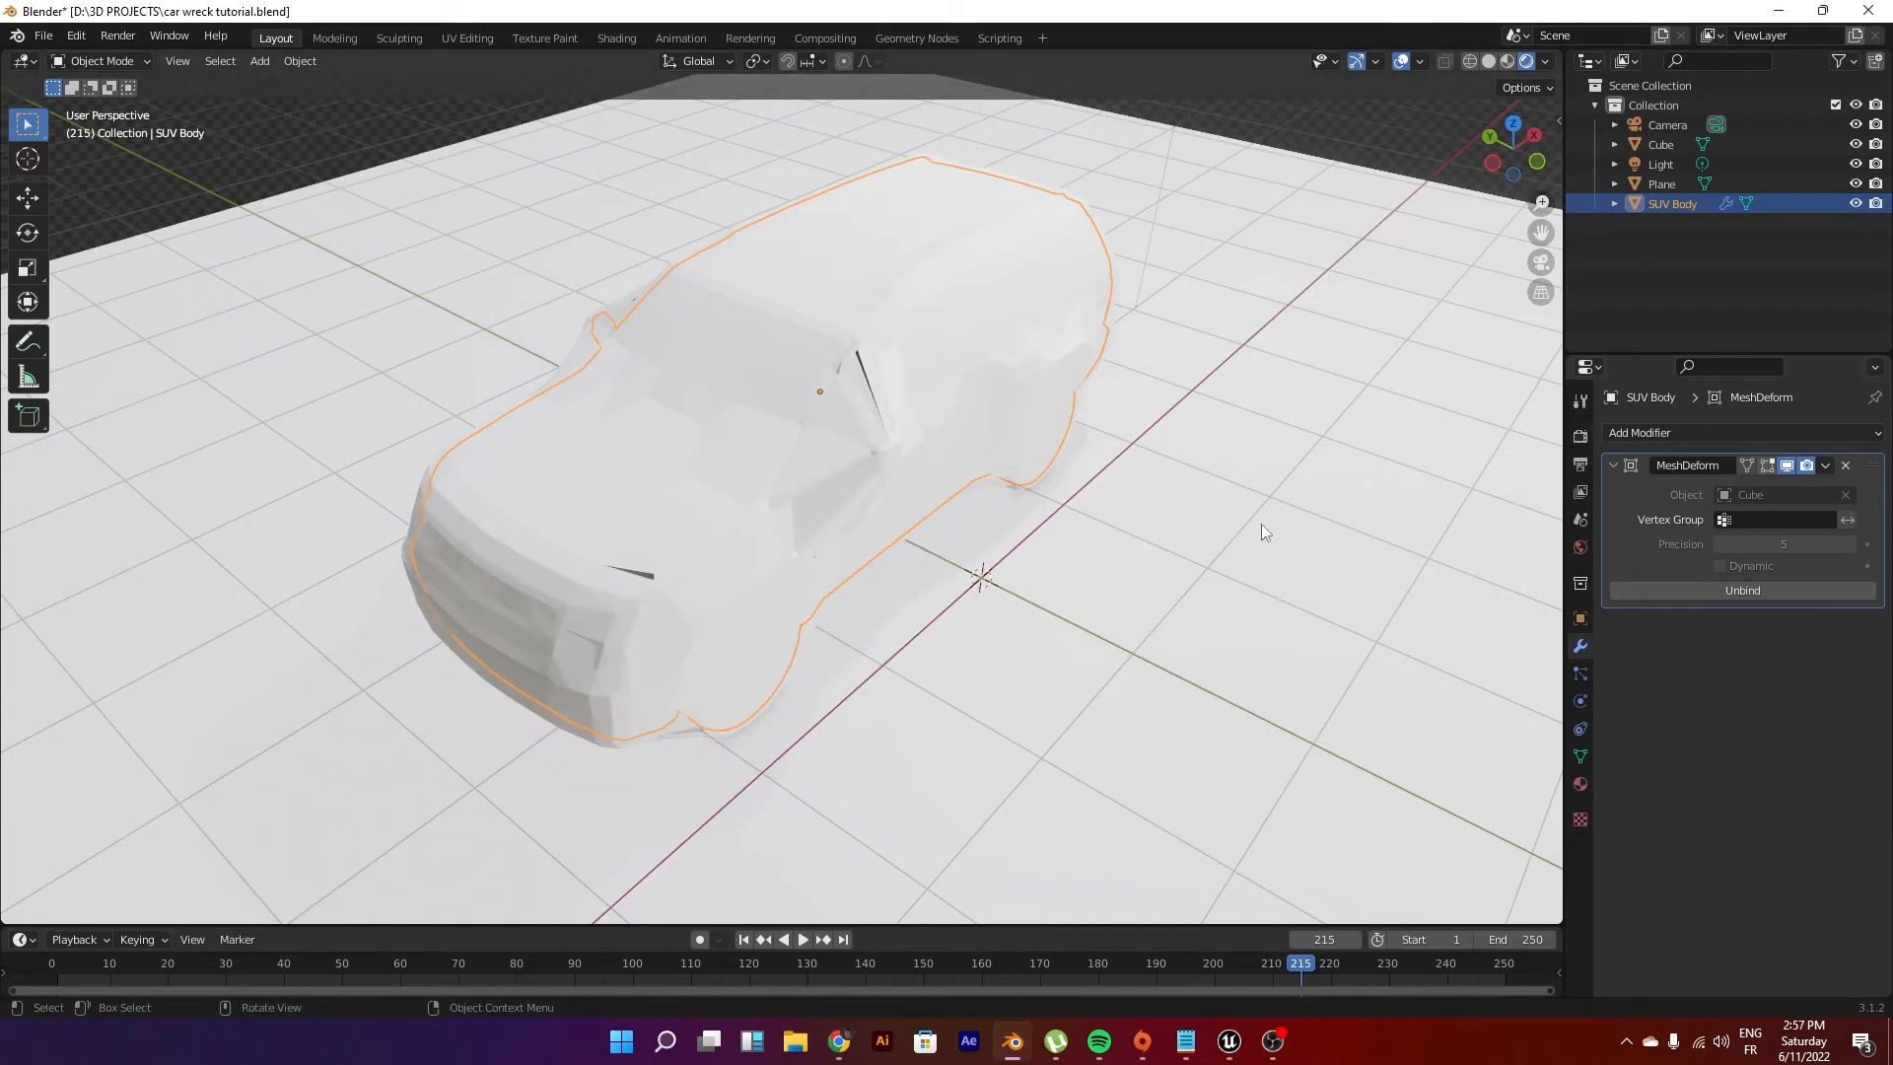
{"action": "mouse_move", "coordinate": [1260, 522]}
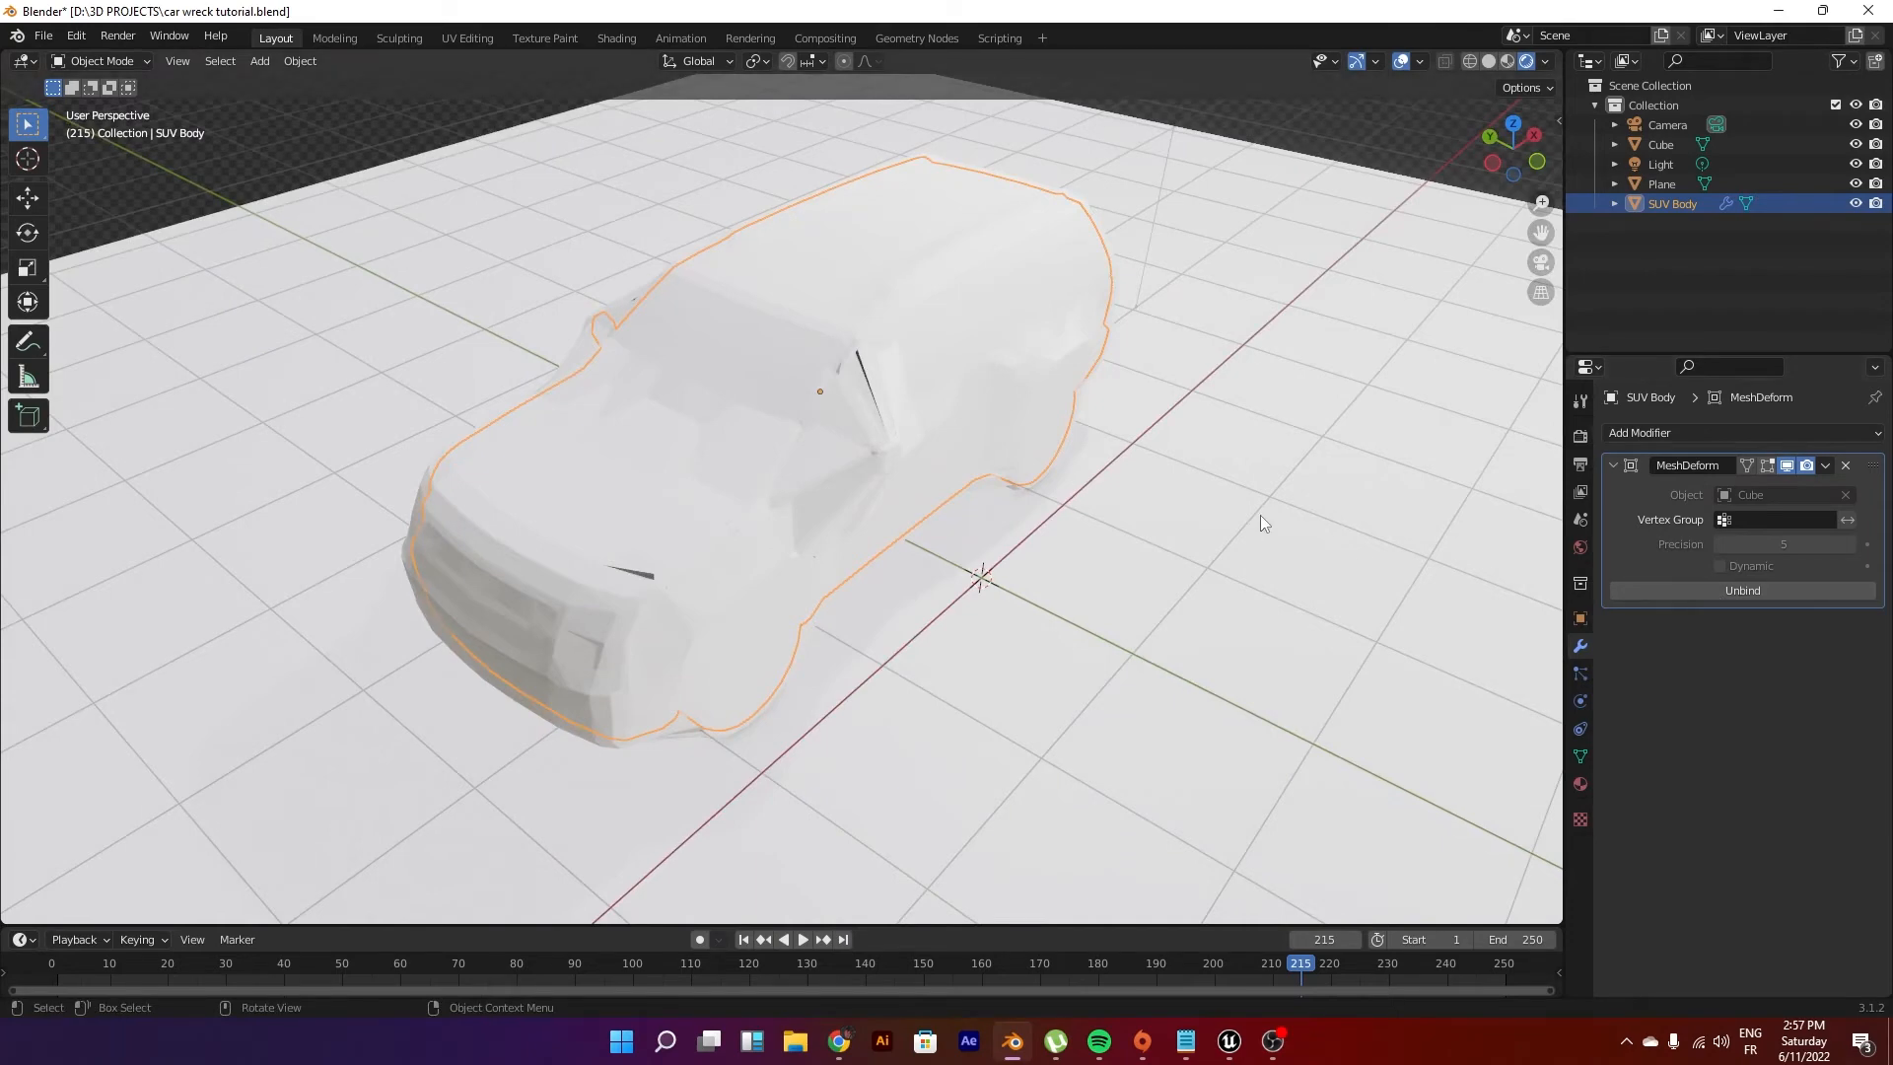
{"action": "mouse_move", "coordinate": [920, 465]}
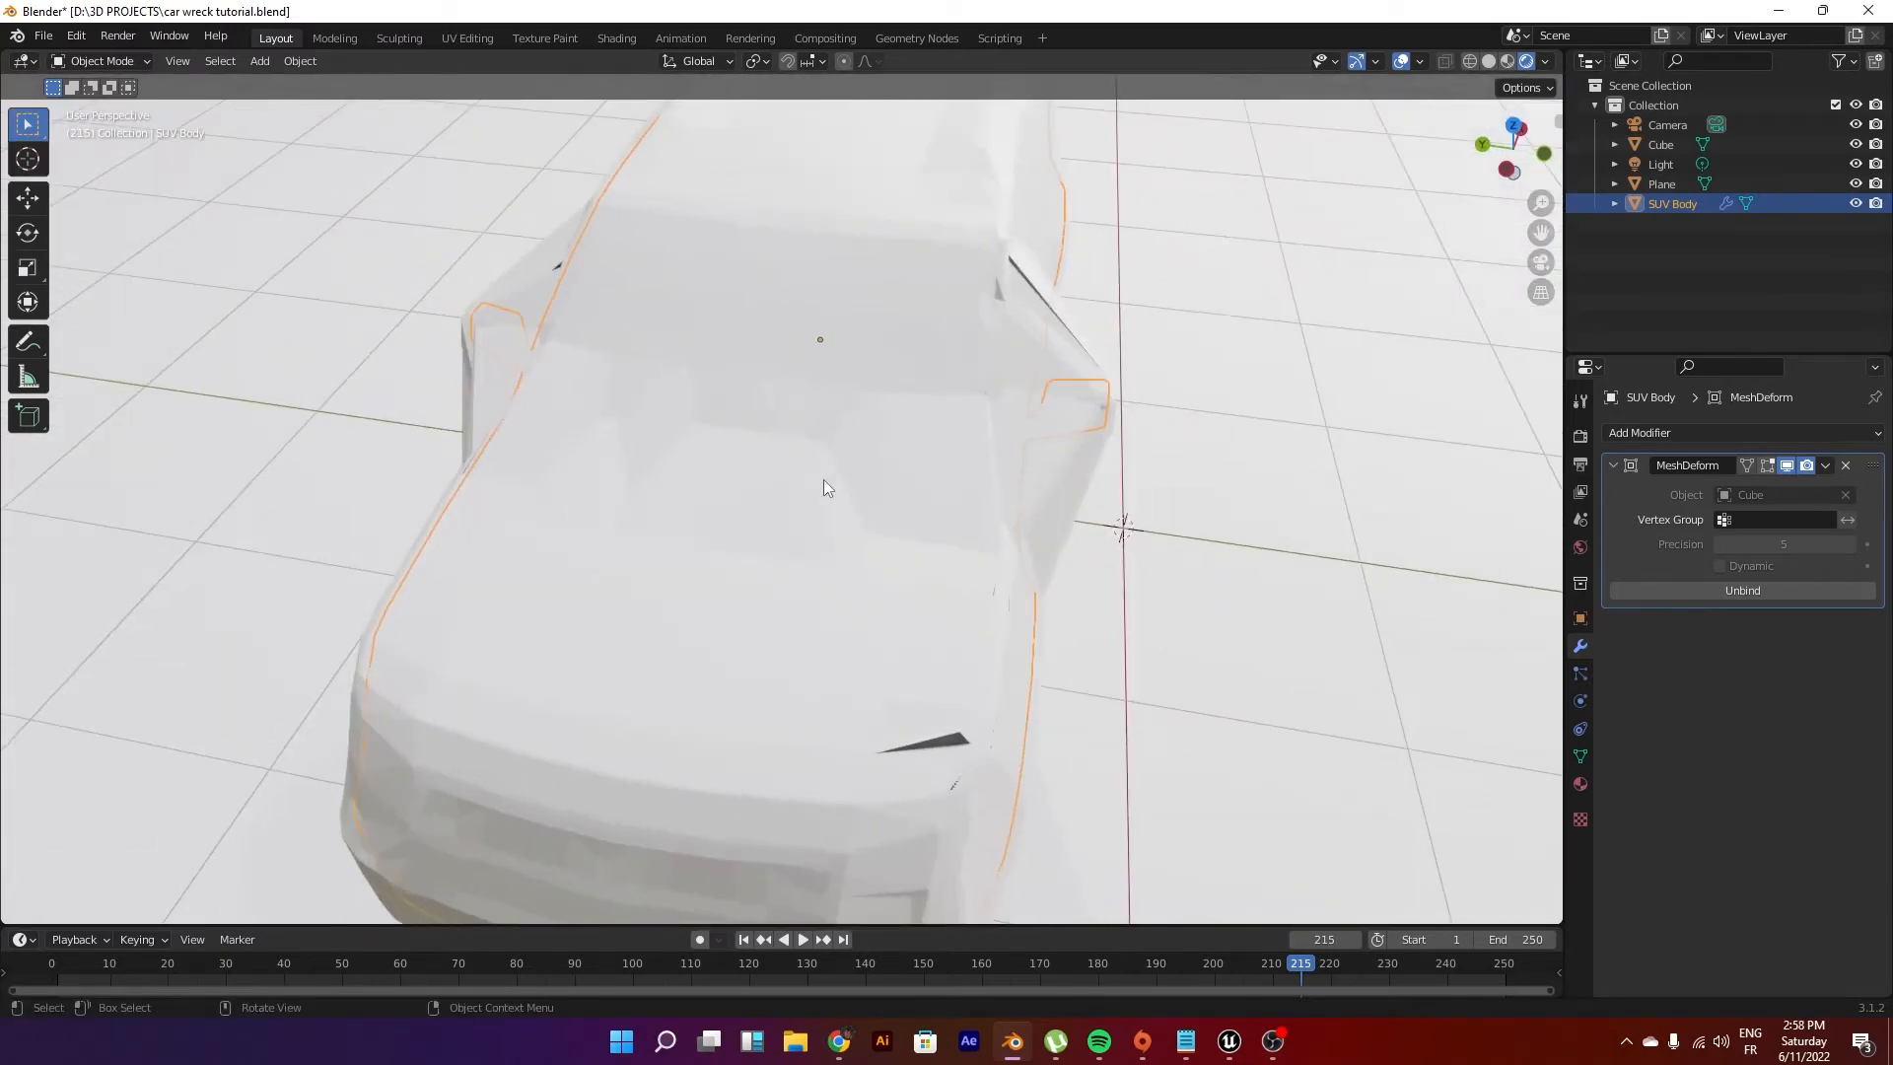
{"action": "left_click", "coordinate": [1661, 144]}
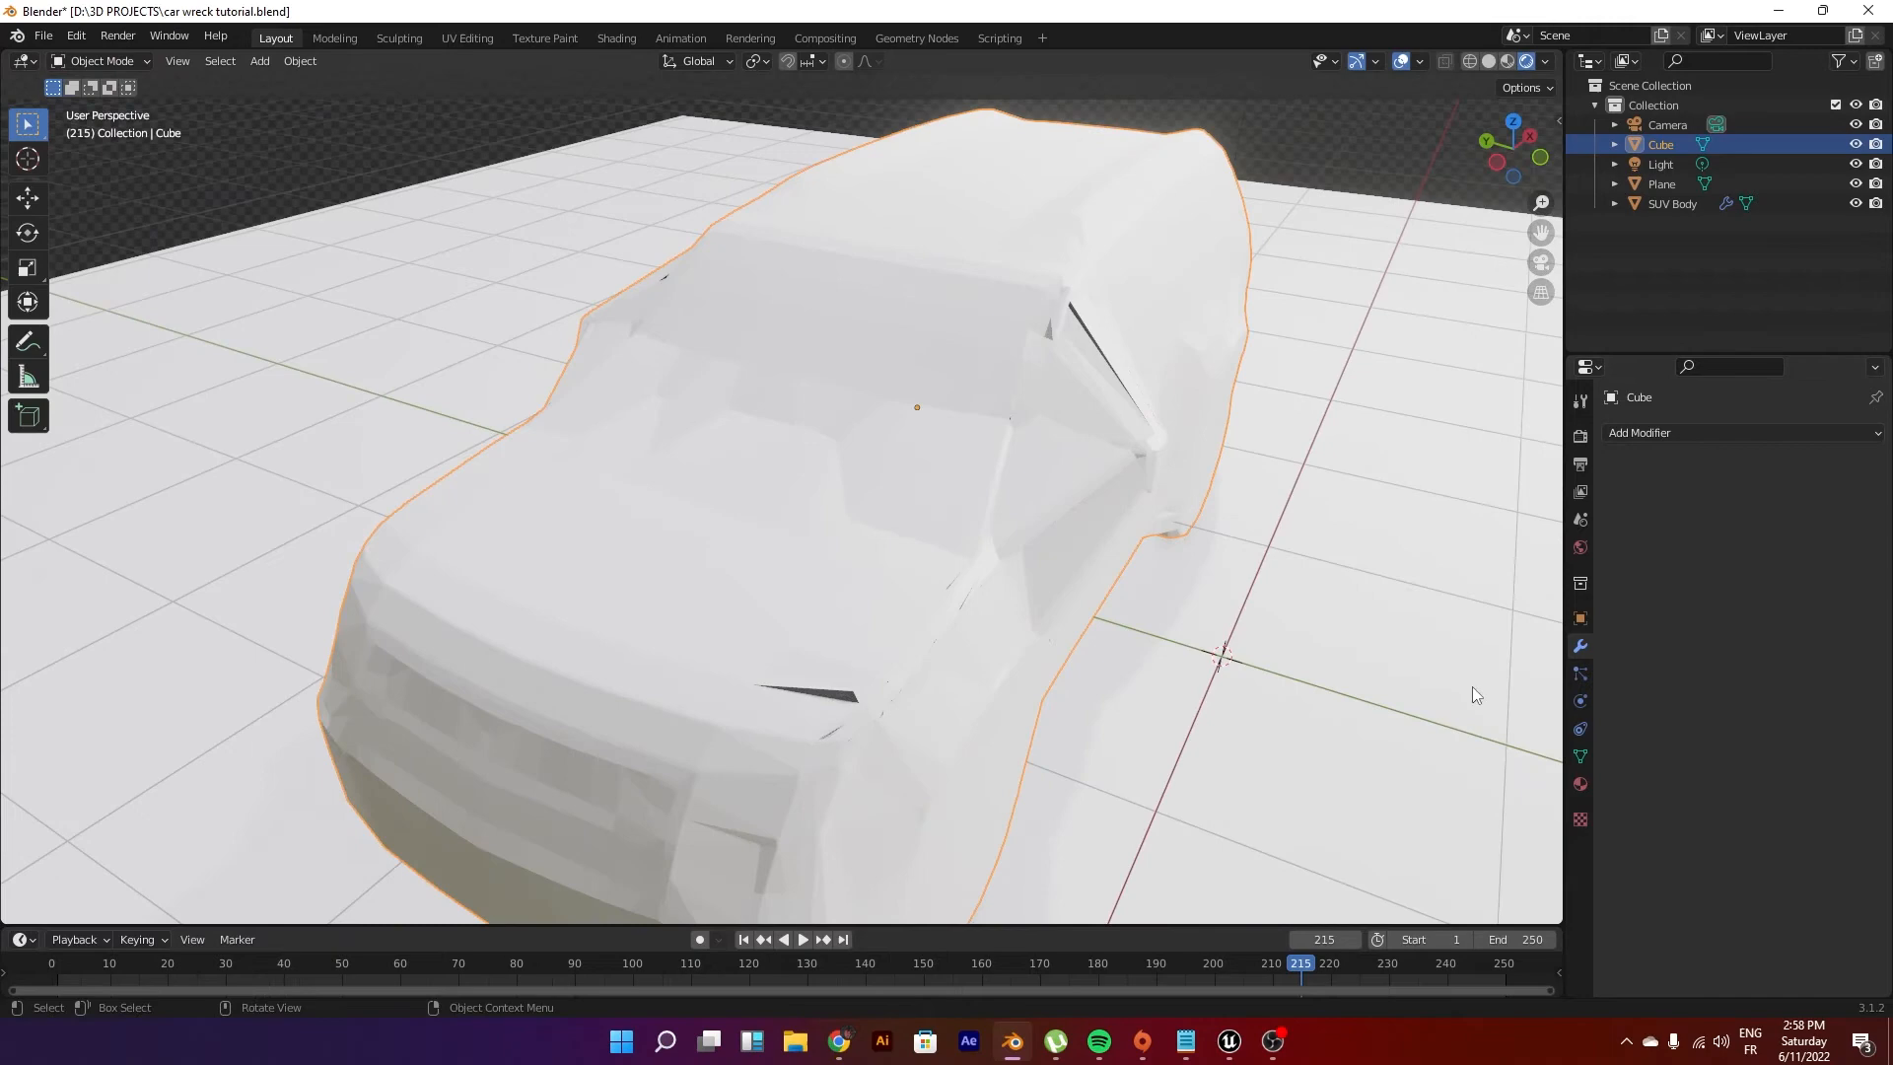
Step: Set the cage's Viewport Display to Wire so the SUV shows through
{"action": "key", "text": "Tab"}
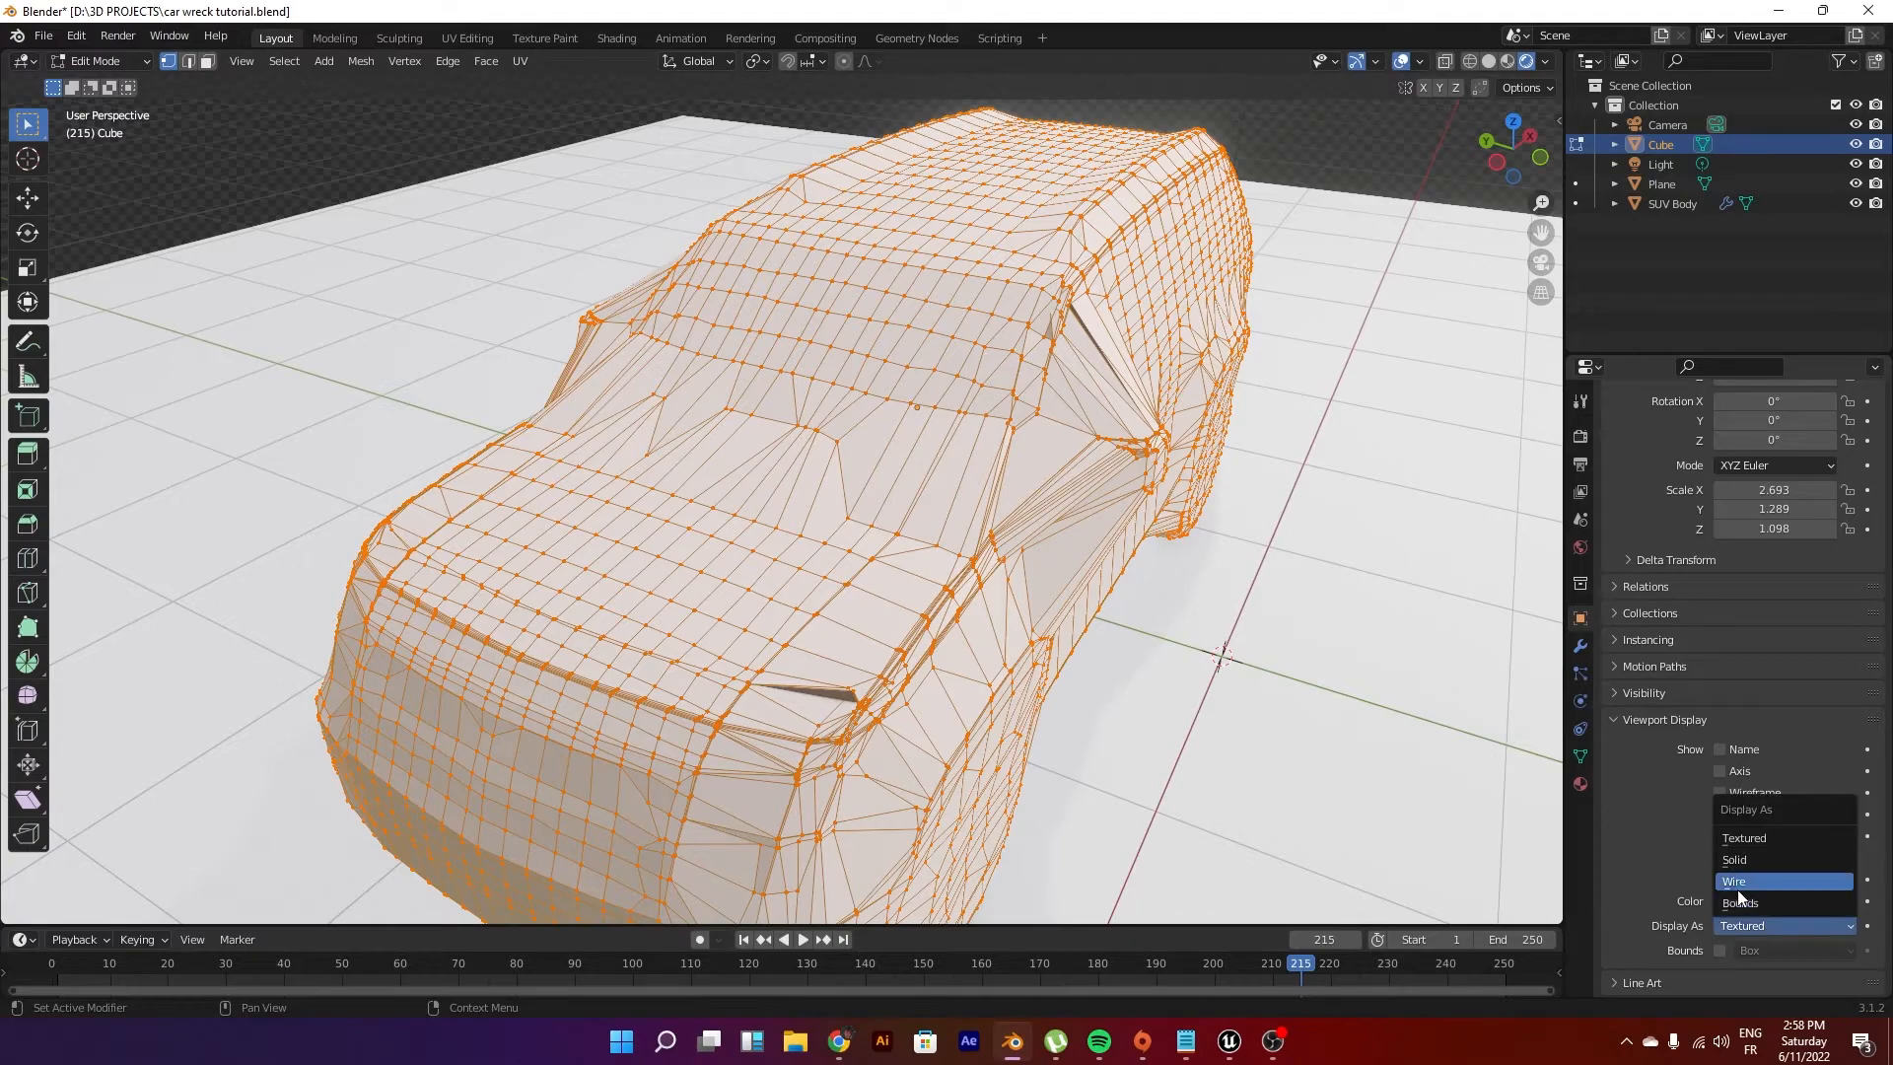
{"action": "left_click", "coordinate": [1738, 882]}
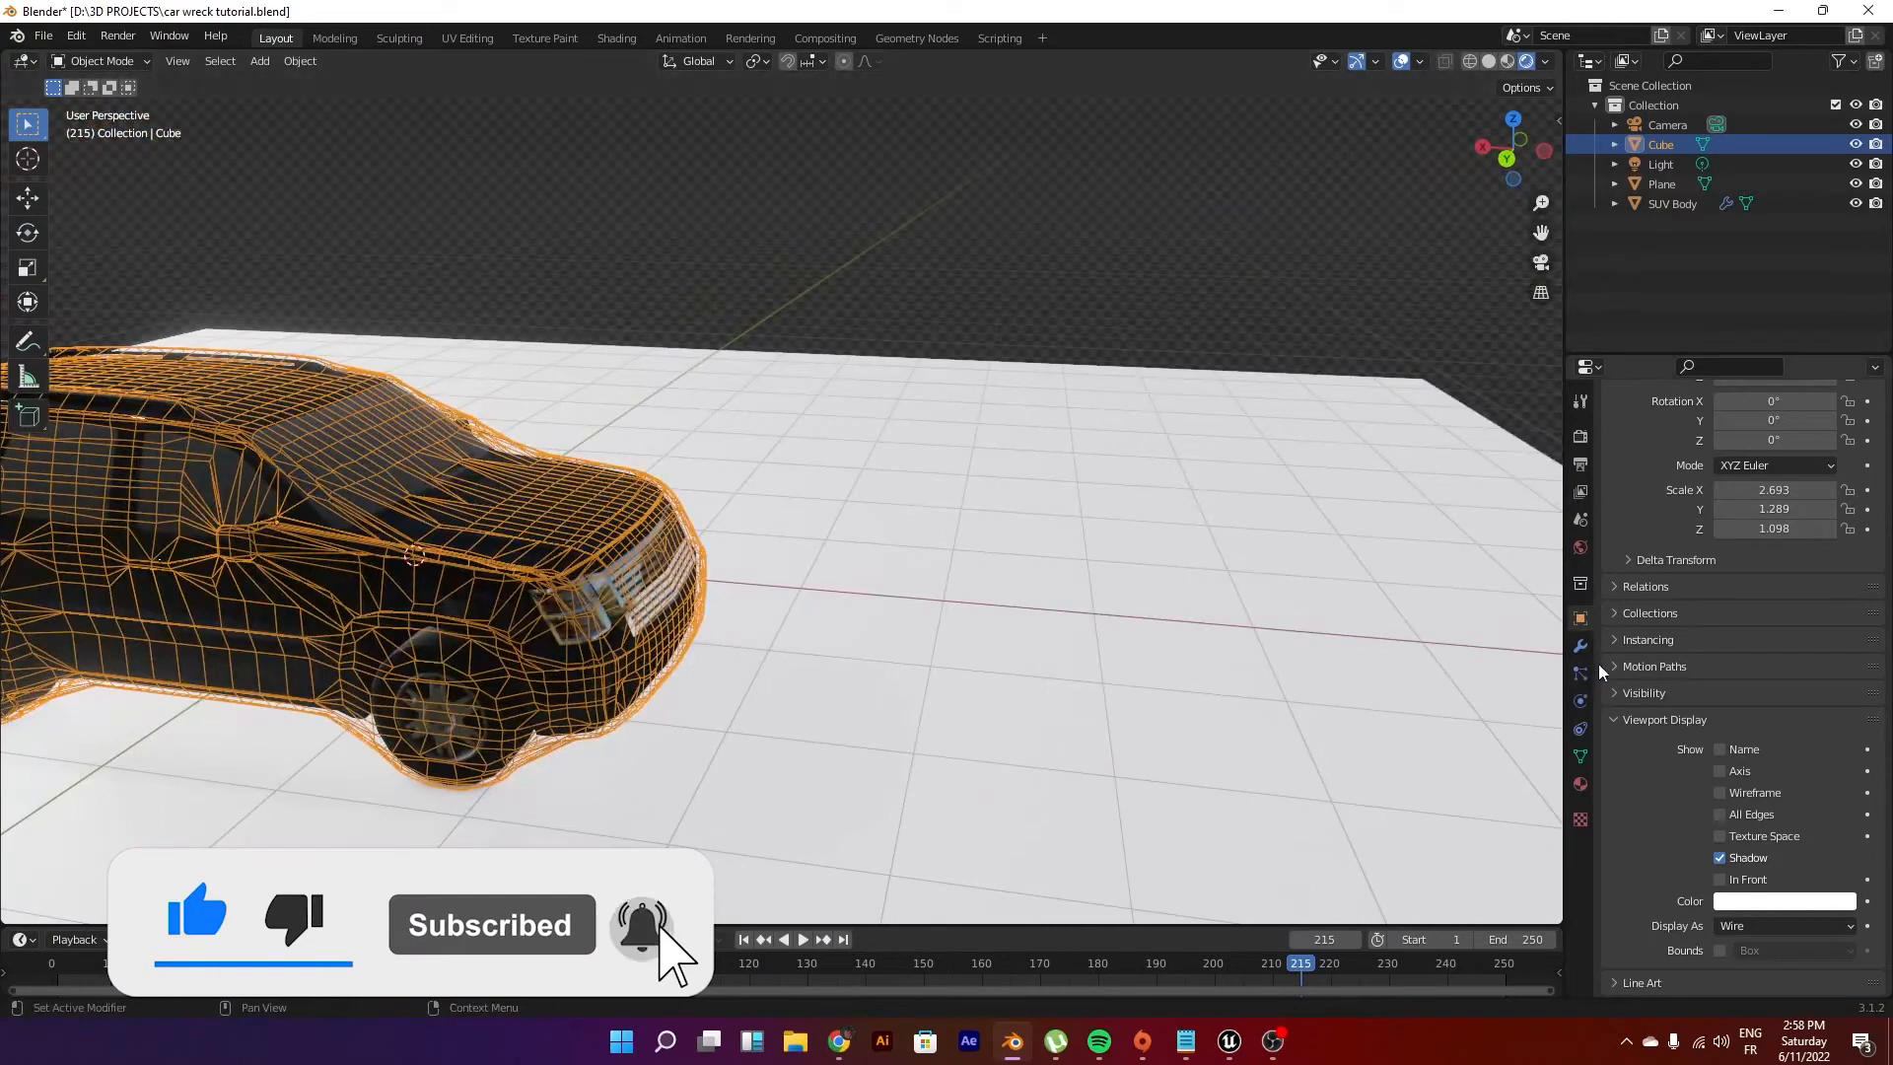
{"action": "left_click", "coordinate": [1580, 700]}
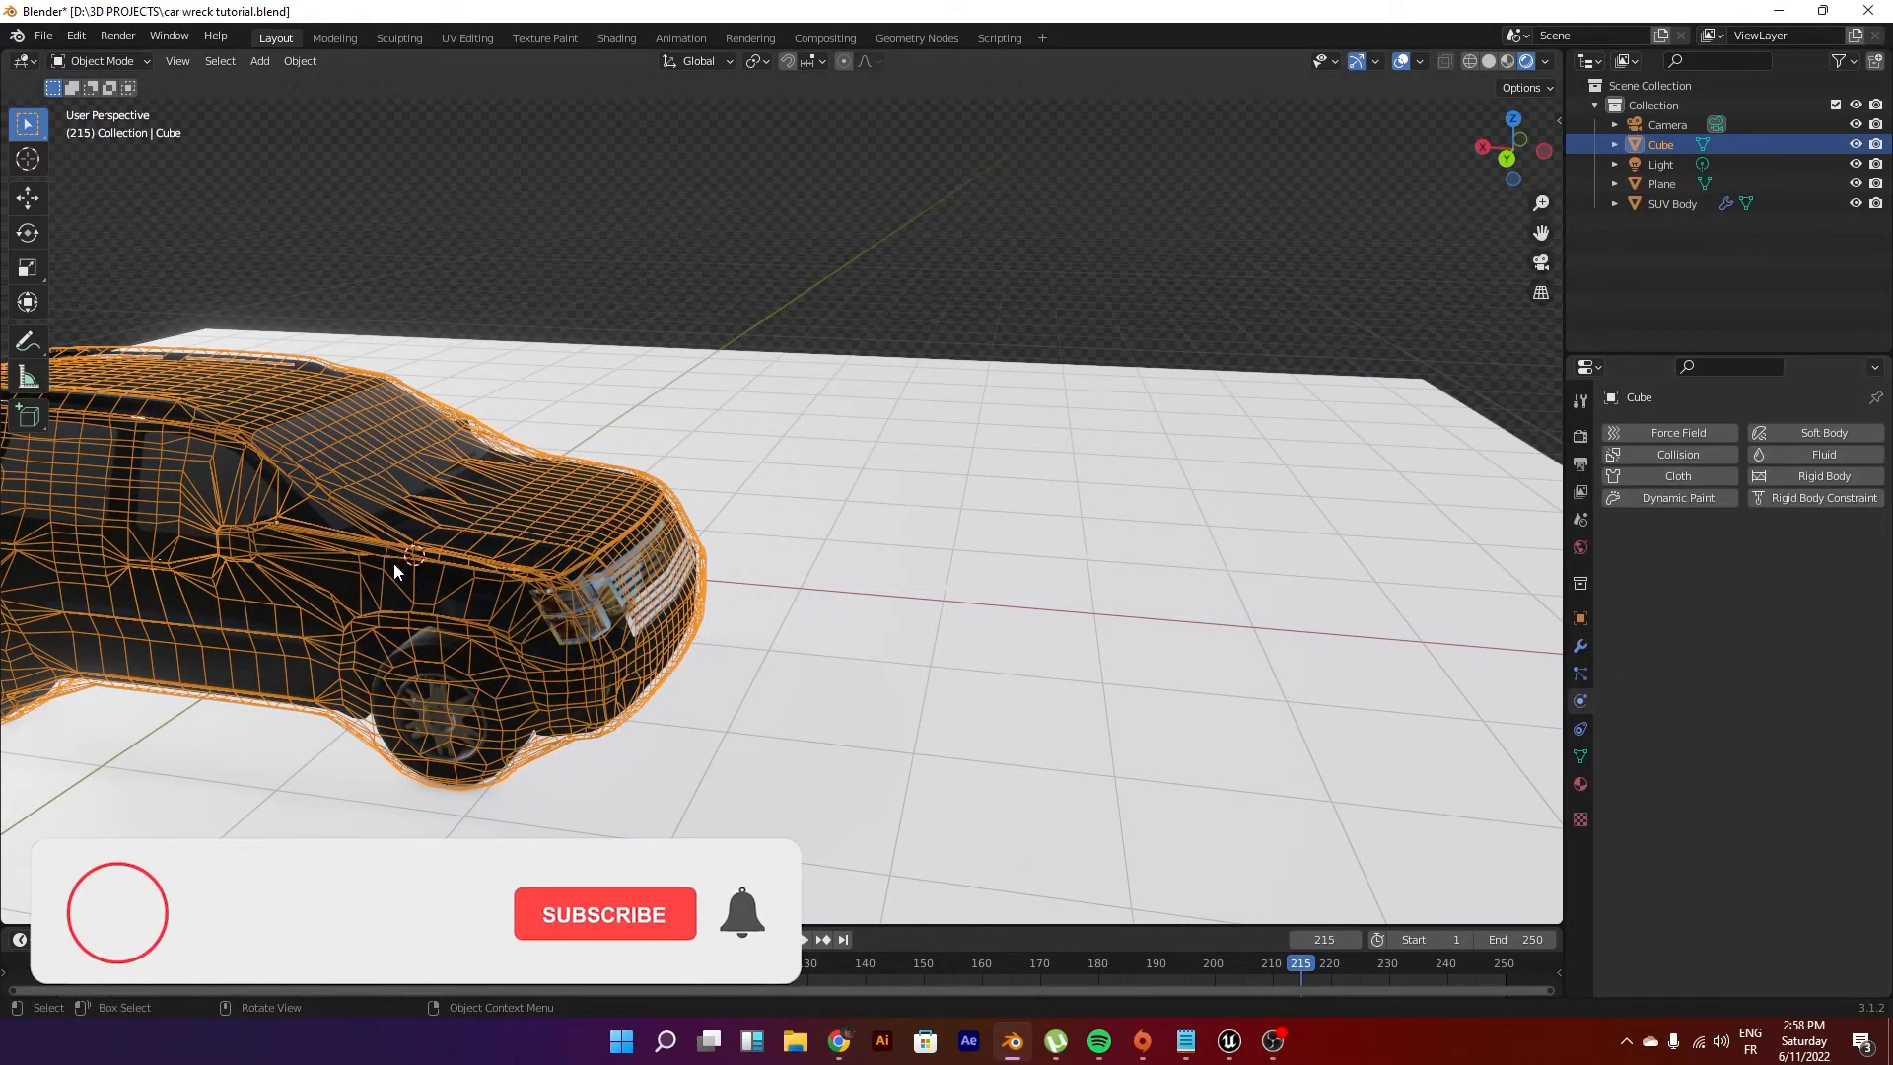
Step: Add a Basis shape key and a second shape key, Key 1, to the cage
{"action": "left_click", "coordinate": [1581, 674]}
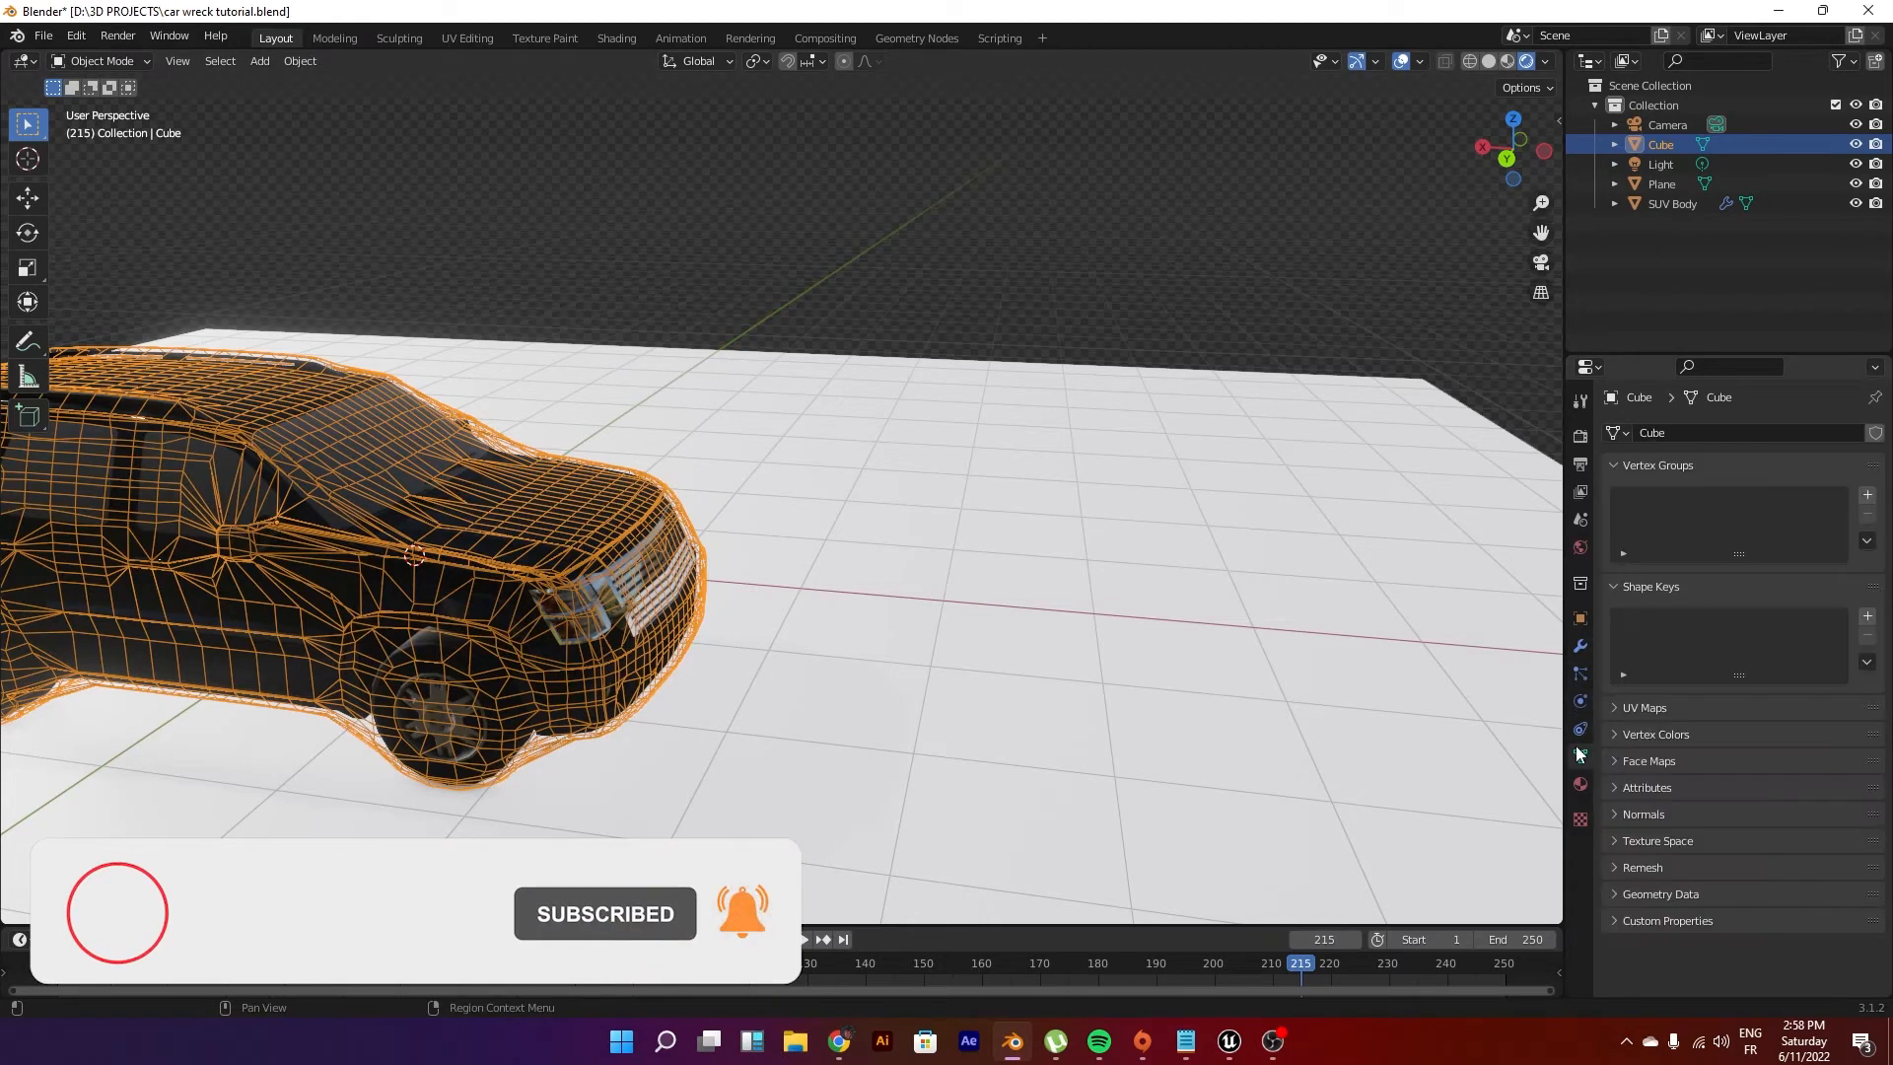
{"action": "left_click", "coordinate": [1867, 615]}
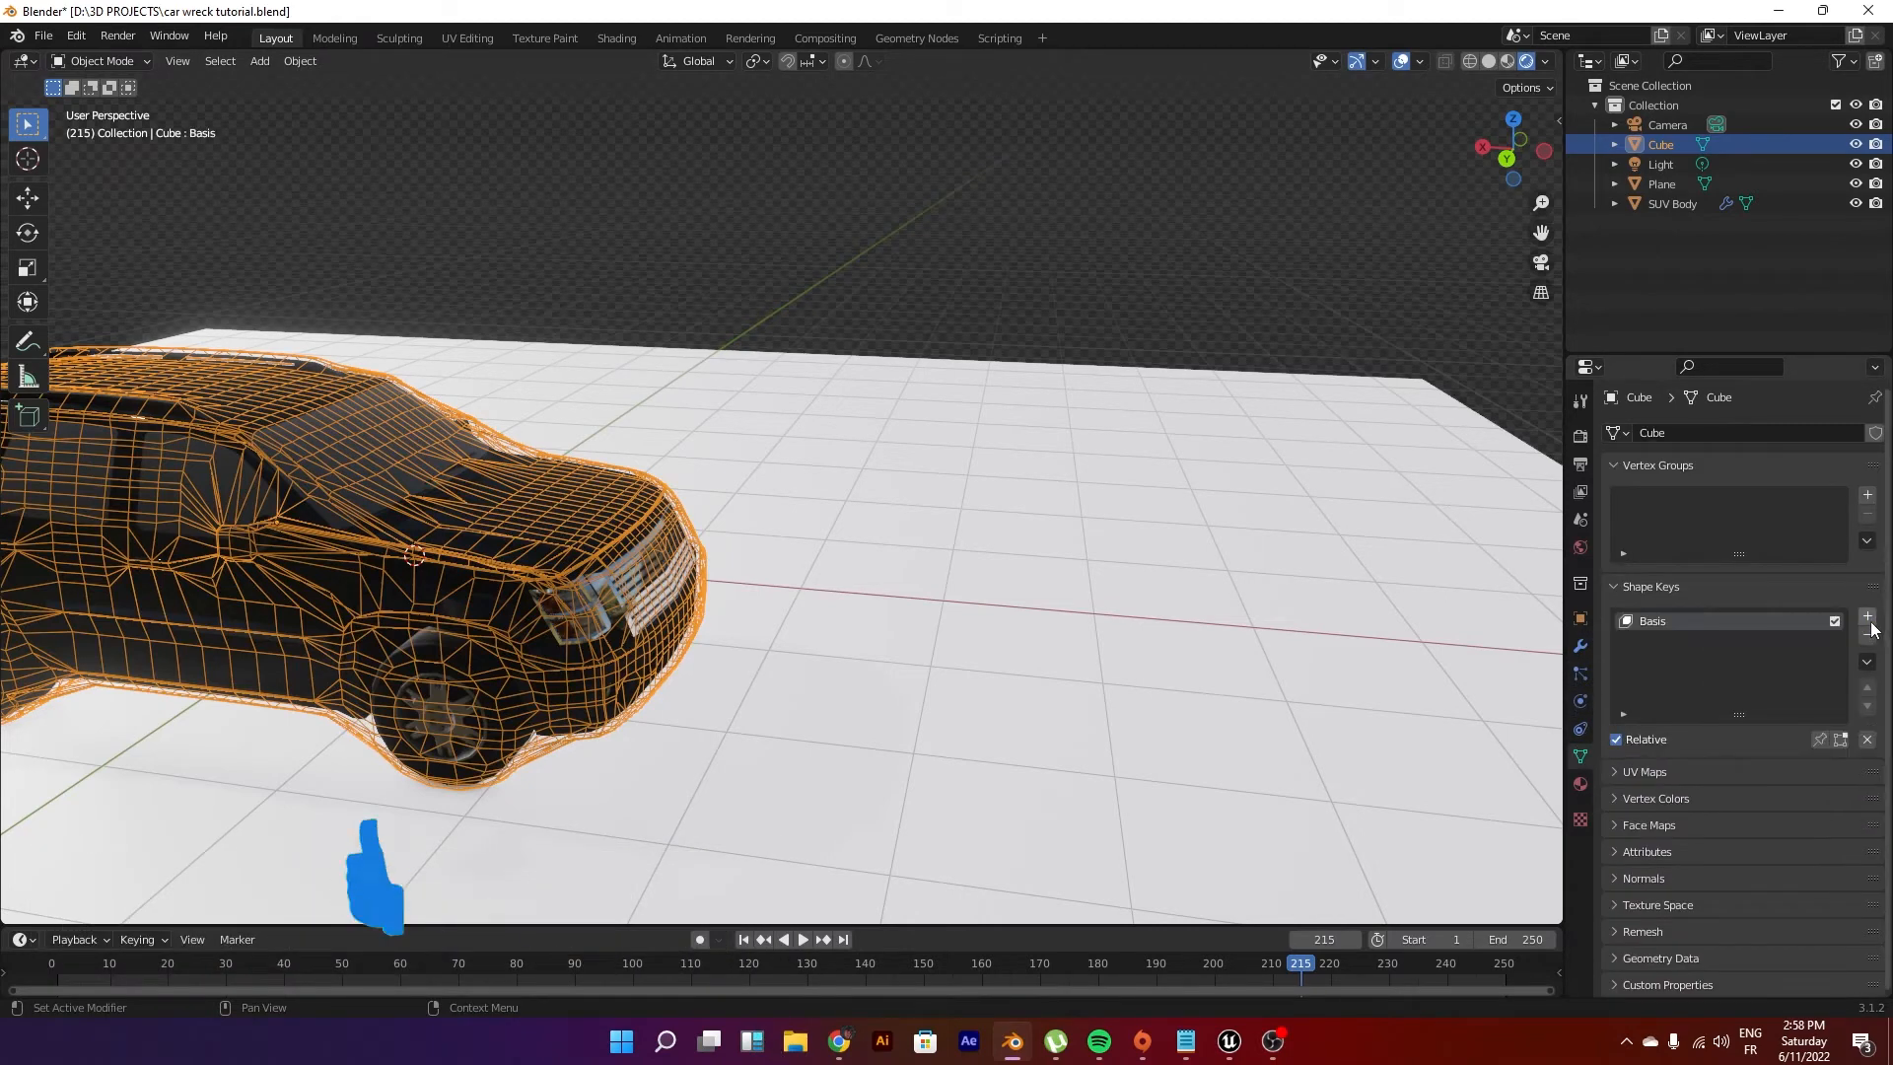
{"action": "left_click", "coordinate": [1866, 618]}
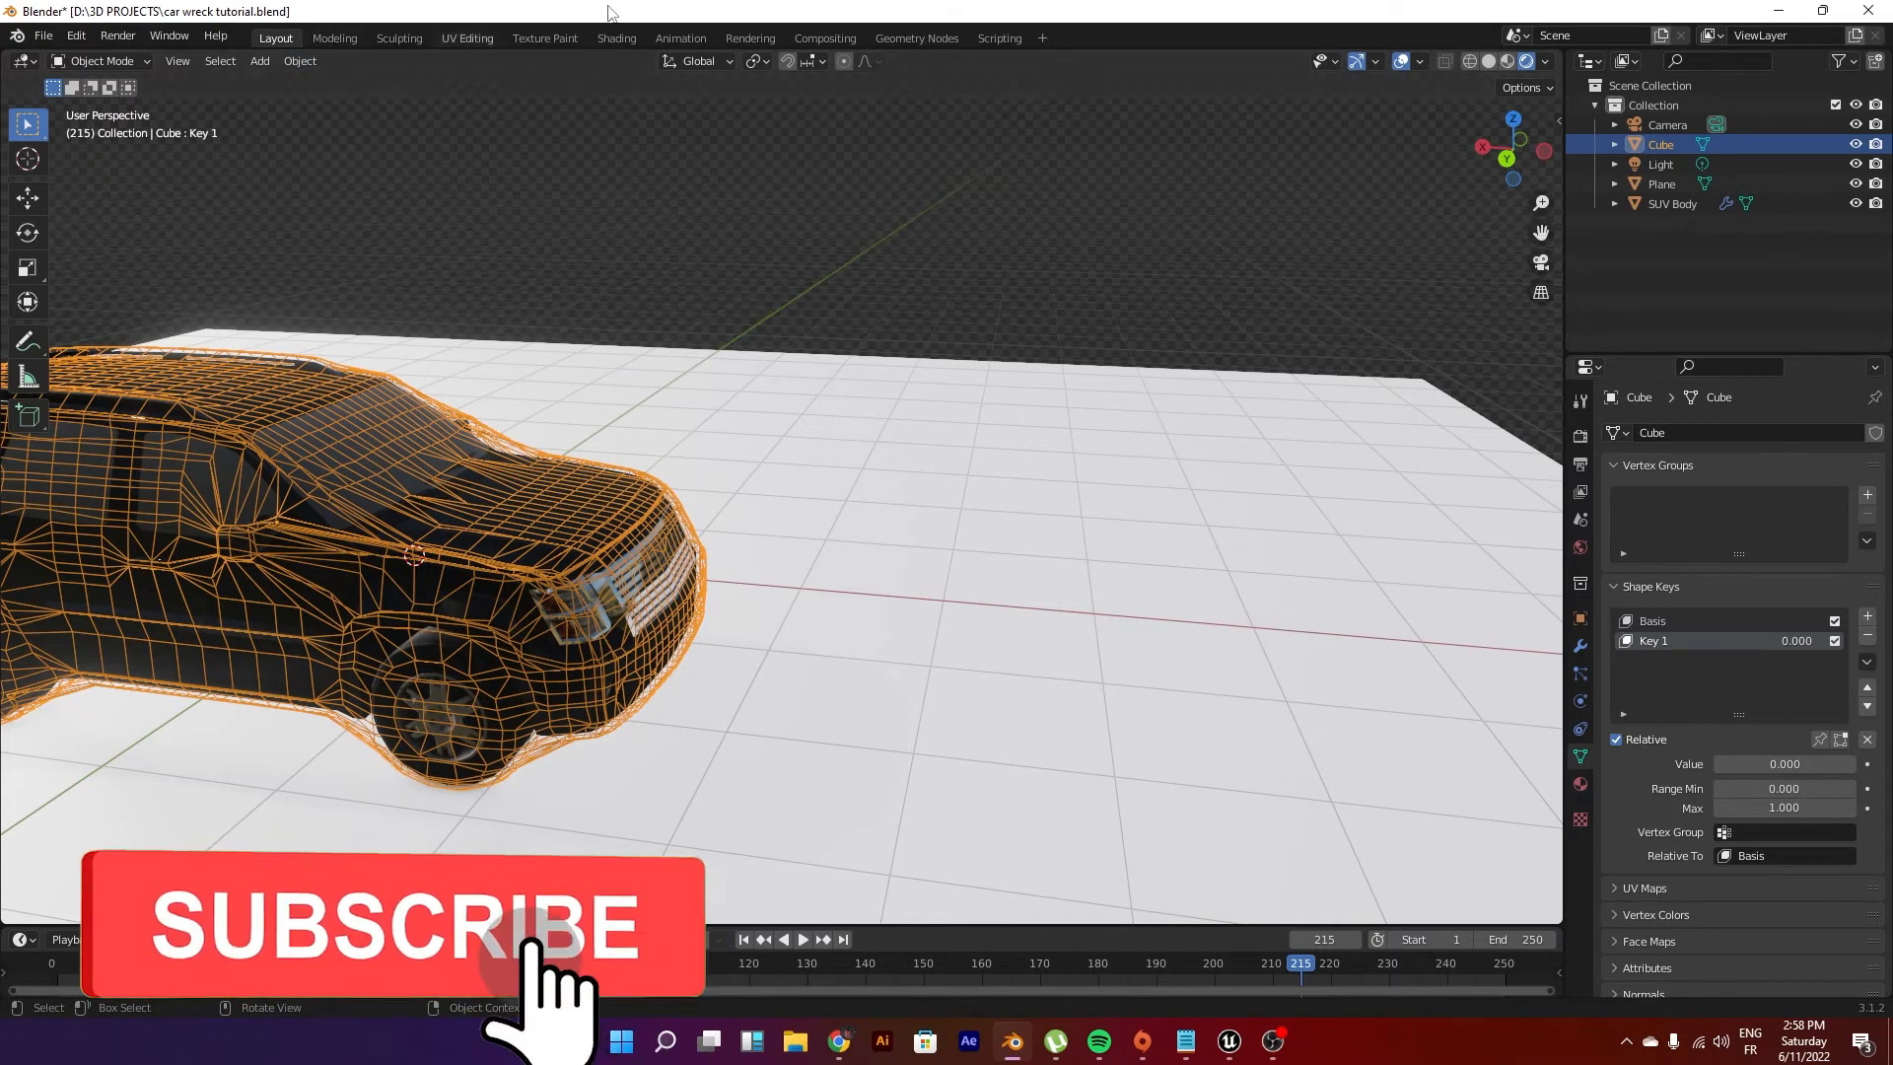
{"action": "left_click", "coordinate": [103, 60]}
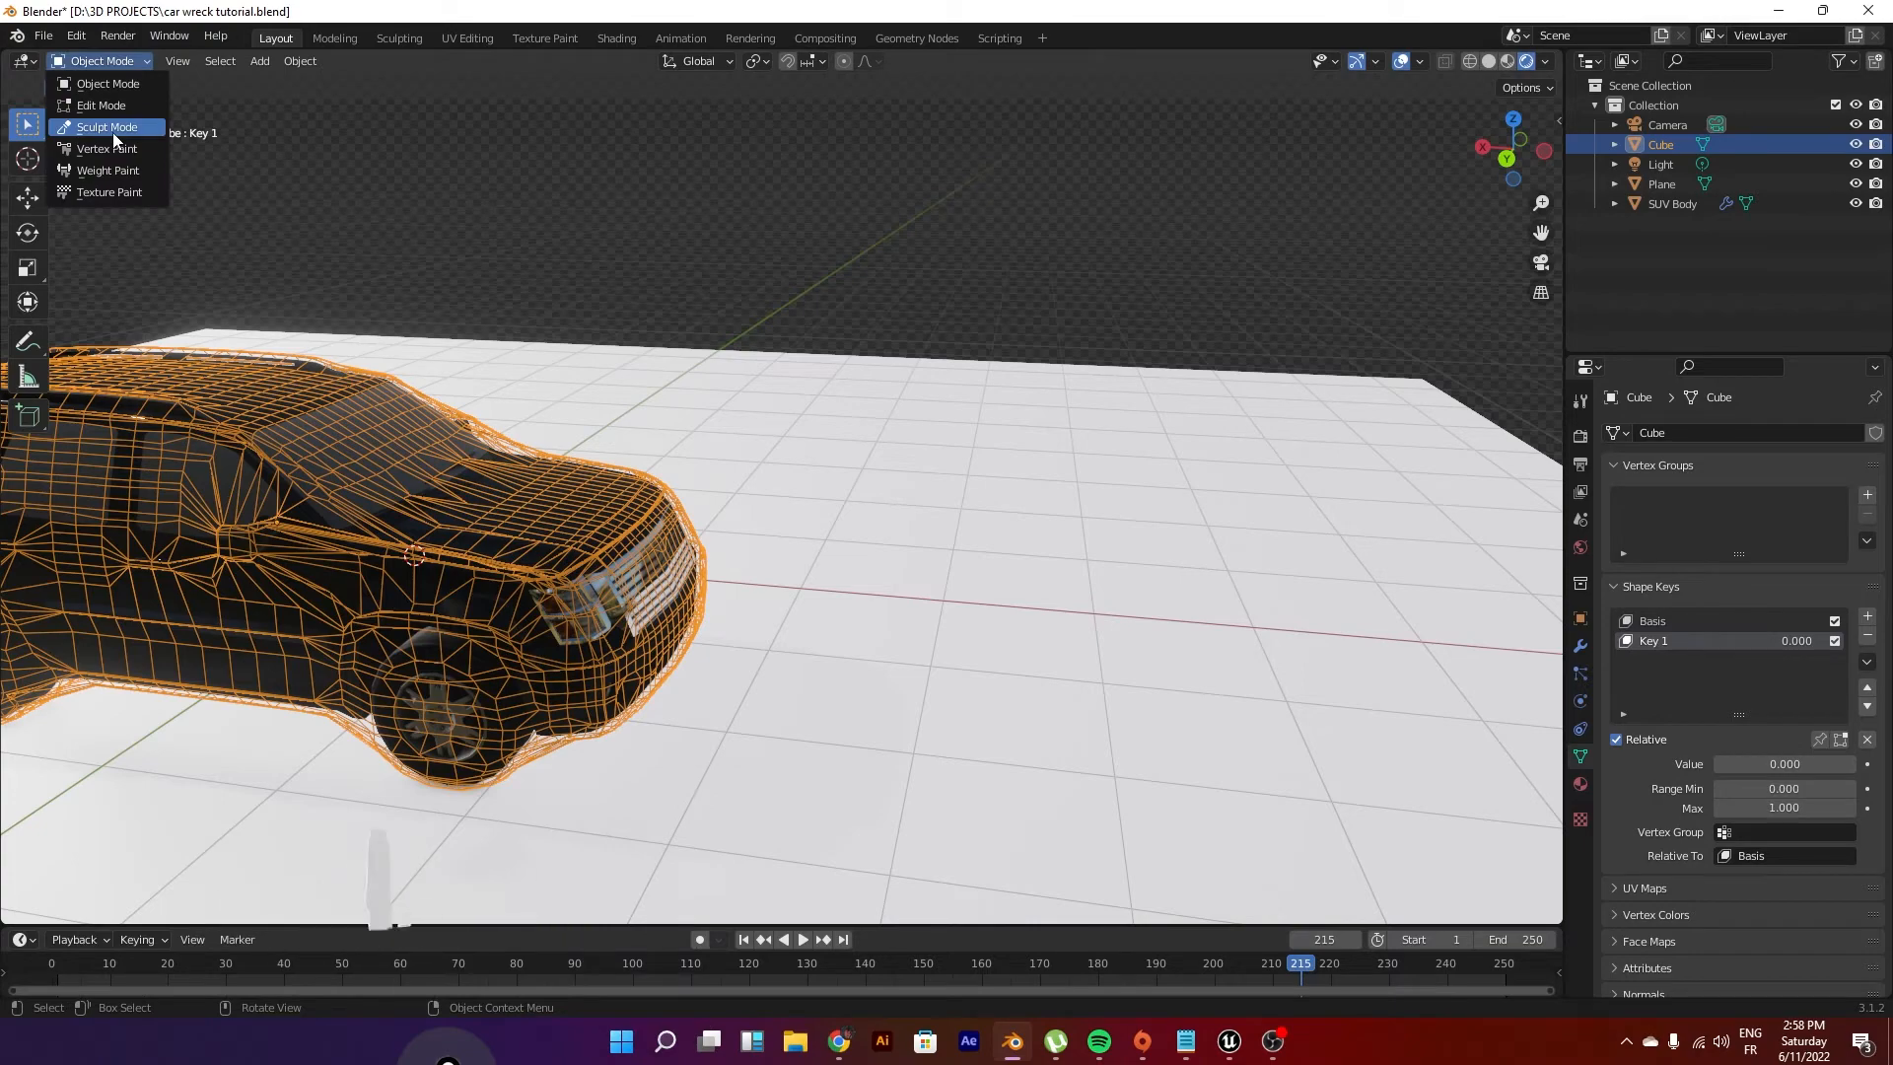
Step: In Sculpt Mode, sculpt crumpled dents into the cage's front on Key 1
{"action": "left_click", "coordinate": [107, 127]}
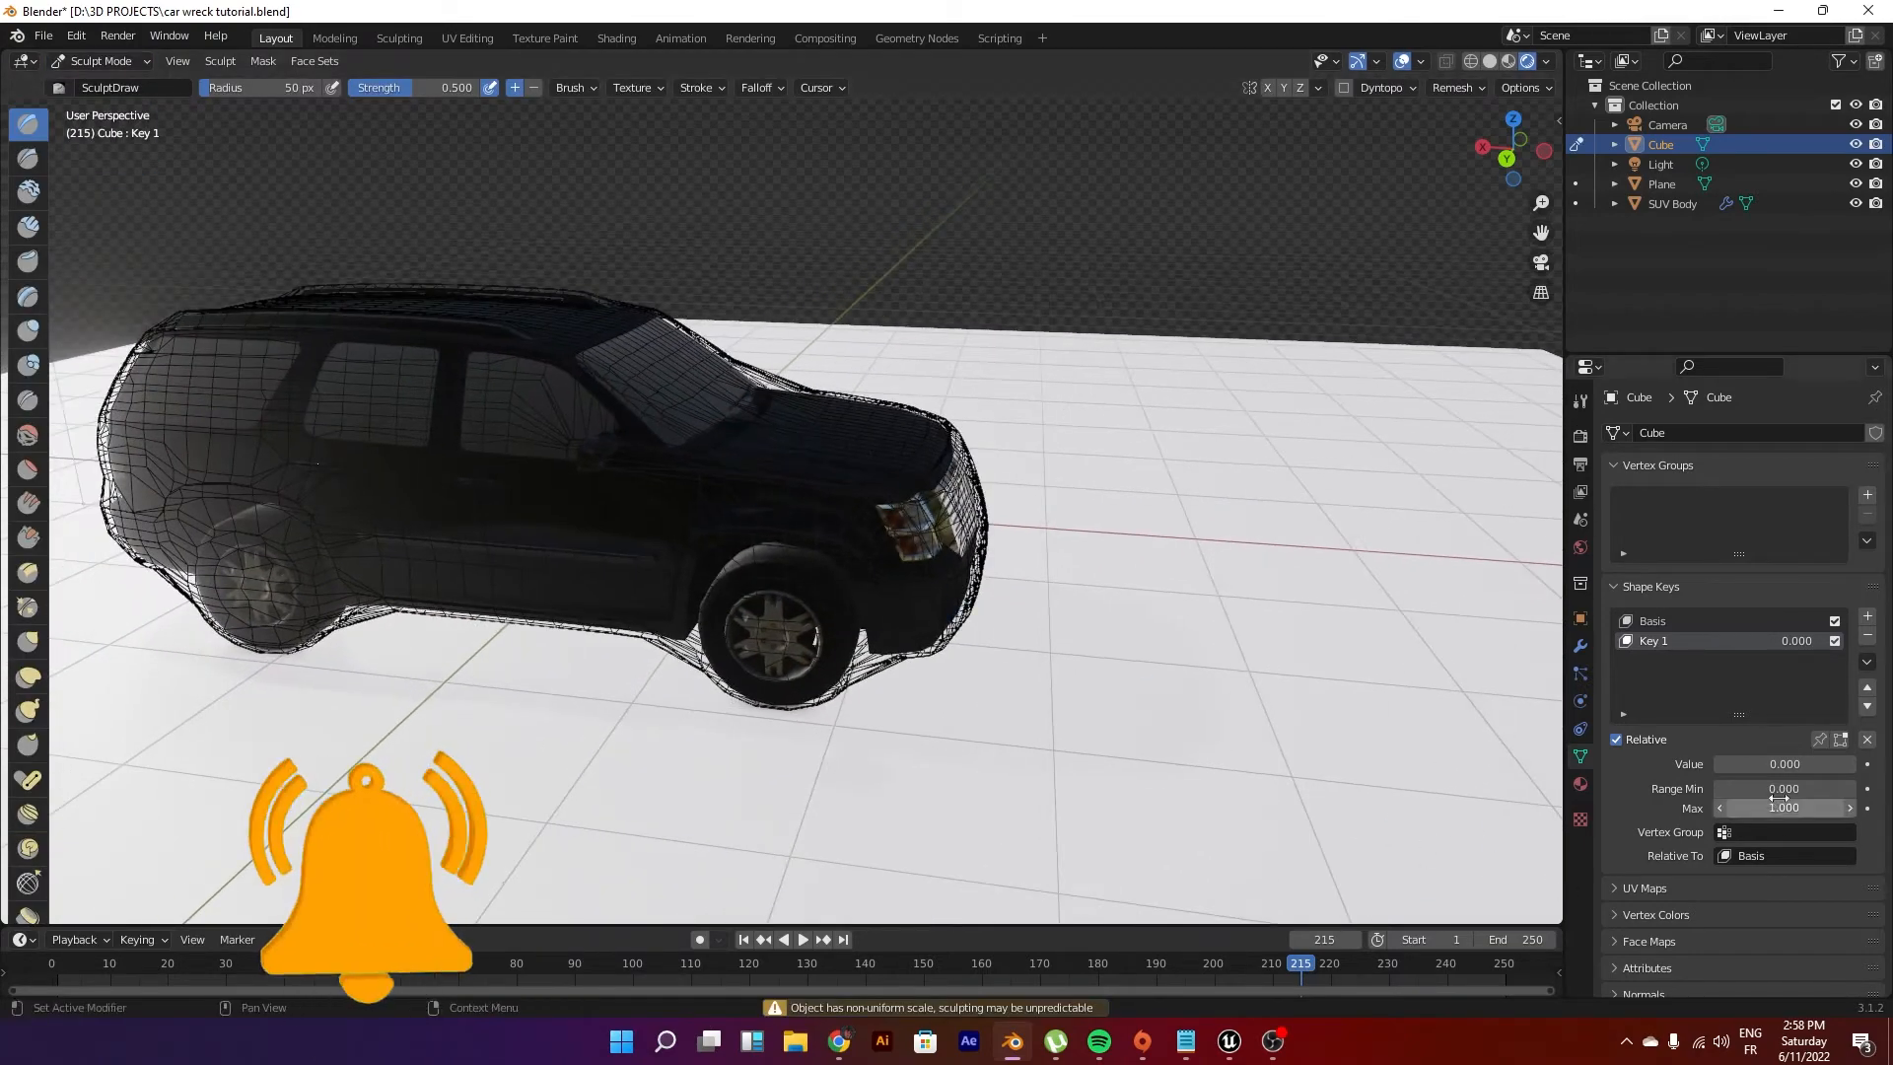
{"action": "left_click_drag", "start_coordinate": [1763, 763], "coordinate": [1860, 764]}
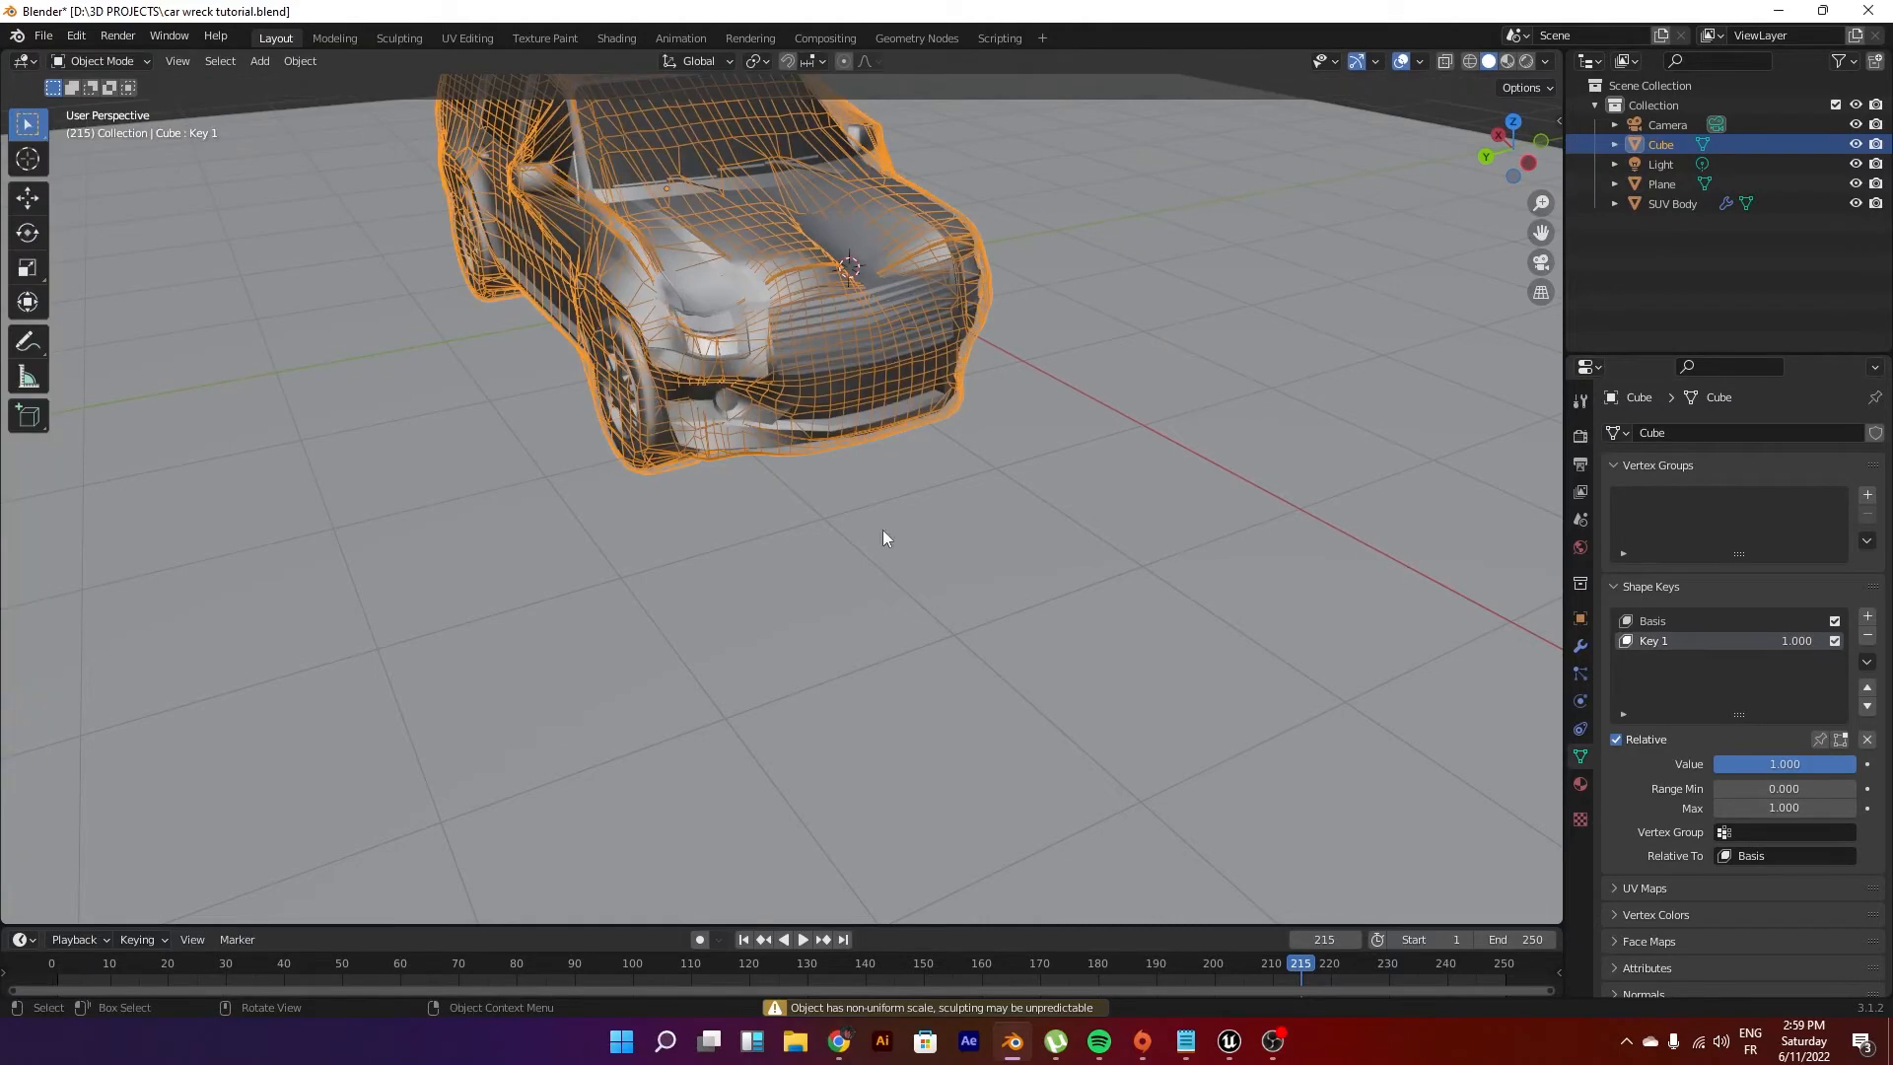
{"action": "left_click_drag", "start_coordinate": [1785, 764], "coordinate": [1727, 763]}
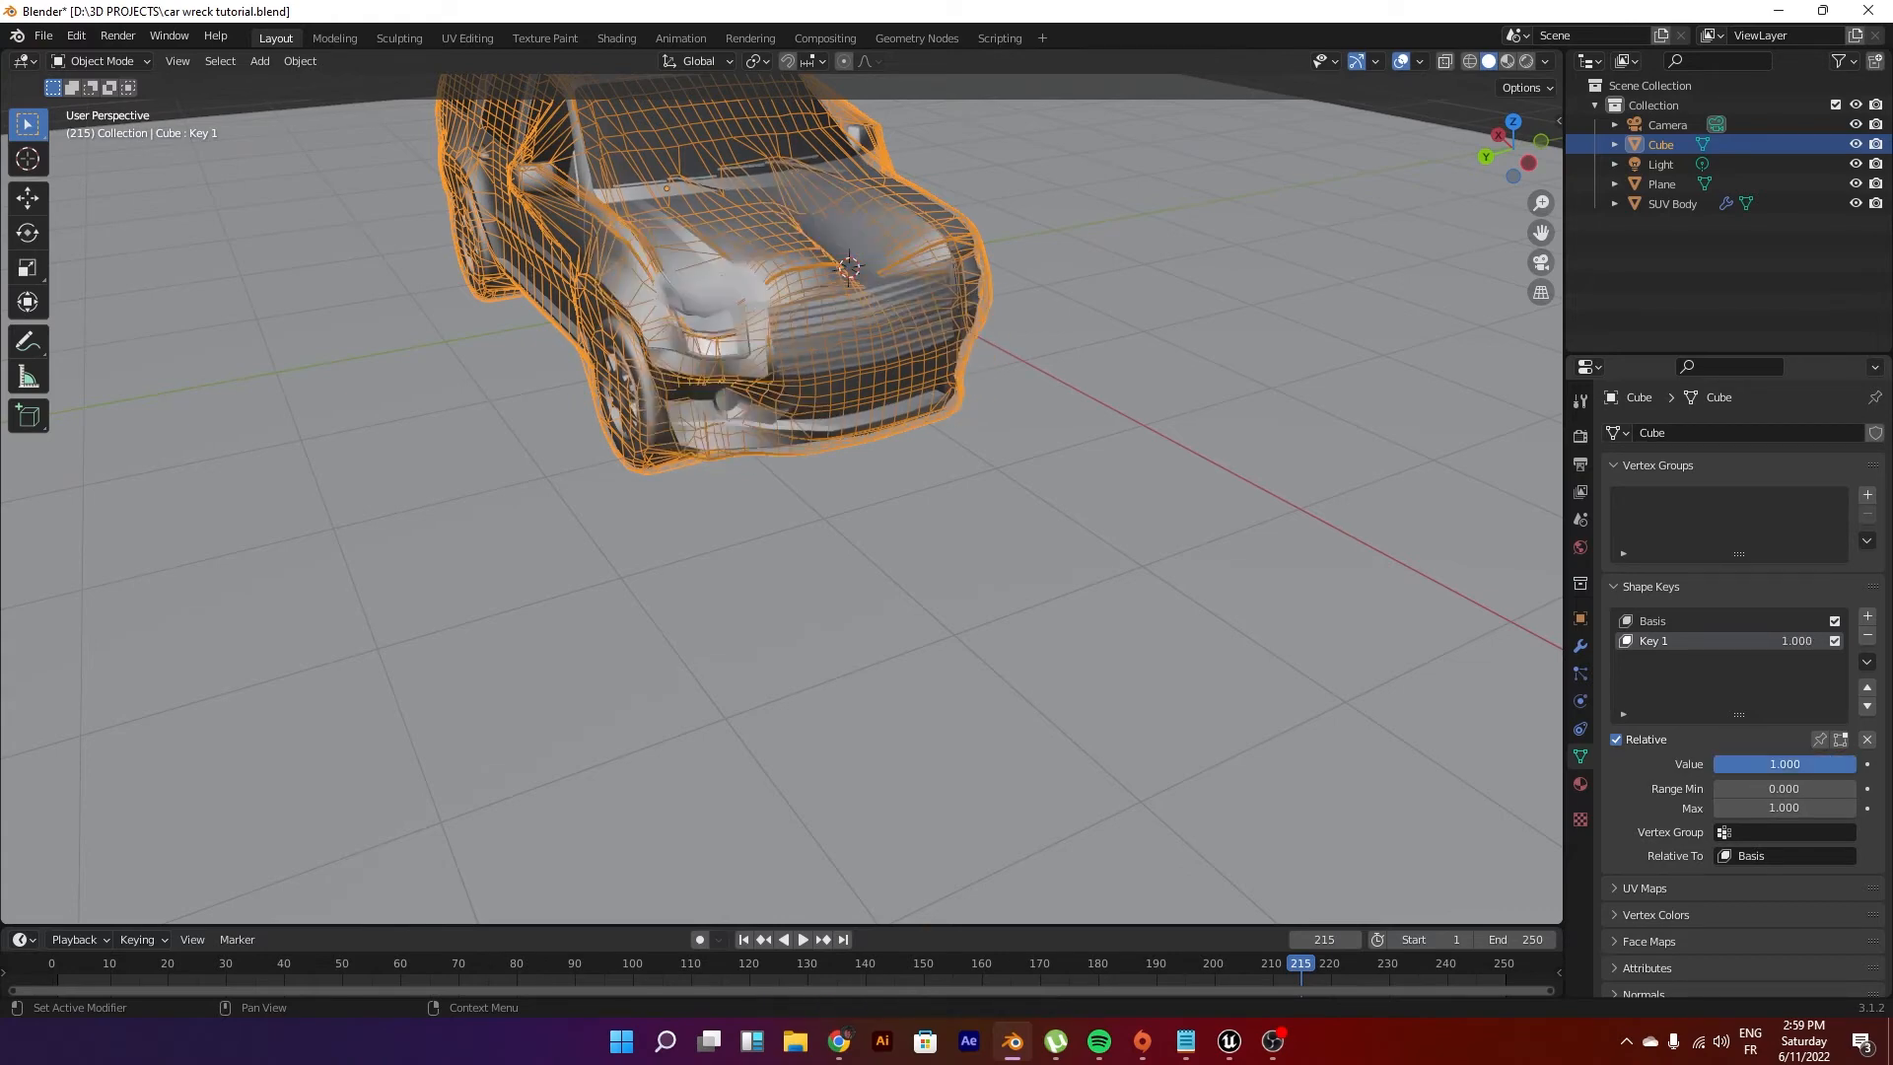
{"action": "left_click_drag", "start_coordinate": [1785, 764], "coordinate": [1723, 763]}
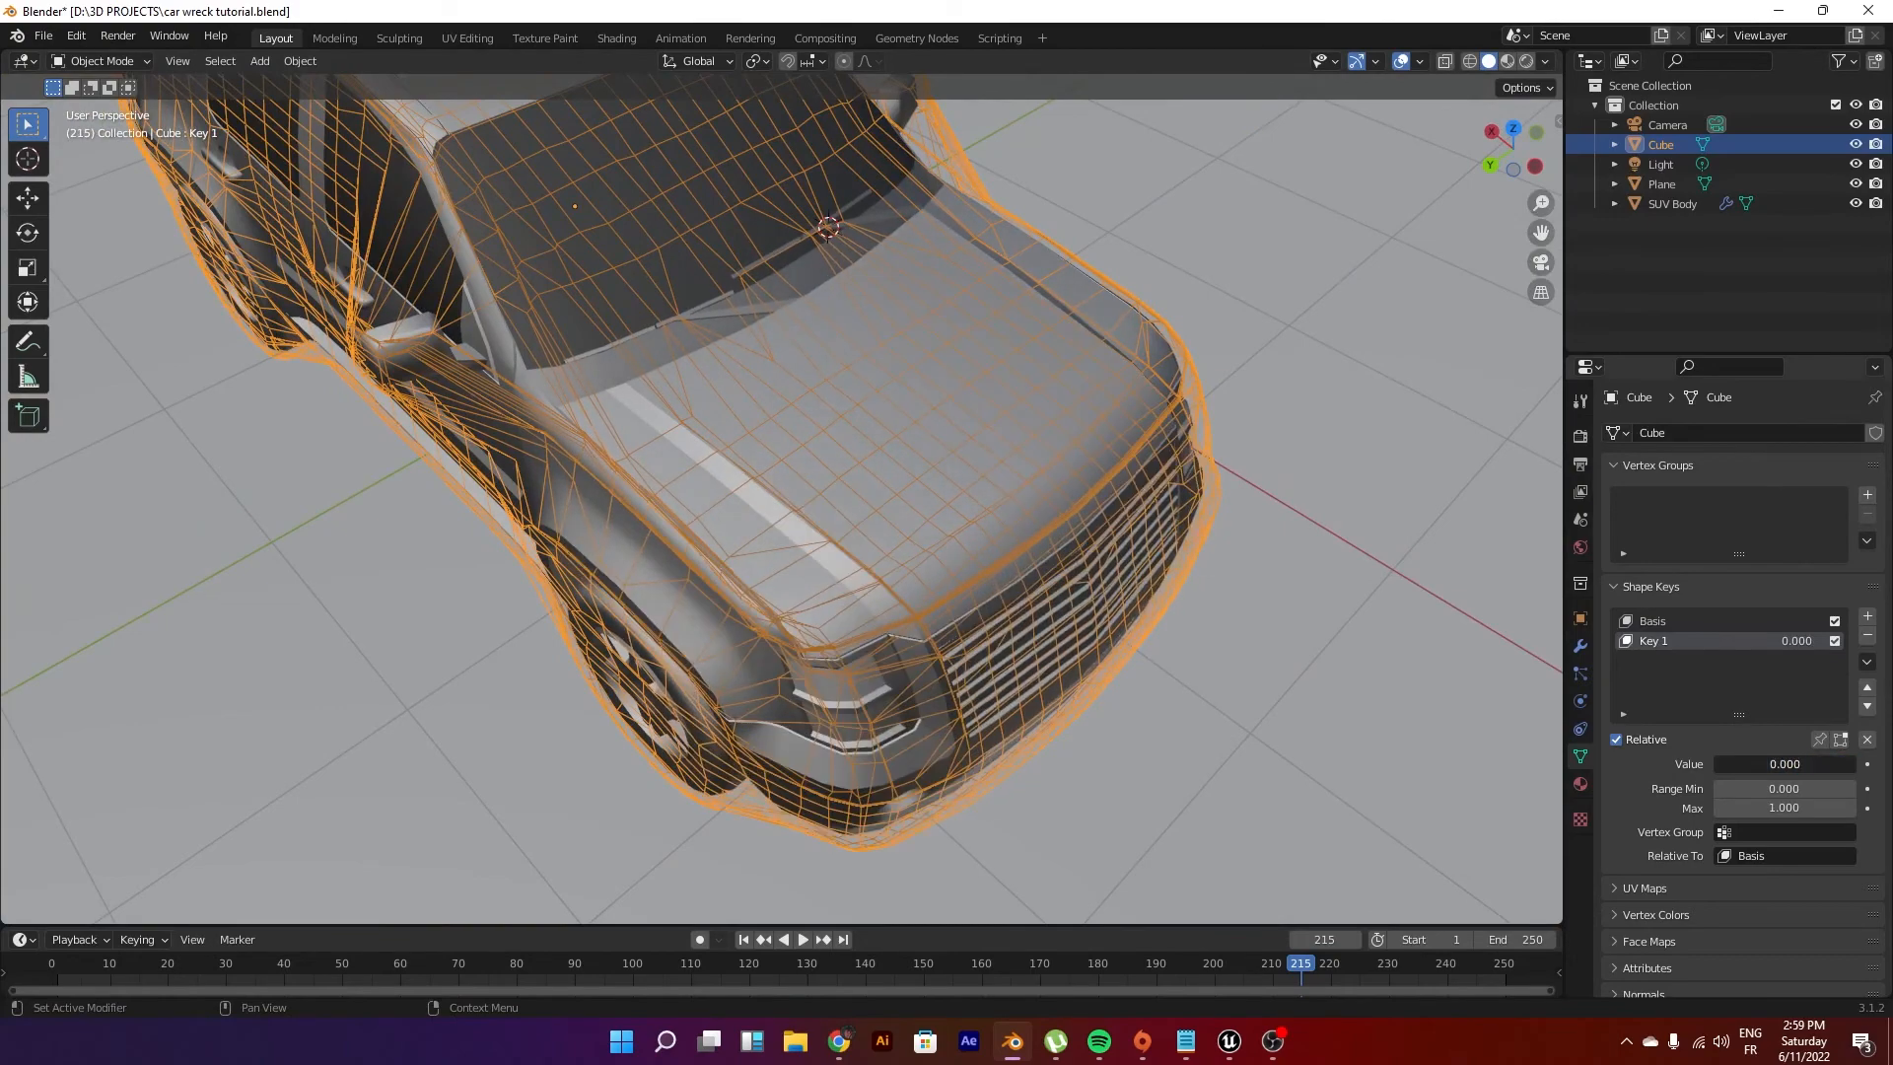
Step: Raise Key 1's Value to 1.000 so the dents crush the SUV
{"action": "left_click", "coordinate": [1784, 763]}
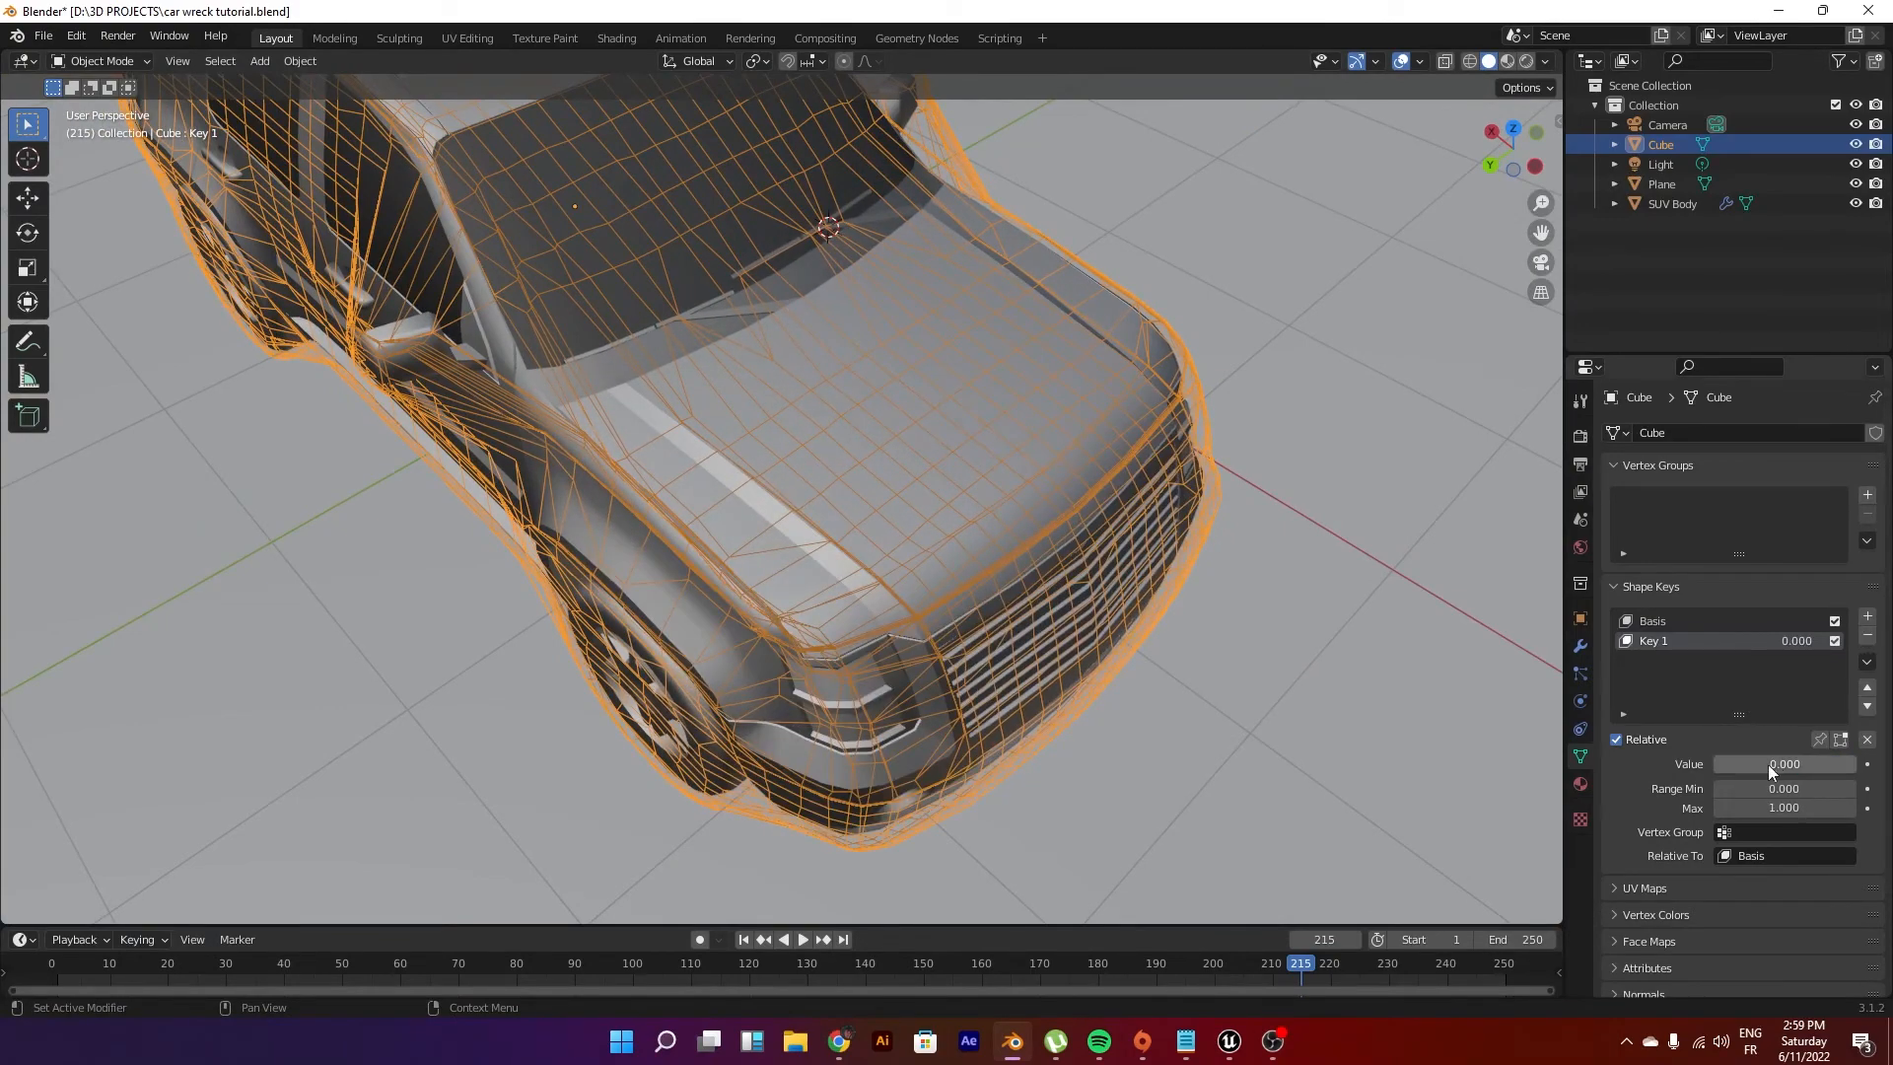
{"action": "left_click", "coordinate": [1866, 615]}
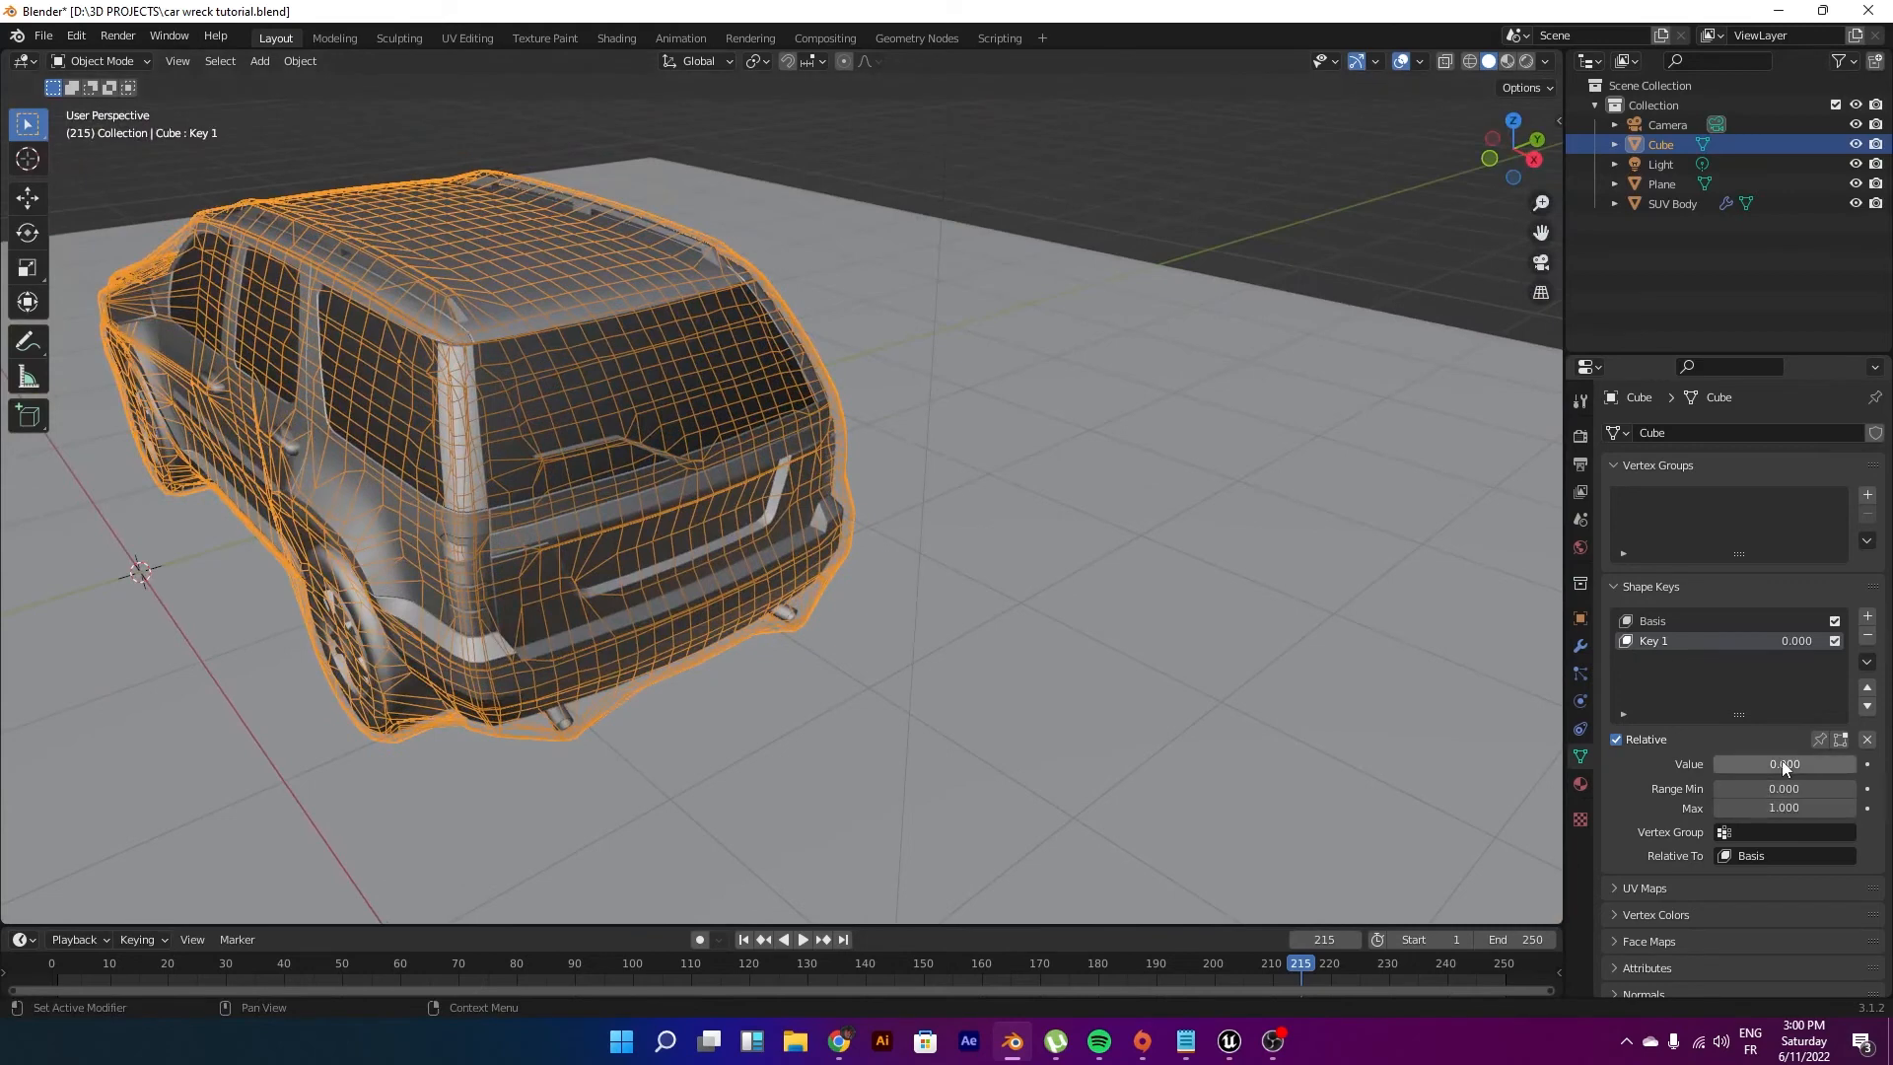
{"action": "left_click_drag", "start_coordinate": [1738, 763], "coordinate": [1835, 764]}
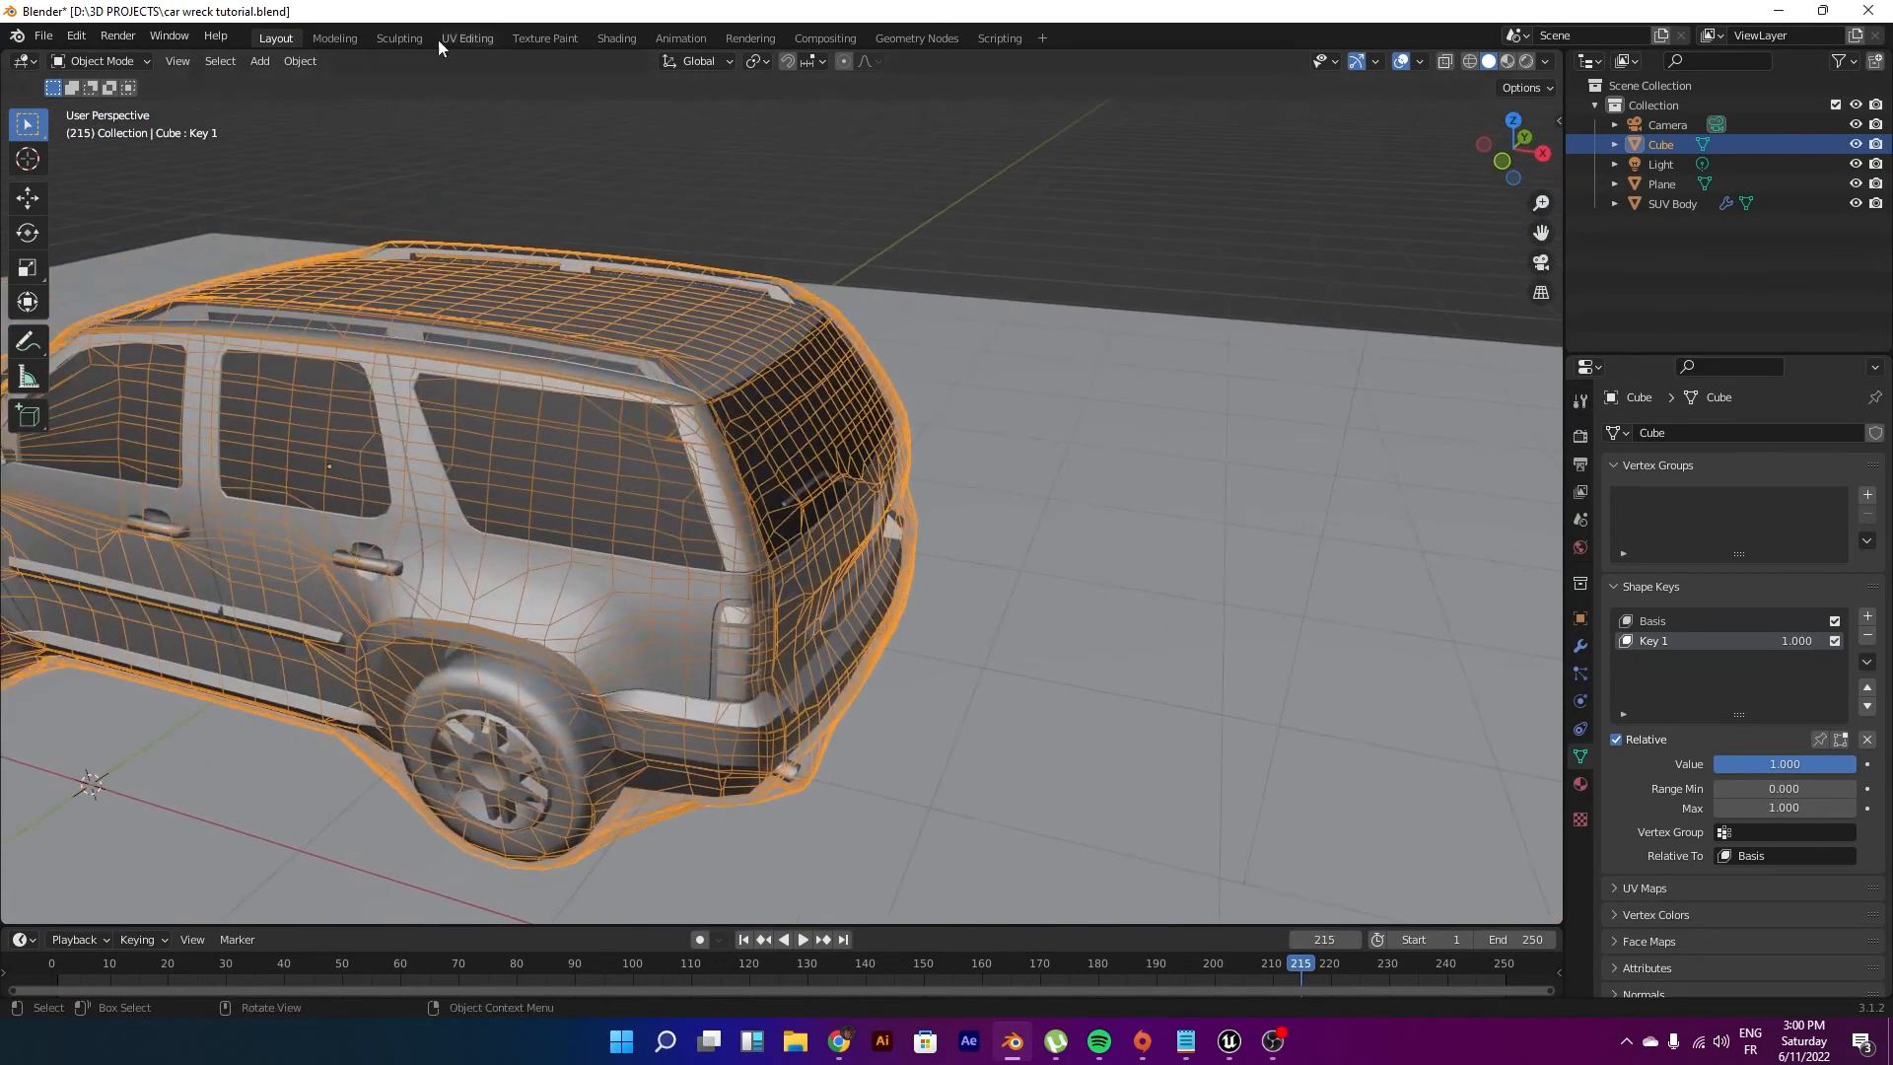
Step: Sculpt a dent into the cage's rear corner on Key 1, crushing the SUV's back end
{"action": "left_click", "coordinate": [398, 37]}
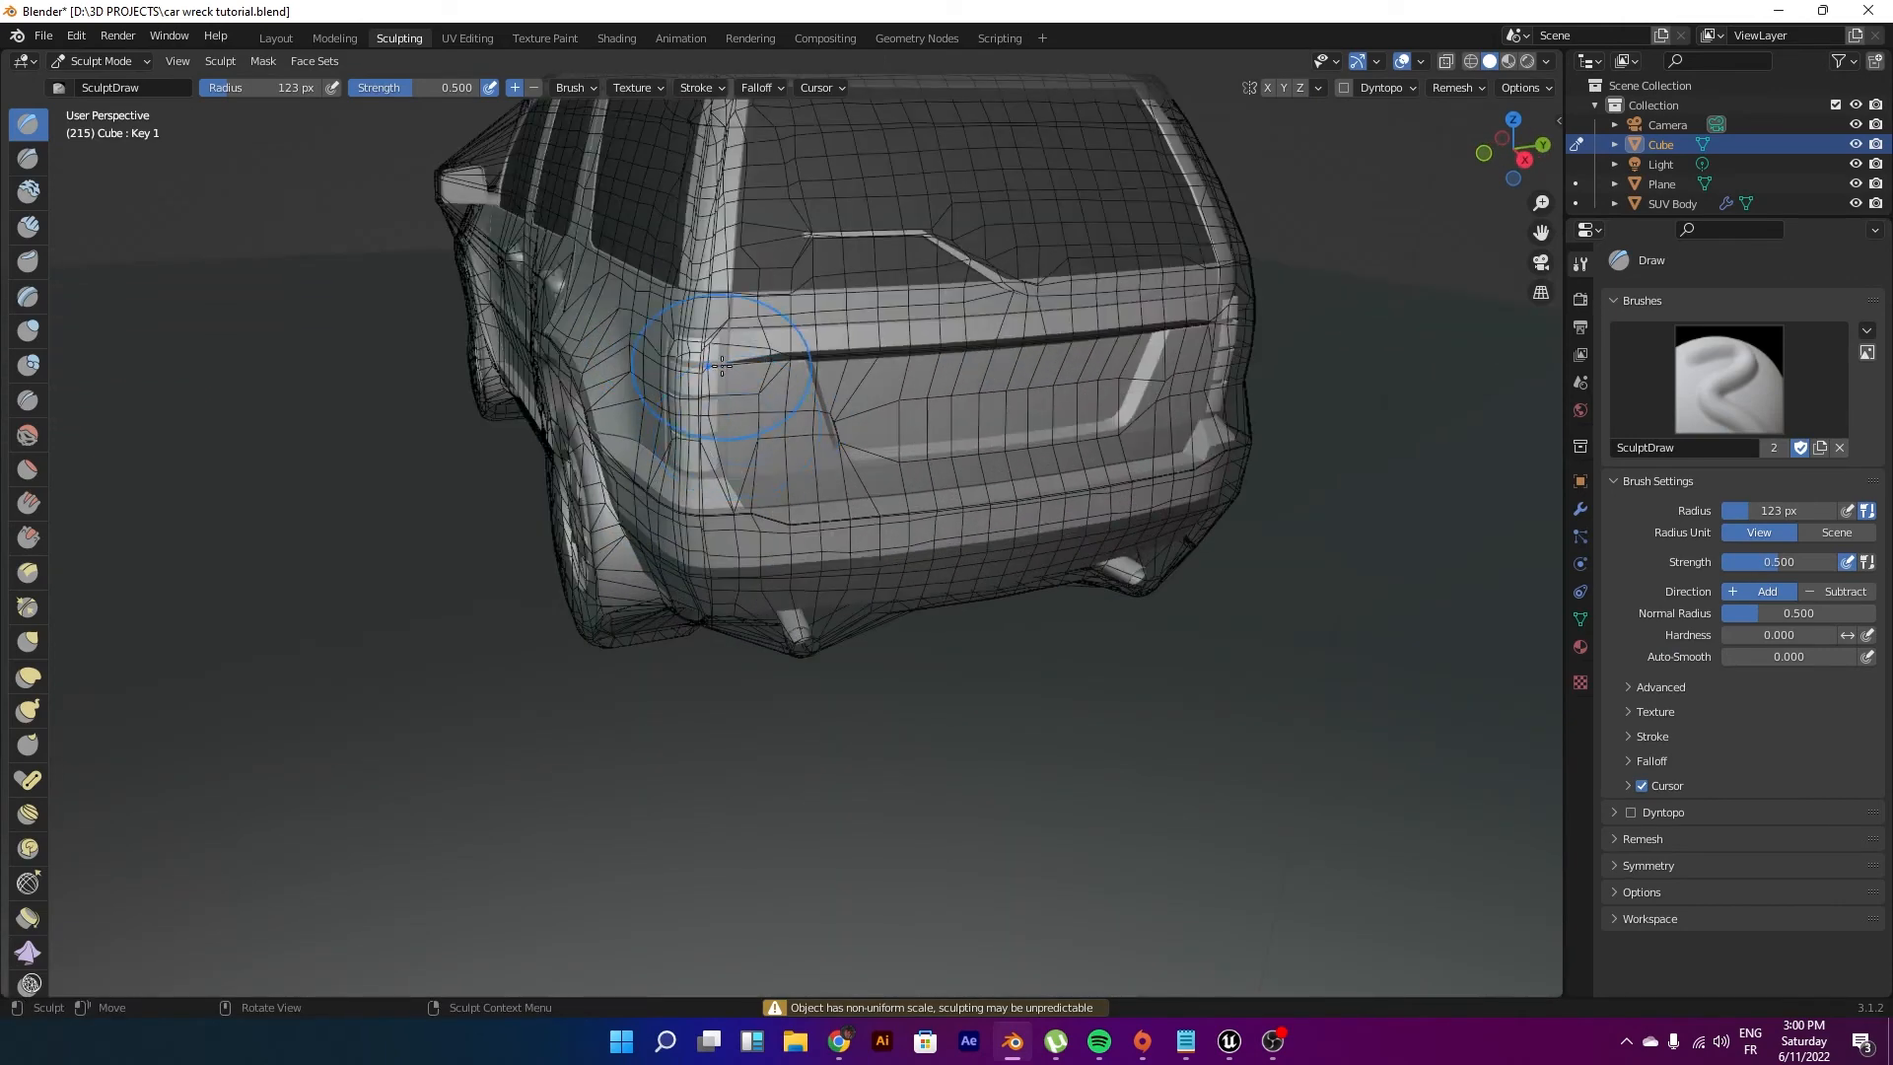
{"action": "left_click_drag", "start_coordinate": [719, 368], "coordinate": [803, 520]}
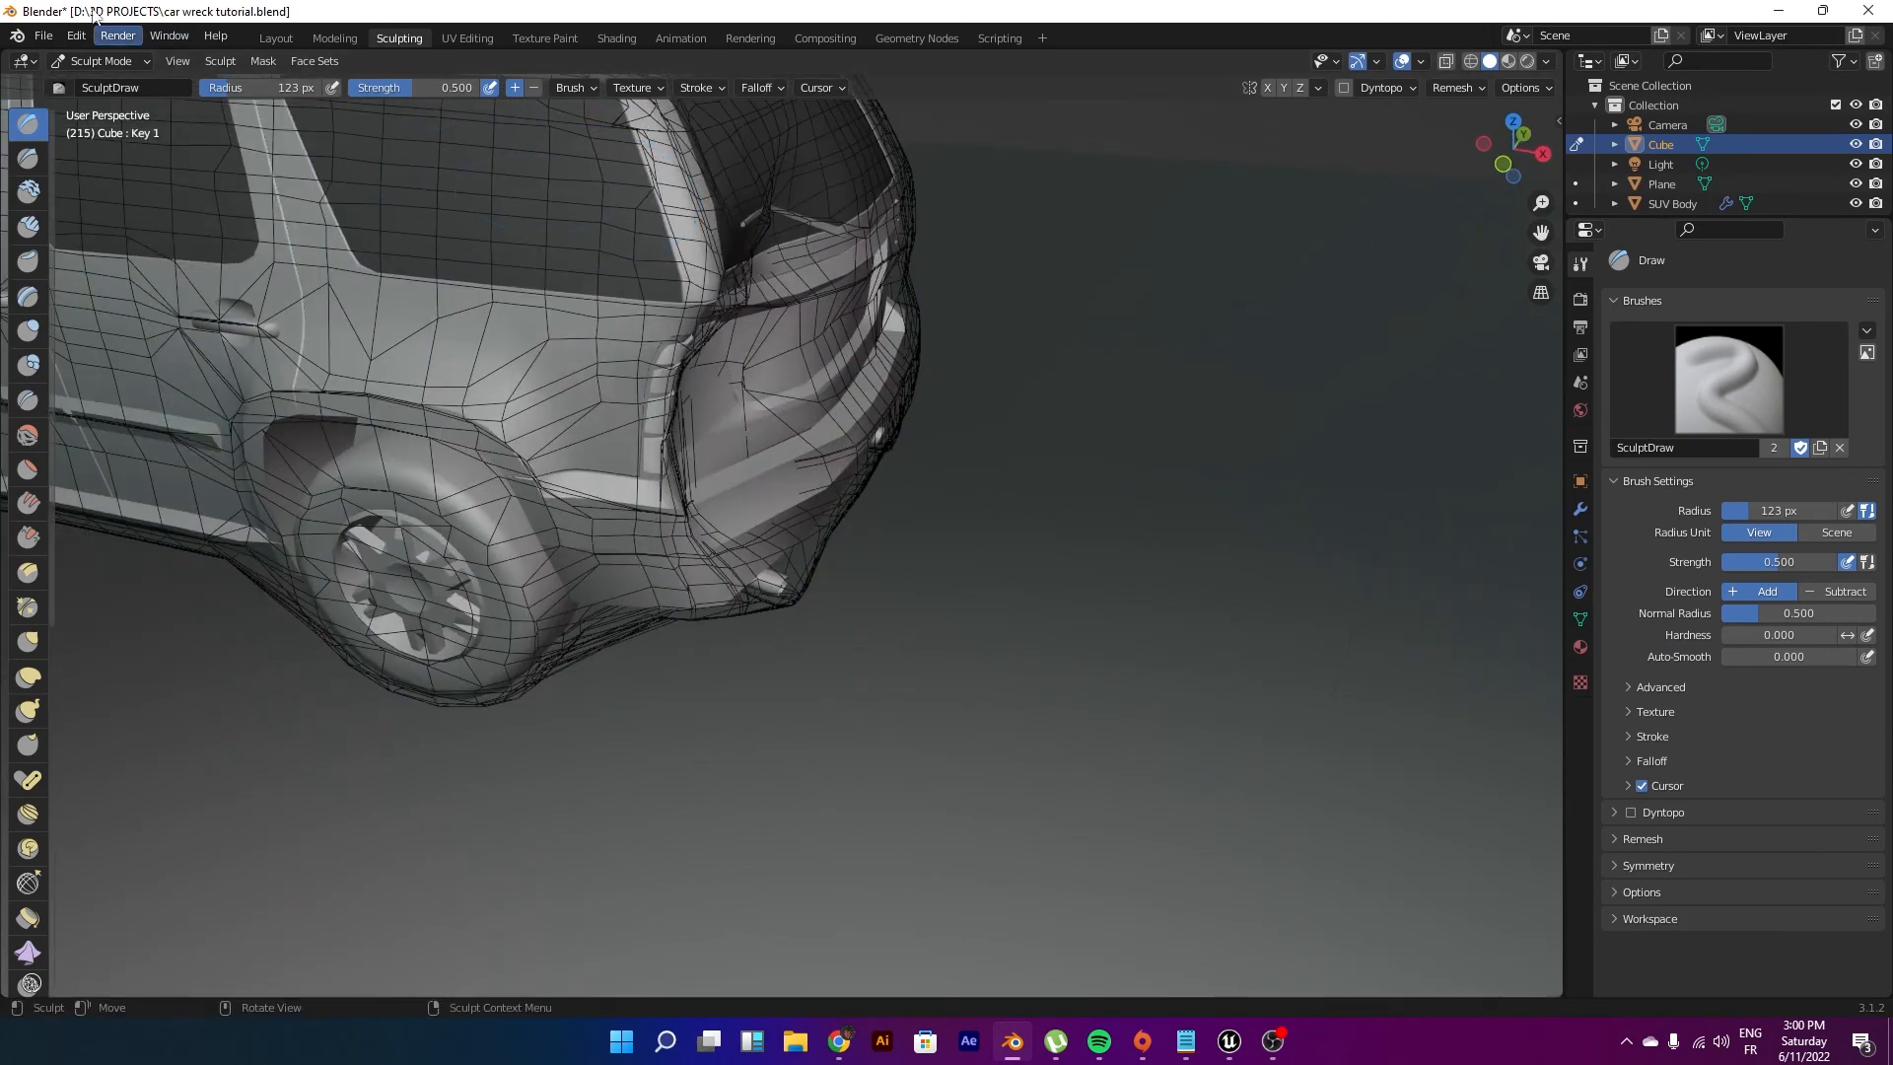
{"action": "left_click", "coordinate": [274, 37]}
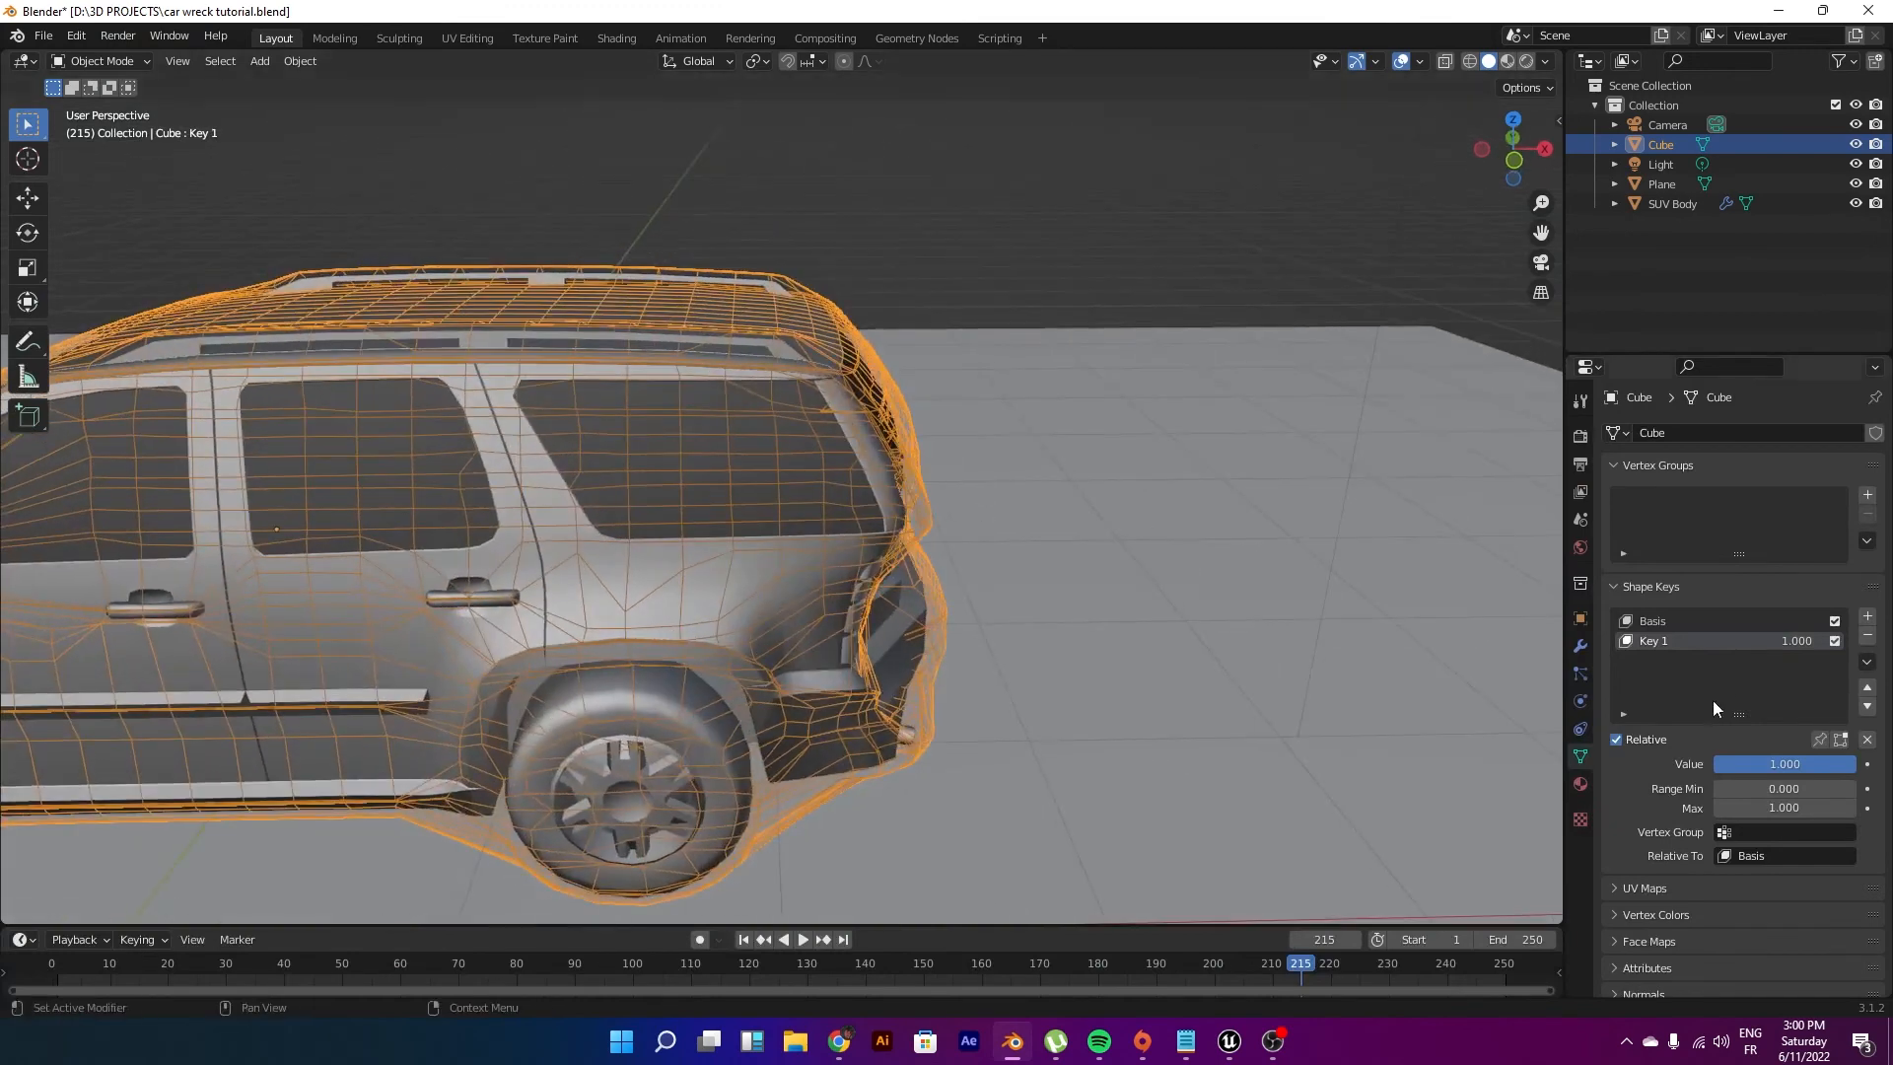